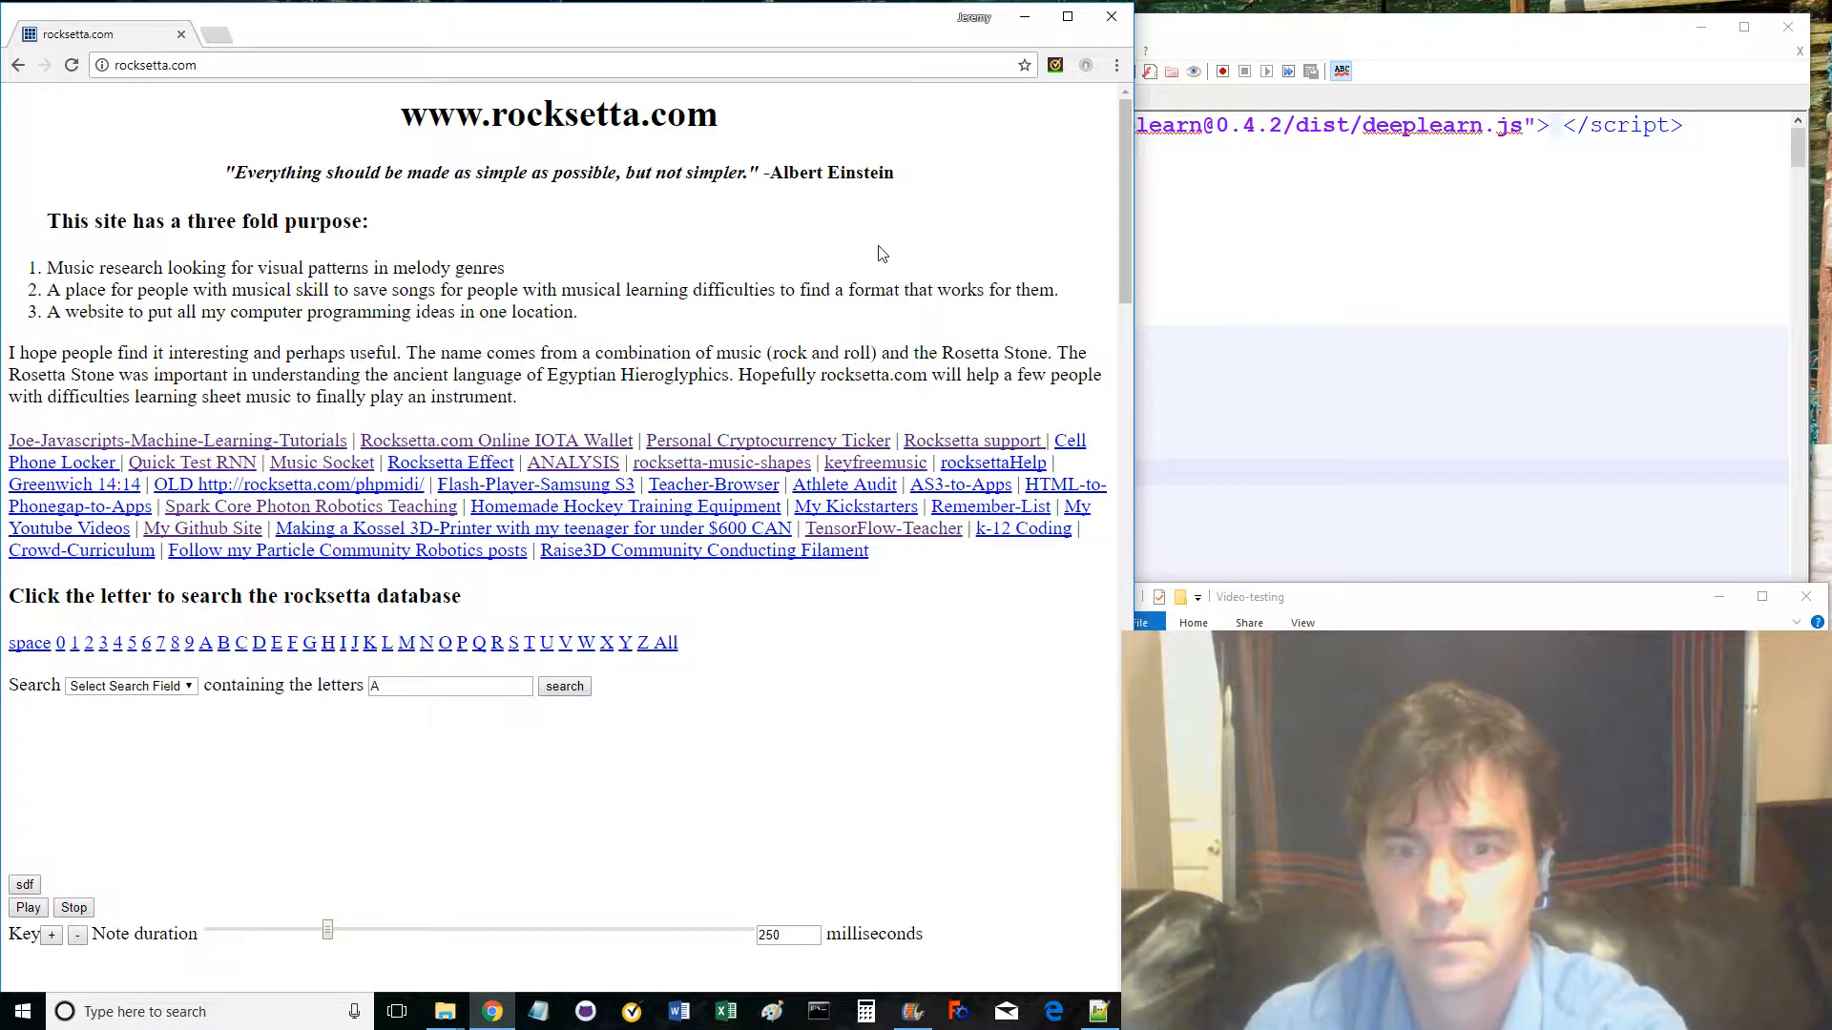
- Navigate from the tutorials index to jj07-mnist.html and launch the deeplearnjs.org model-builder demo
{"action": "left_click", "coordinate": [153, 65]}
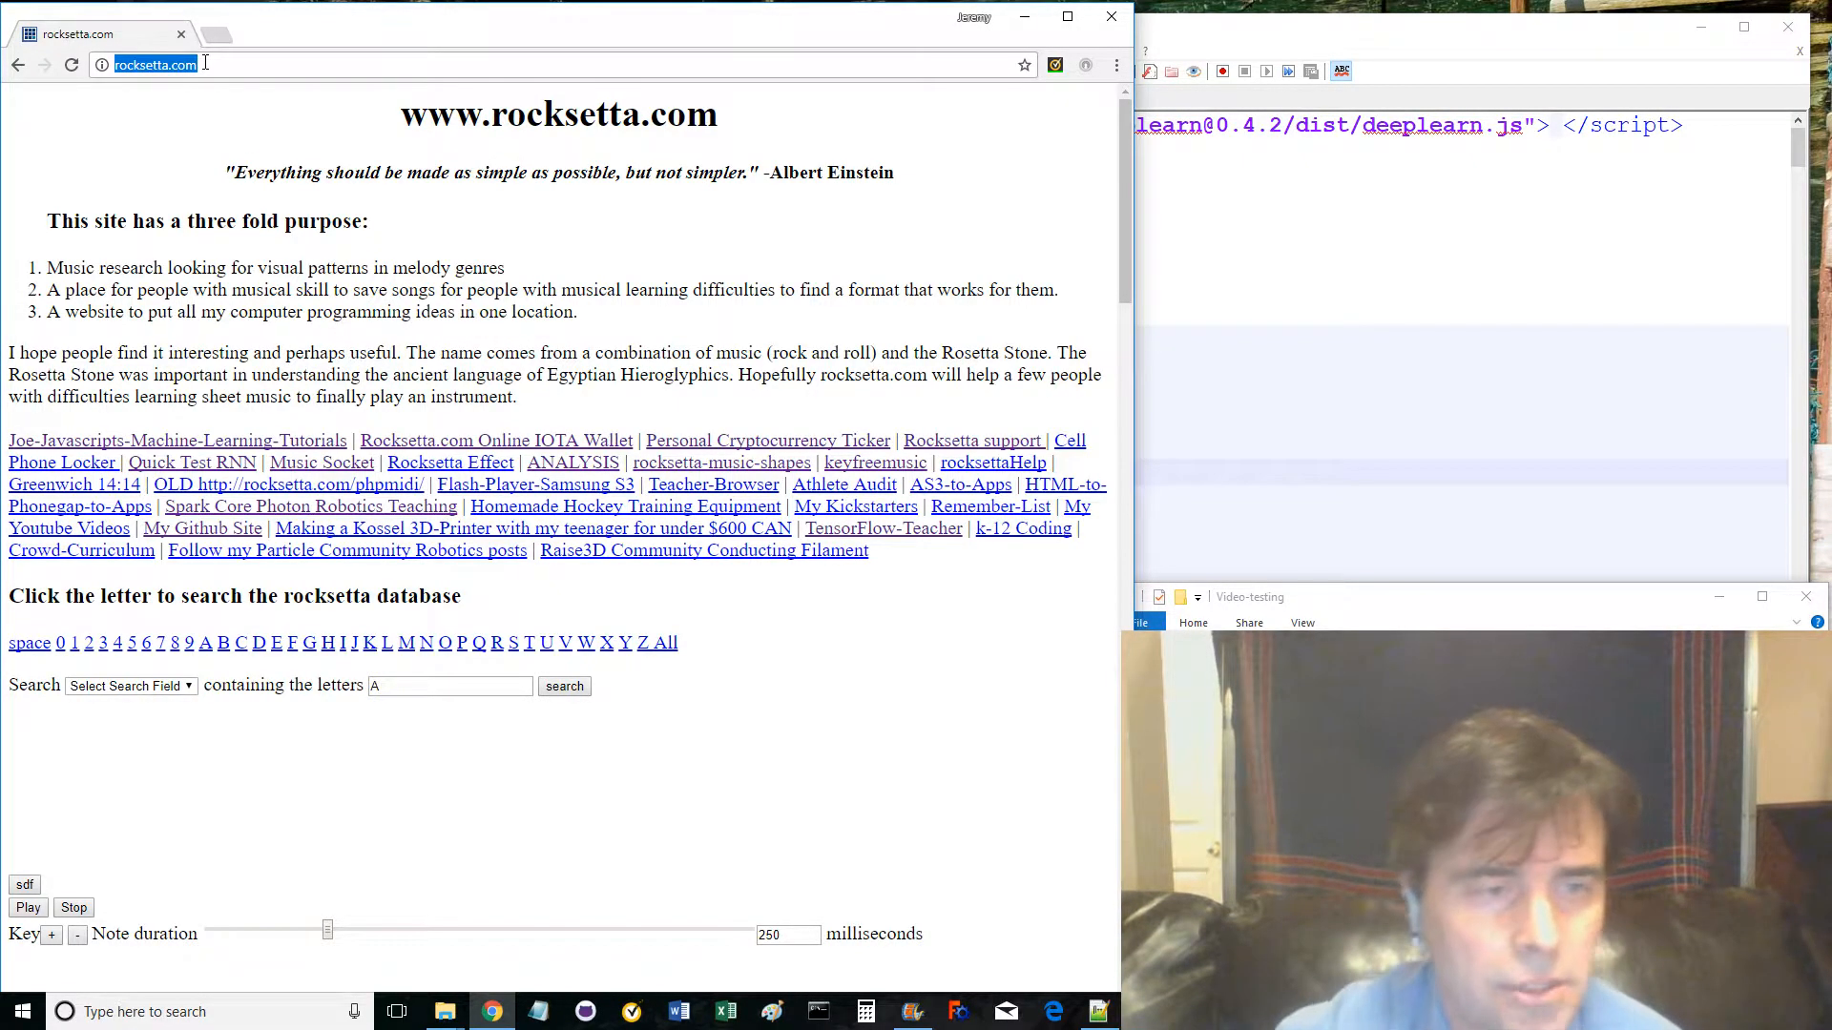
{"action": "mouse_move", "coordinate": [220, 447]}
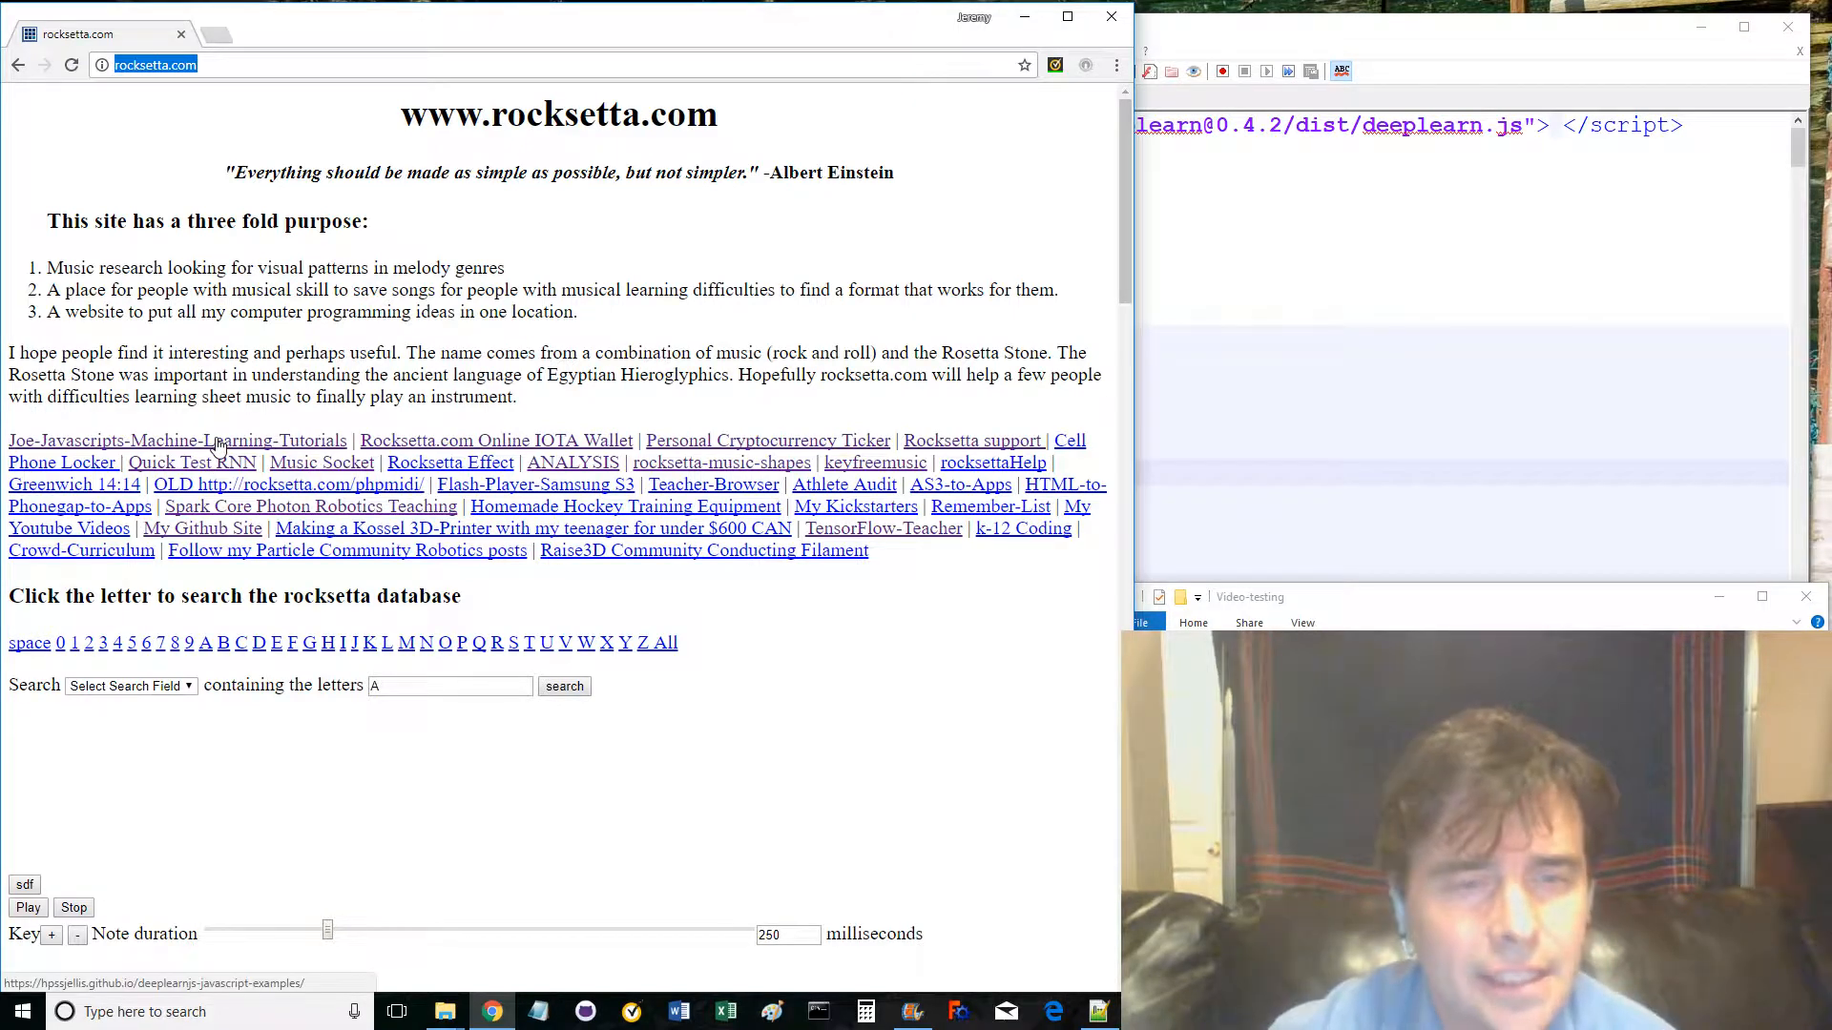
{"action": "left_click", "coordinate": [172, 439]}
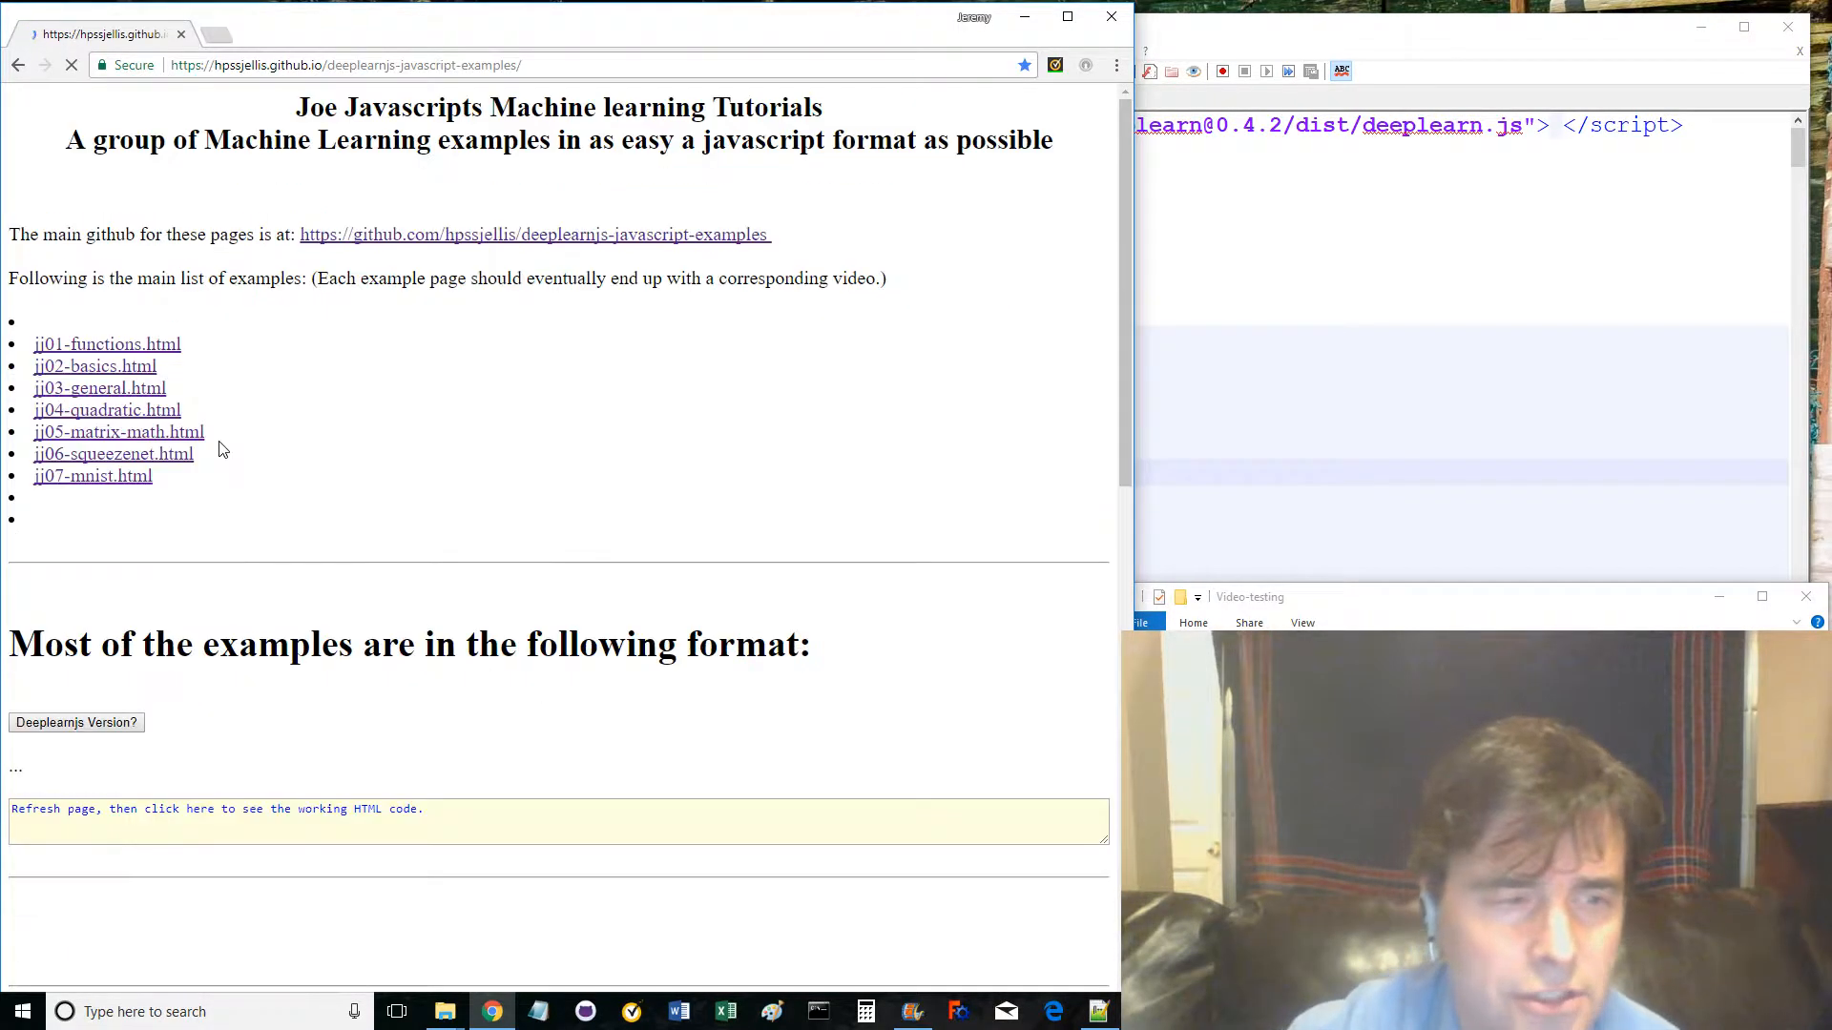
{"action": "mouse_move", "coordinate": [110, 478]}
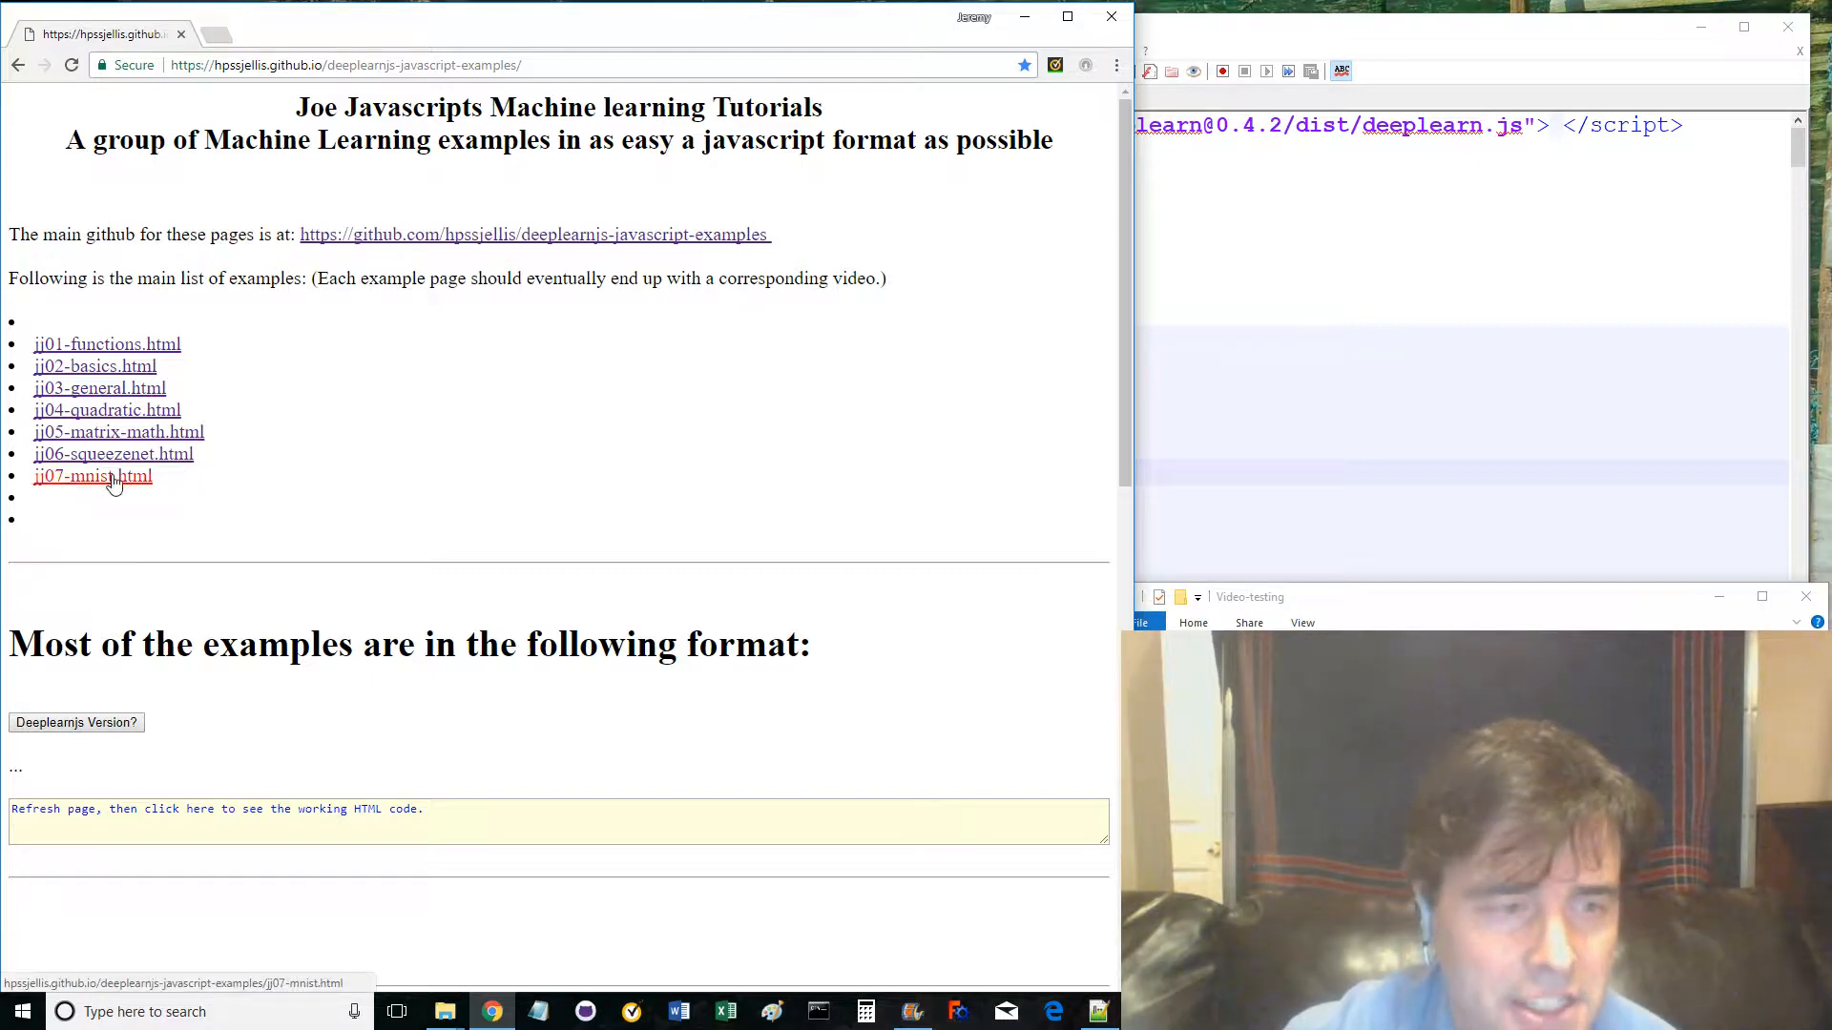
{"action": "left_click", "coordinate": [92, 477]}
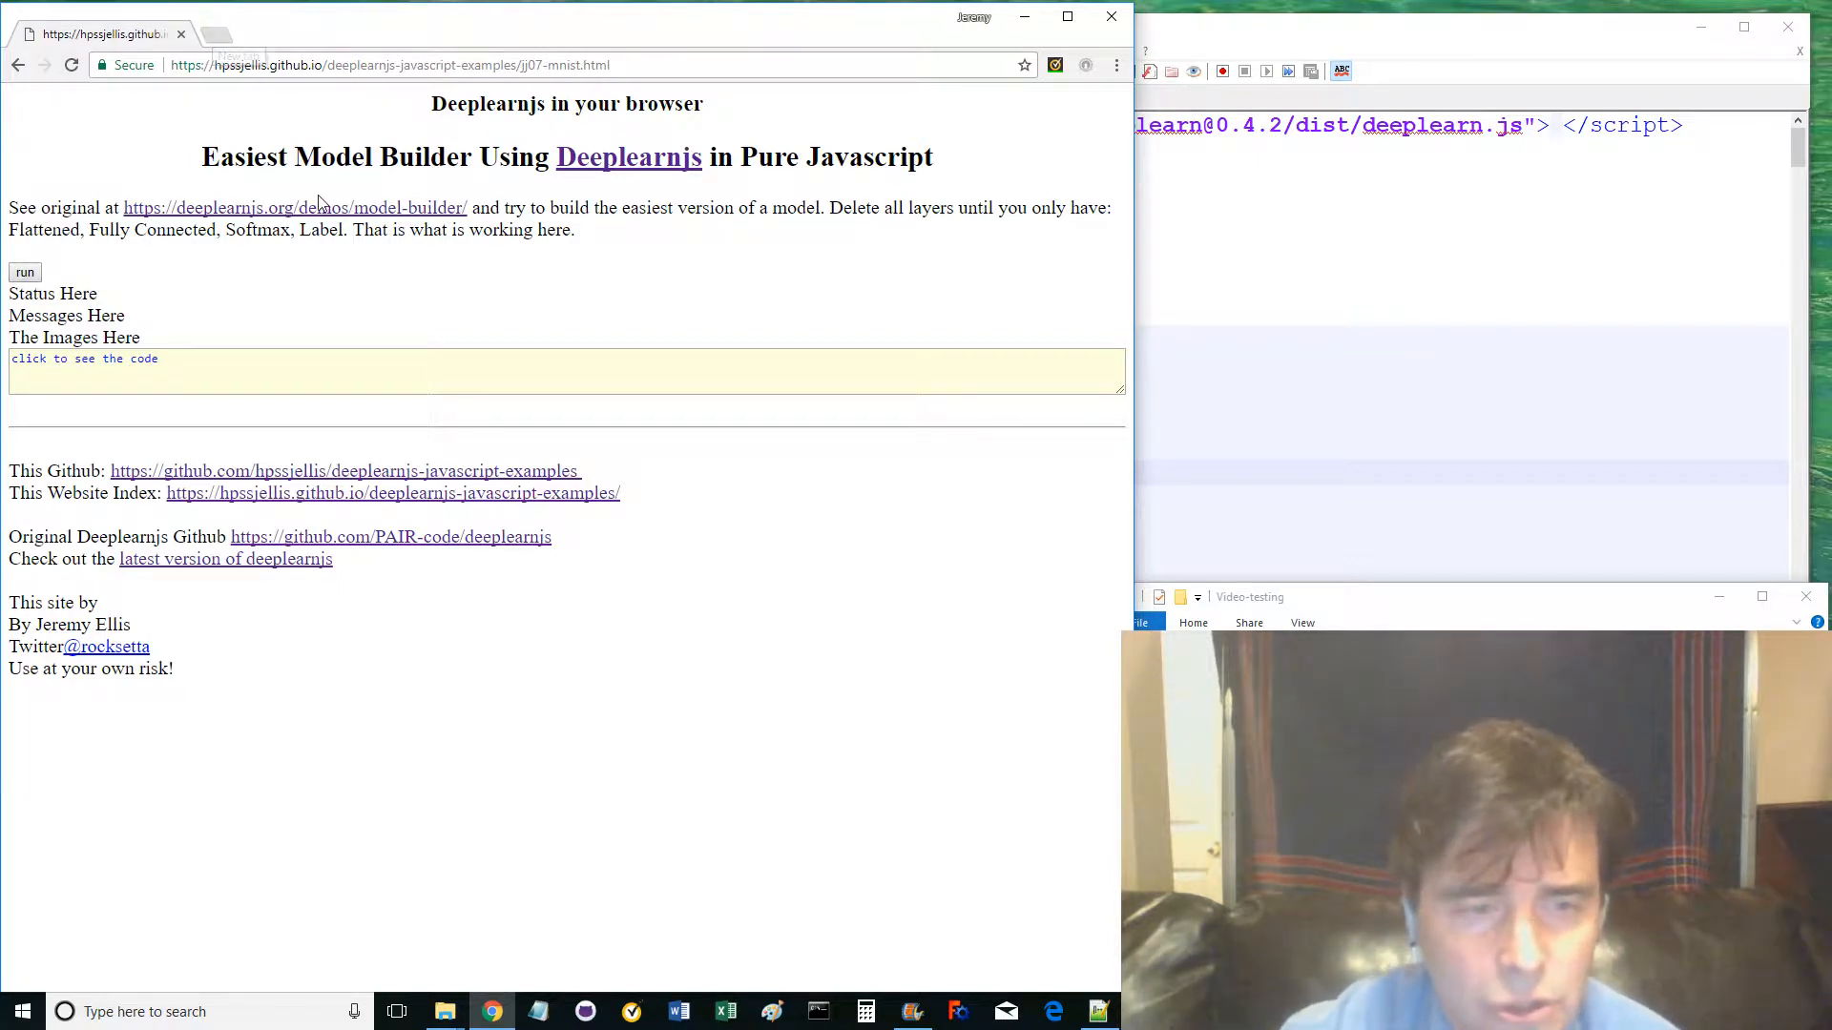
{"action": "left_click", "coordinate": [294, 206]}
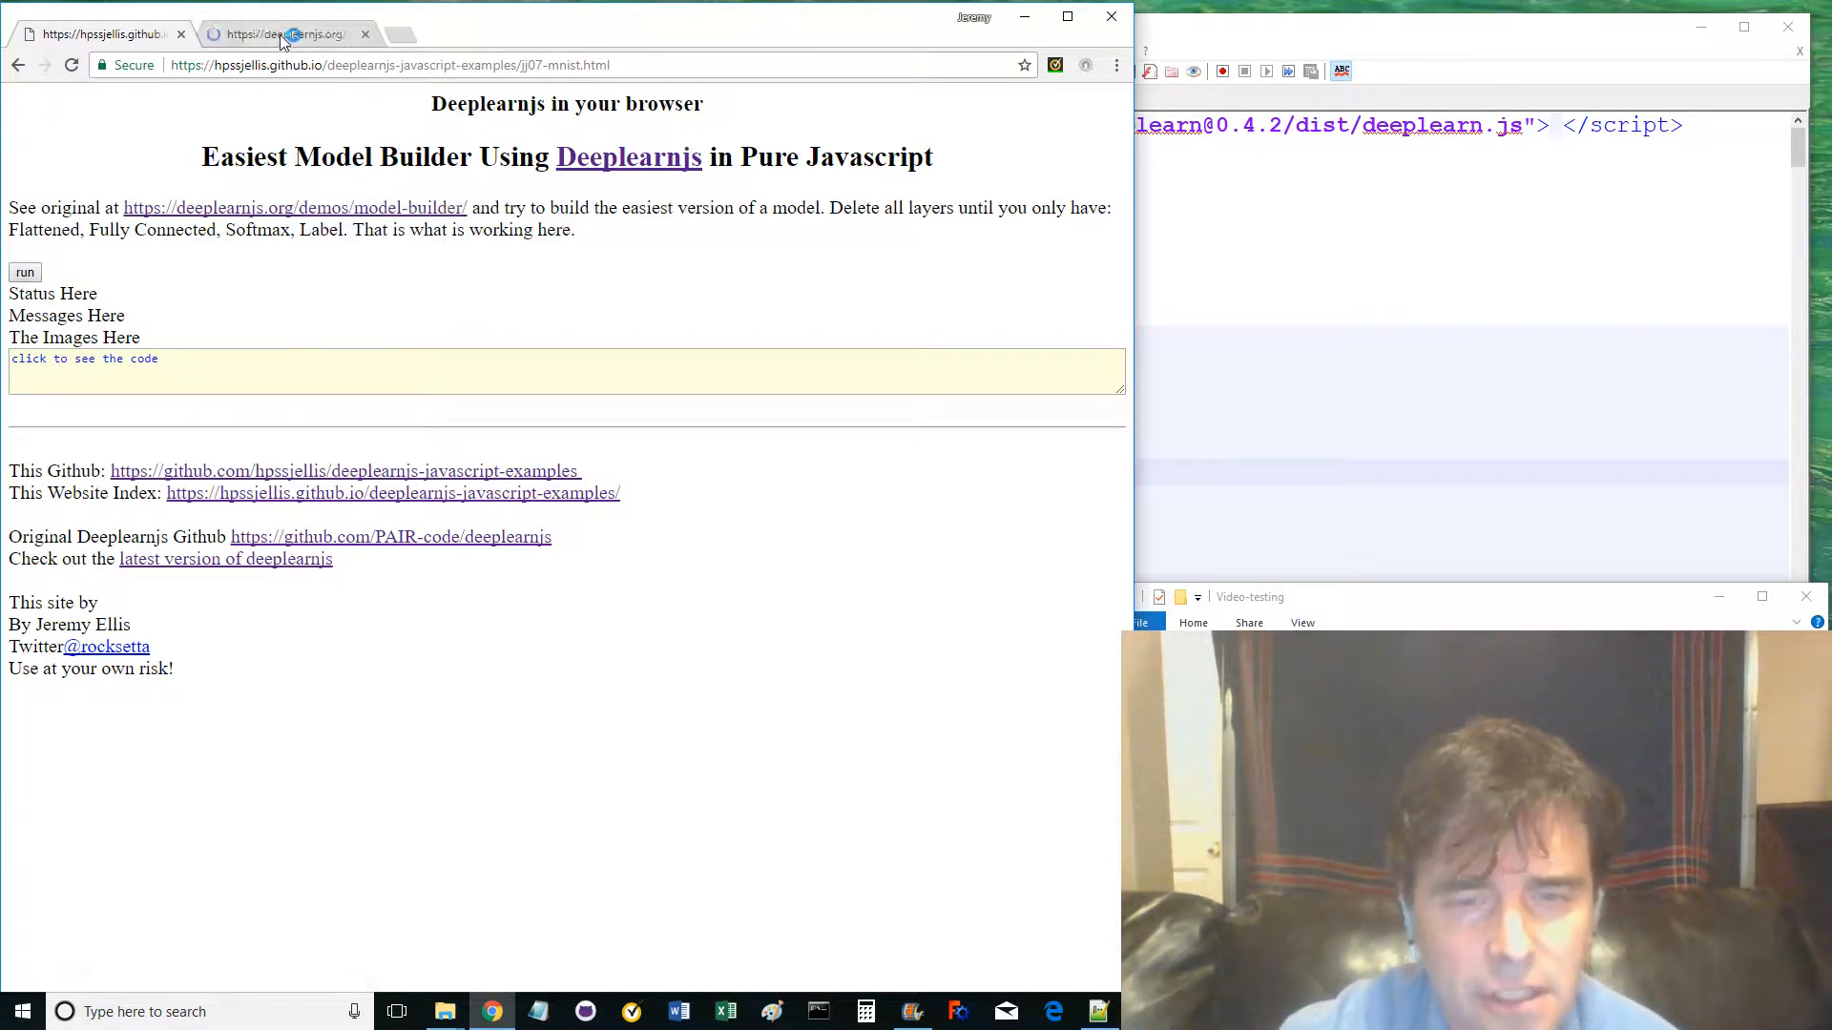
- Train the MNIST model with Flatten, Fully connected (10 units), Softmax and Label layers
{"action": "left_click", "coordinate": [293, 208]}
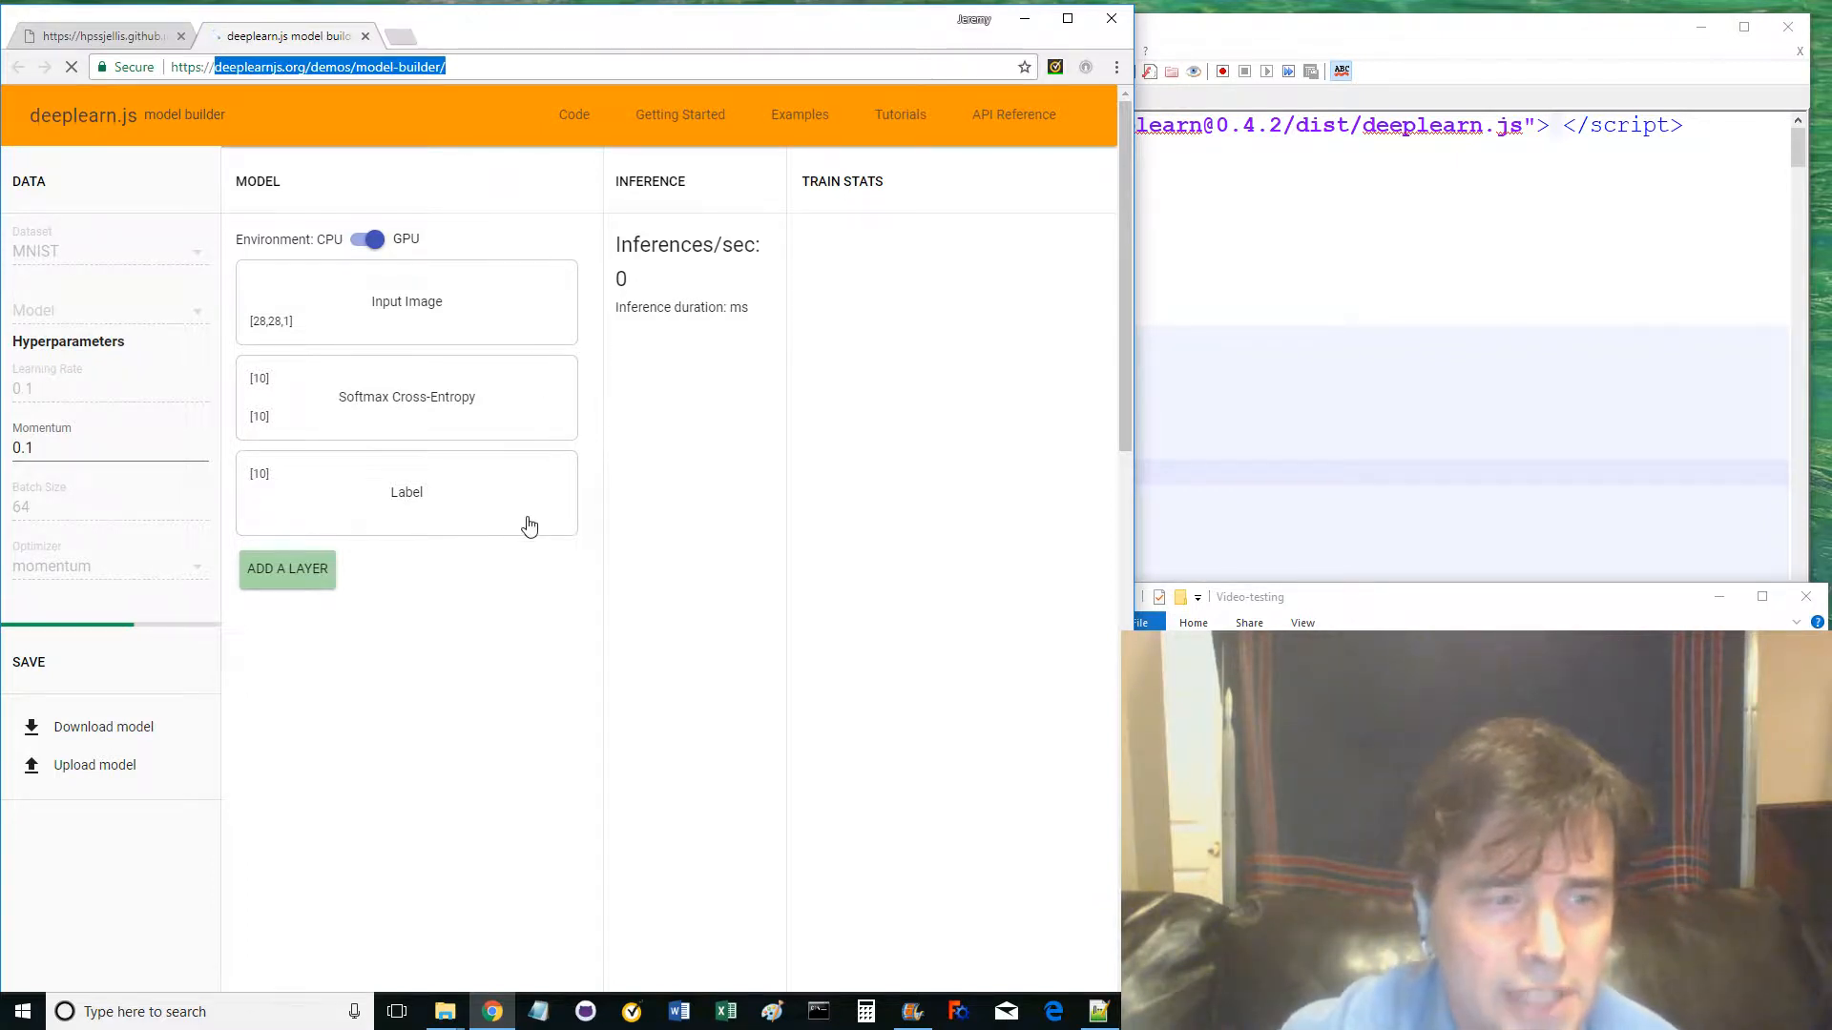
{"action": "mouse_move", "coordinate": [519, 385]}
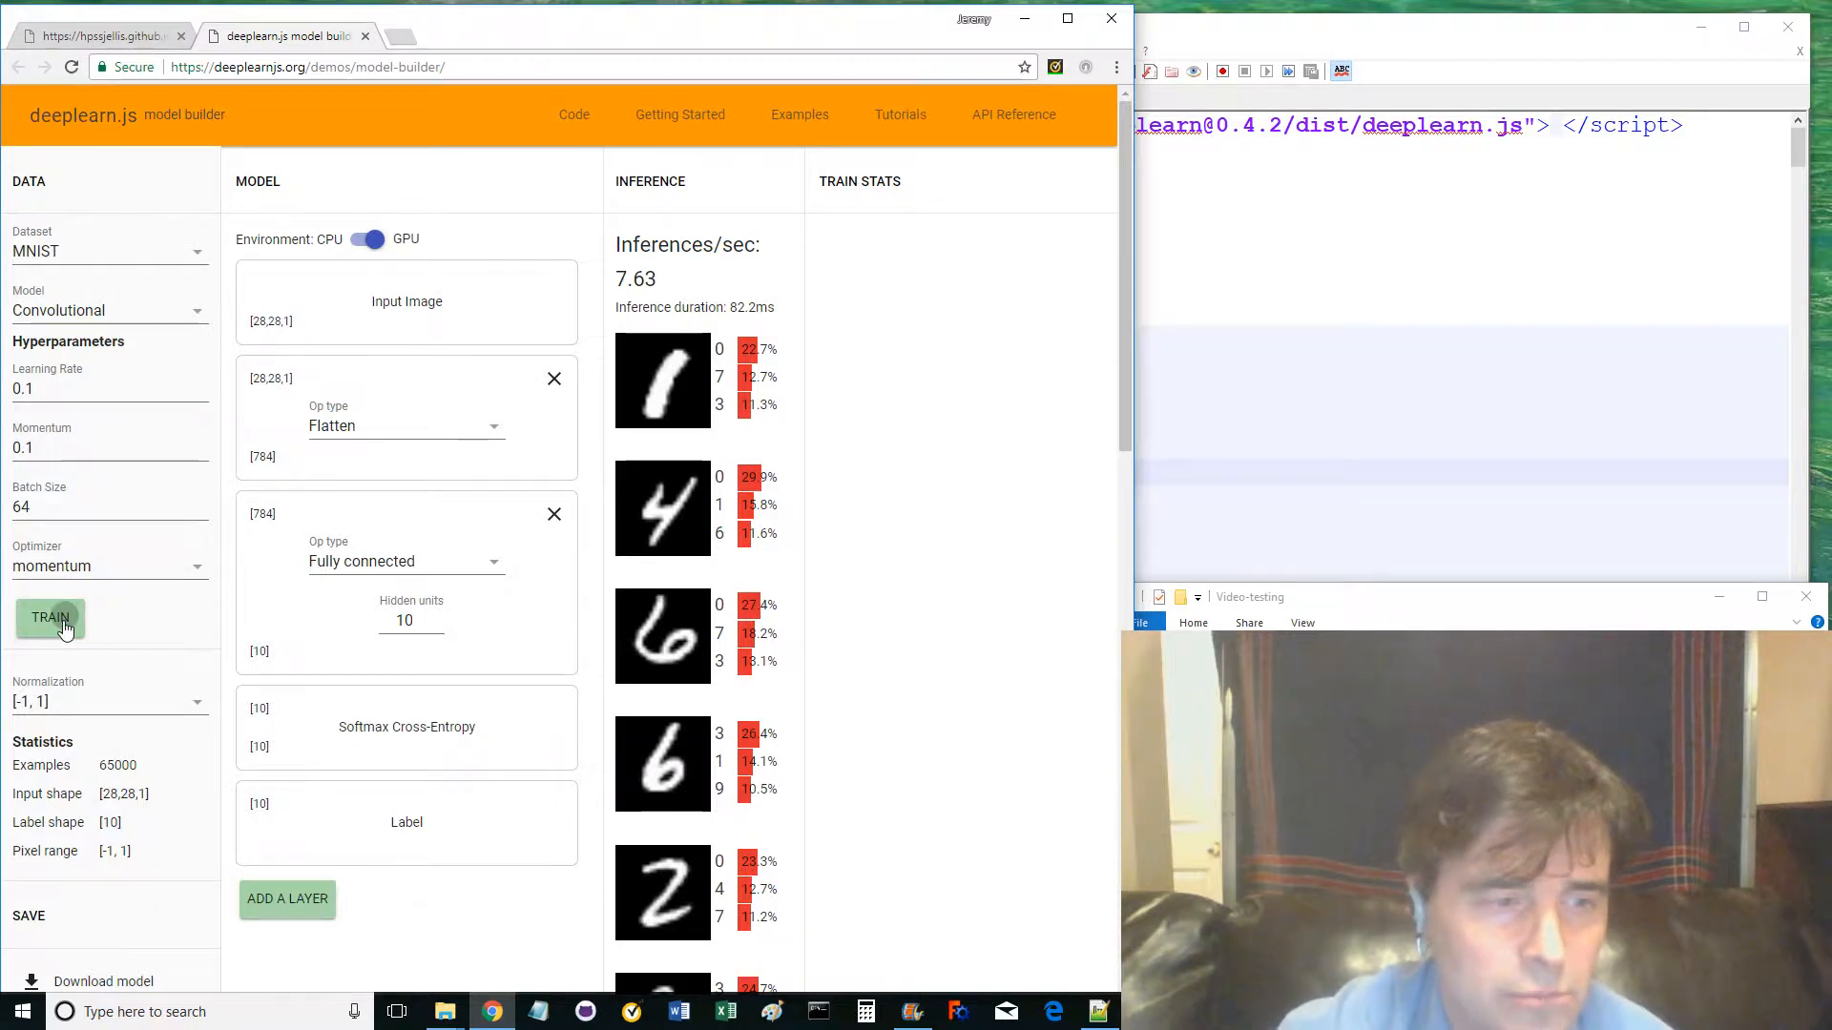
{"action": "left_click", "coordinate": [50, 618]}
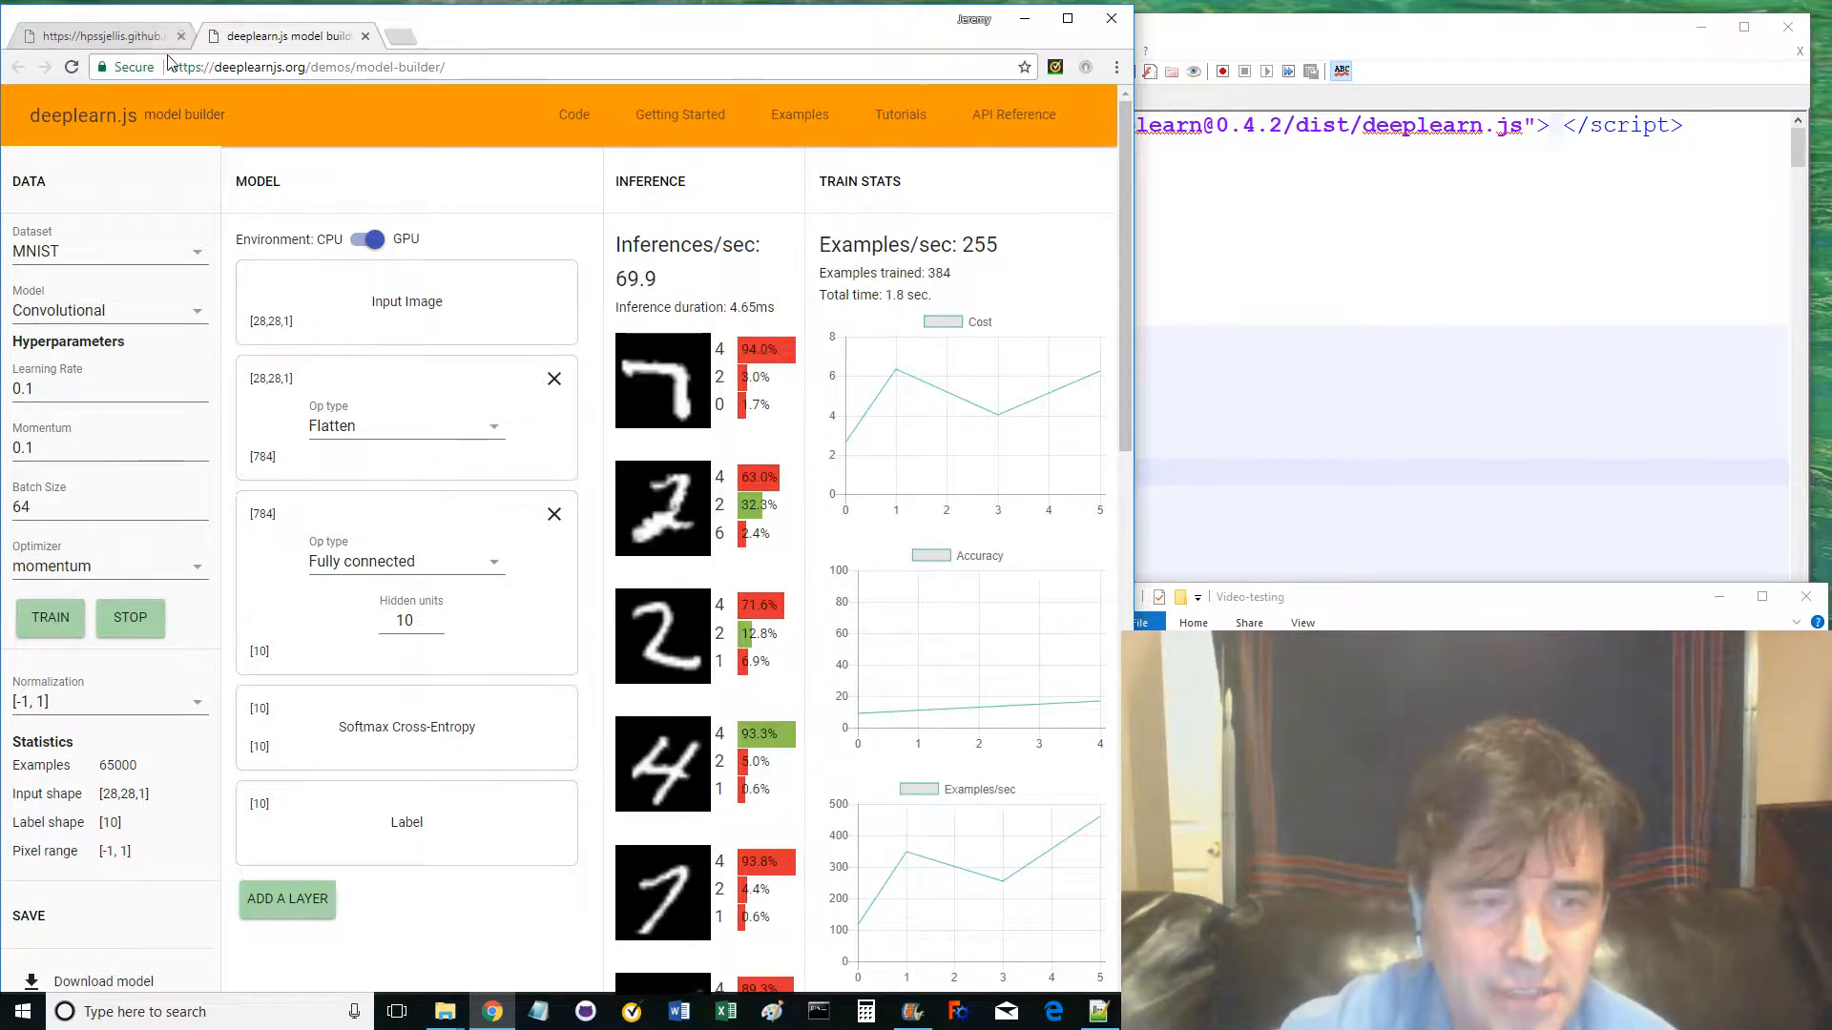
- Expand the jj07-mnist page's working code listing and select all of it
{"action": "left_click", "coordinate": [95, 34]}
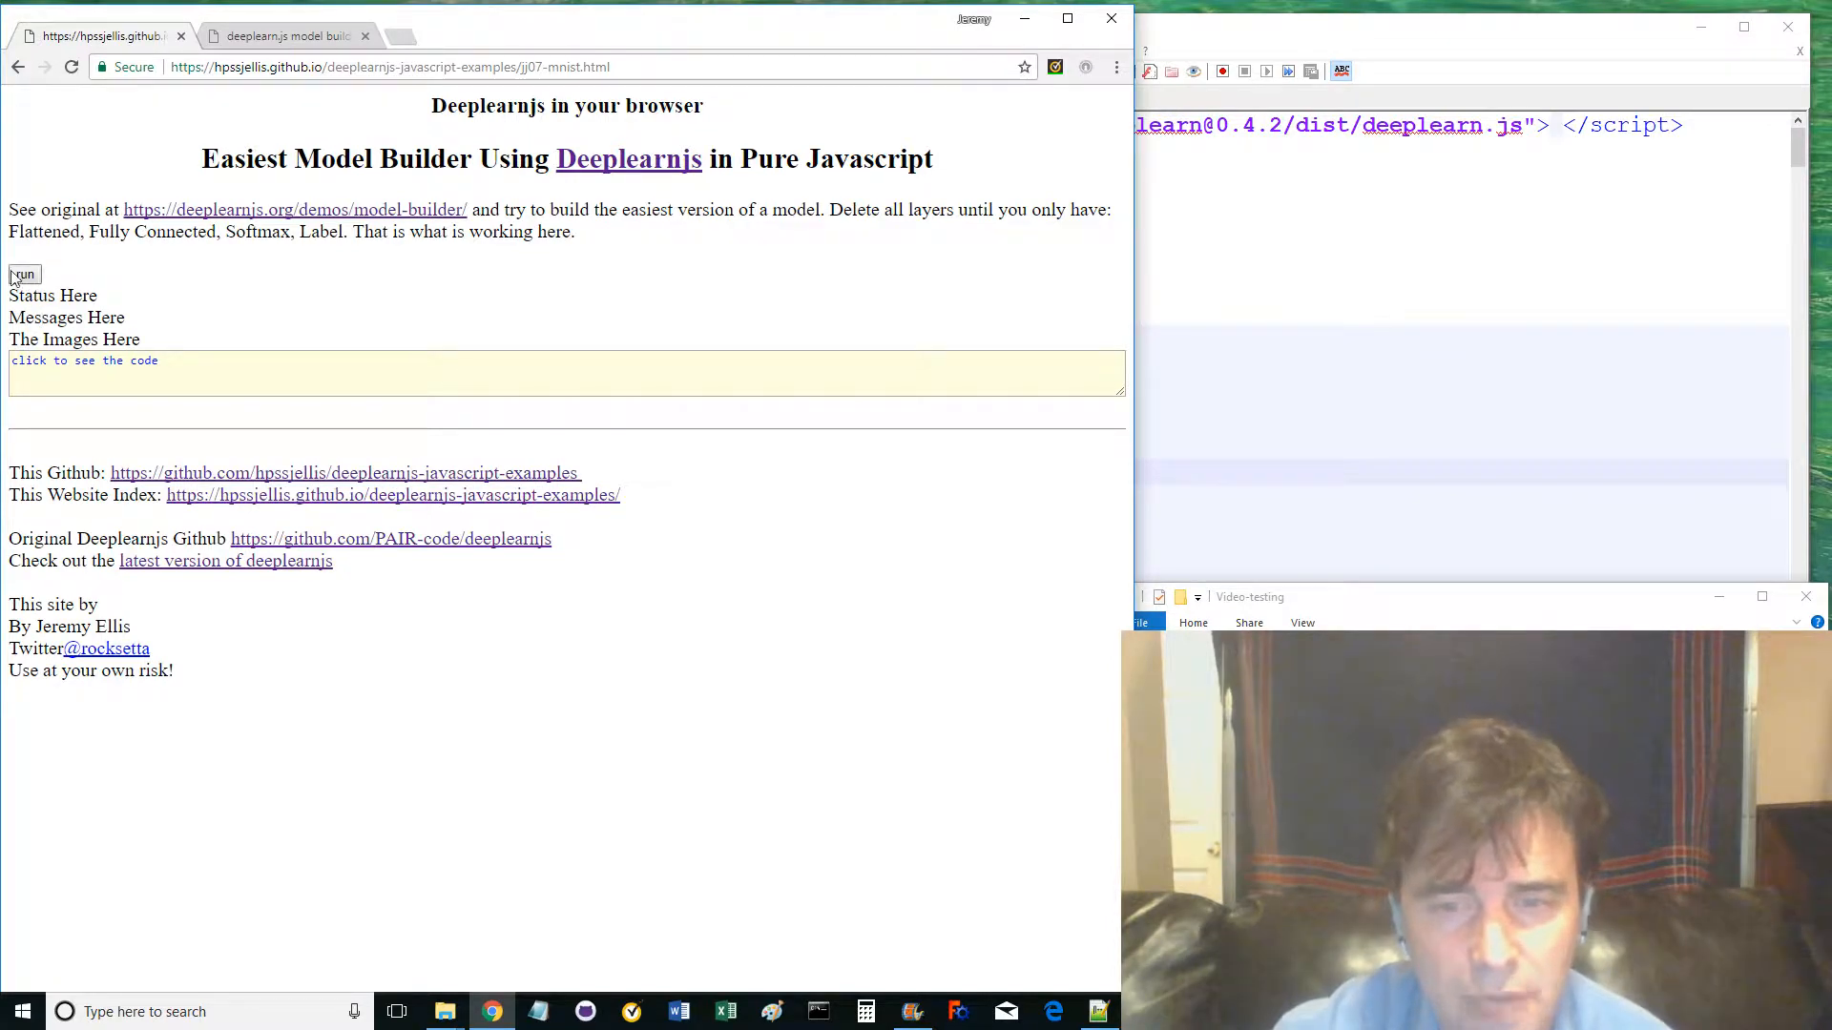
{"action": "left_click", "coordinate": [84, 361]}
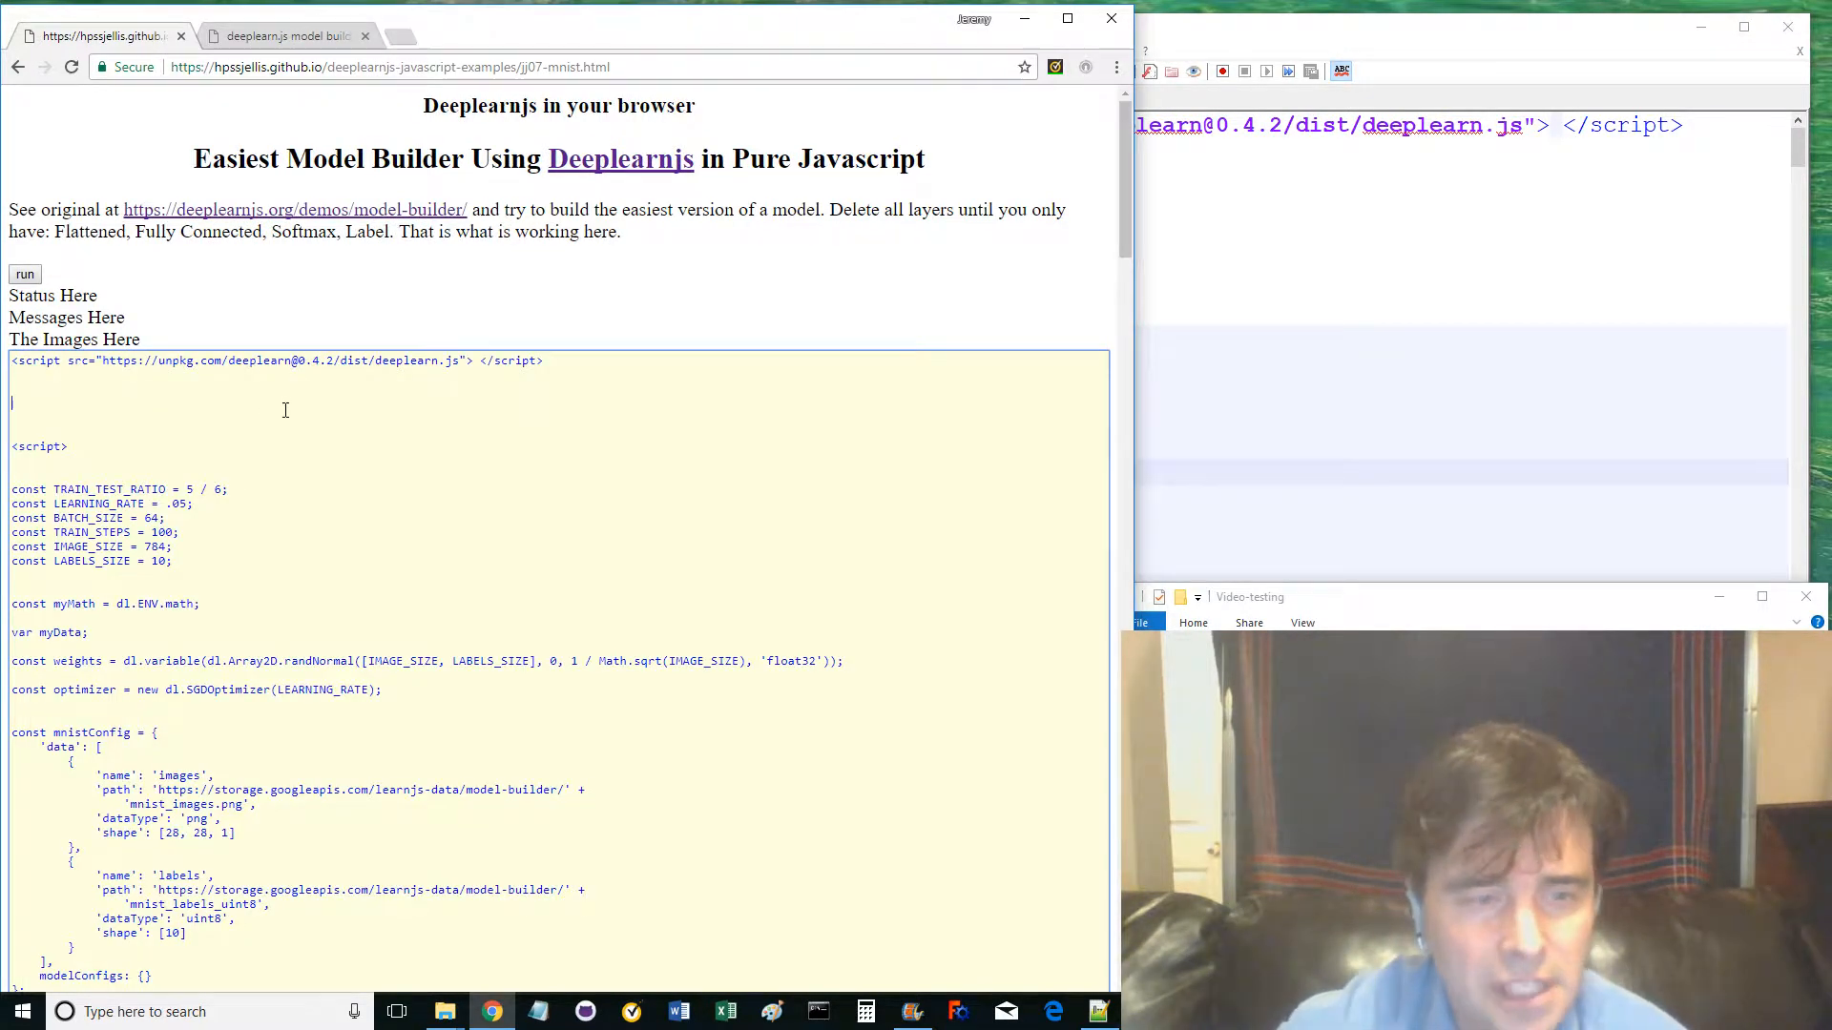
{"action": "key", "text": "ctrl+a"}
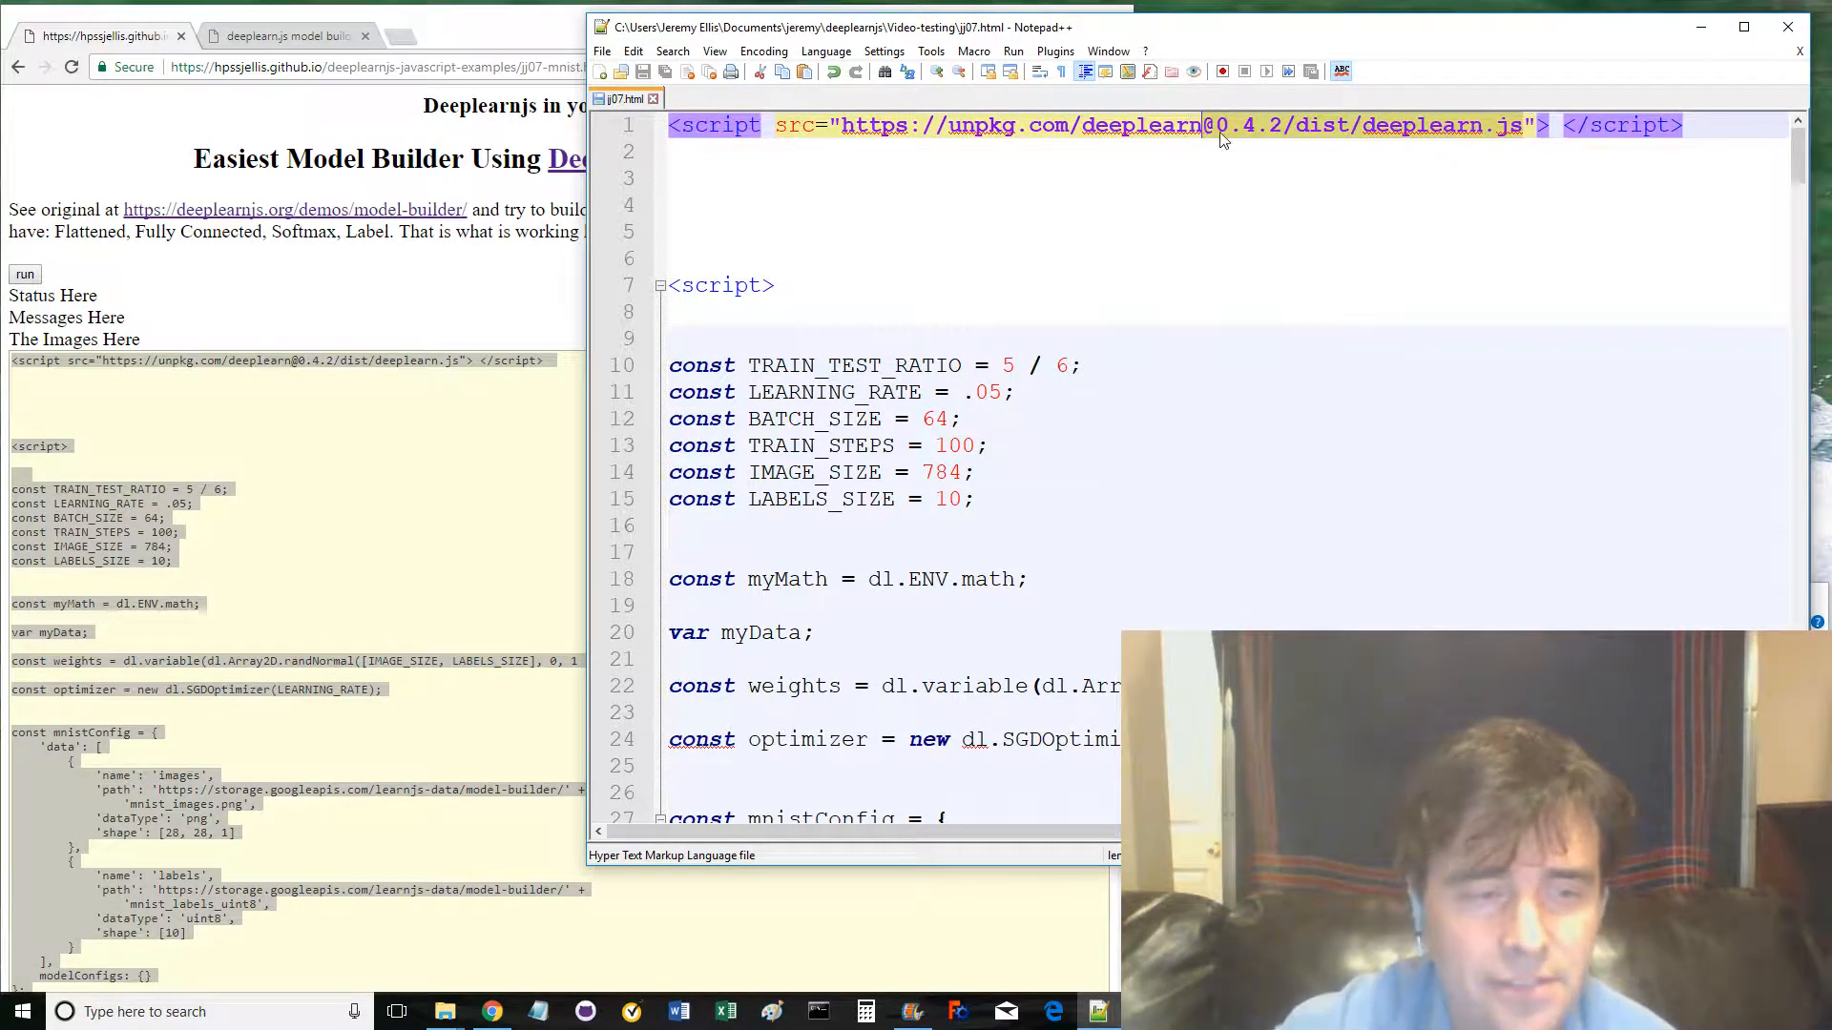
{"action": "key", "text": "Delete"}
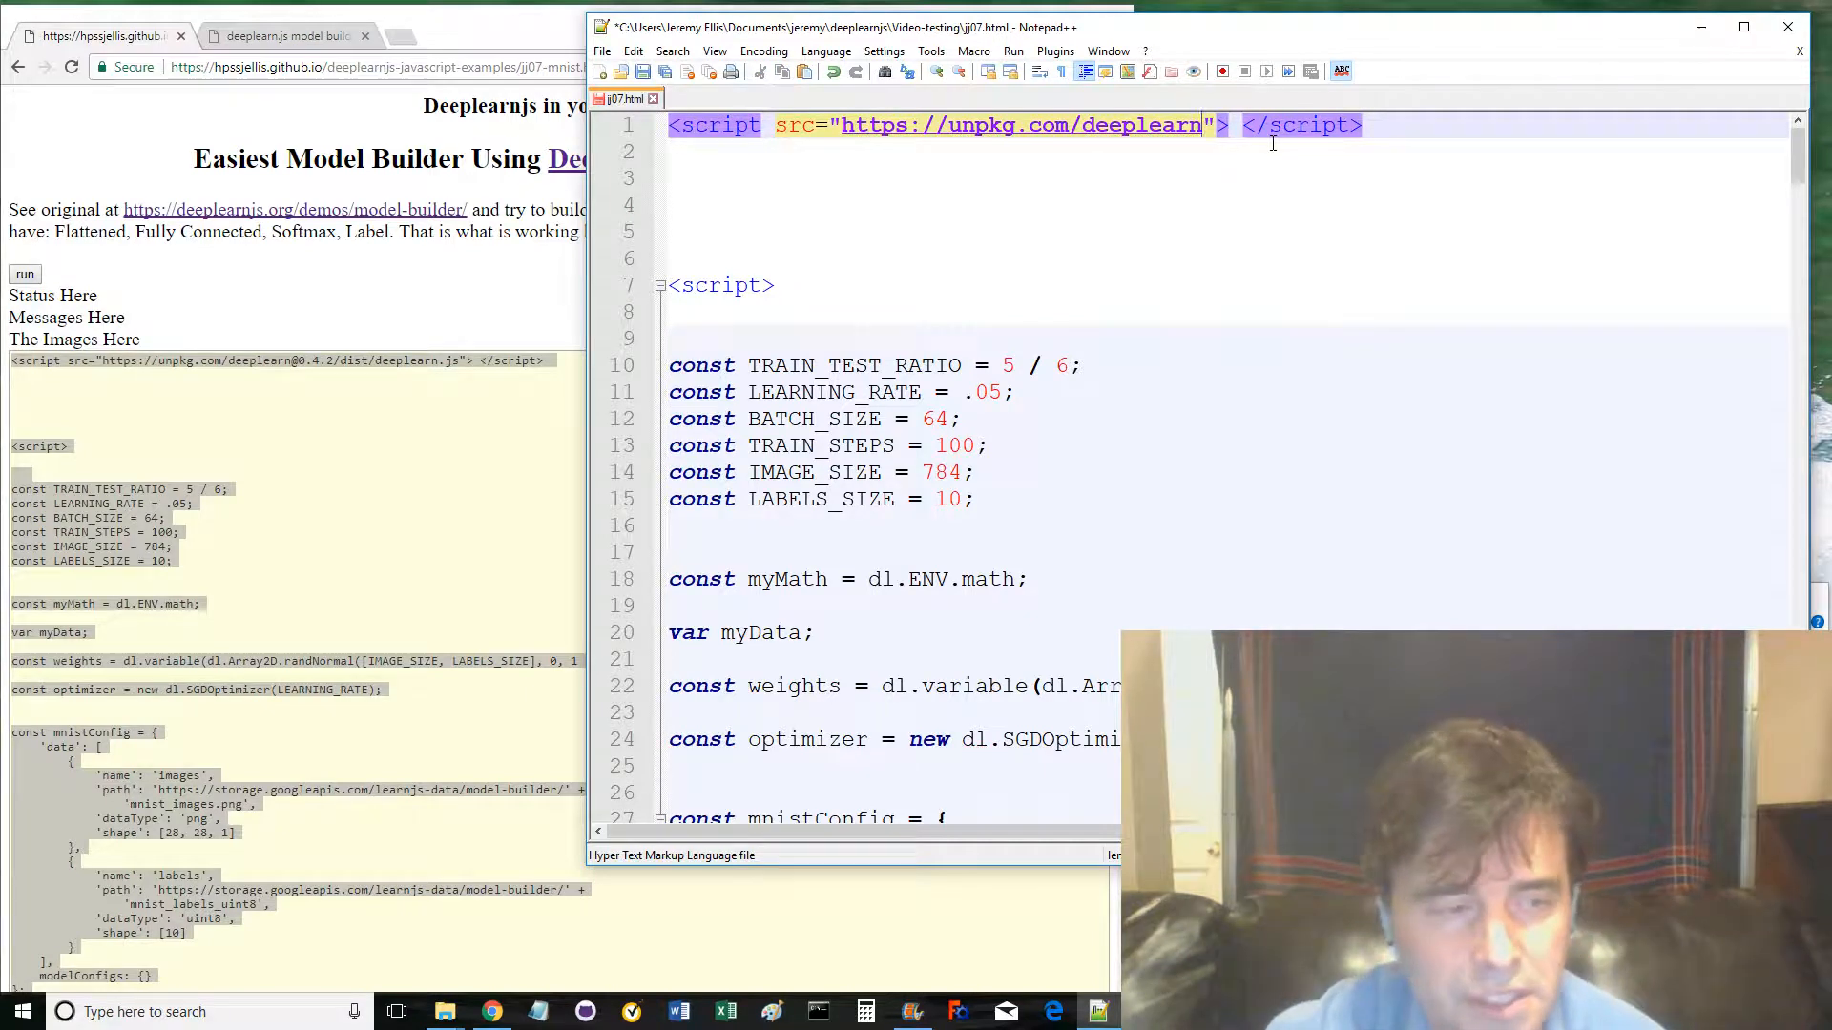
{"action": "scroll", "scroll_direction": "down", "scroll_amount": 3}
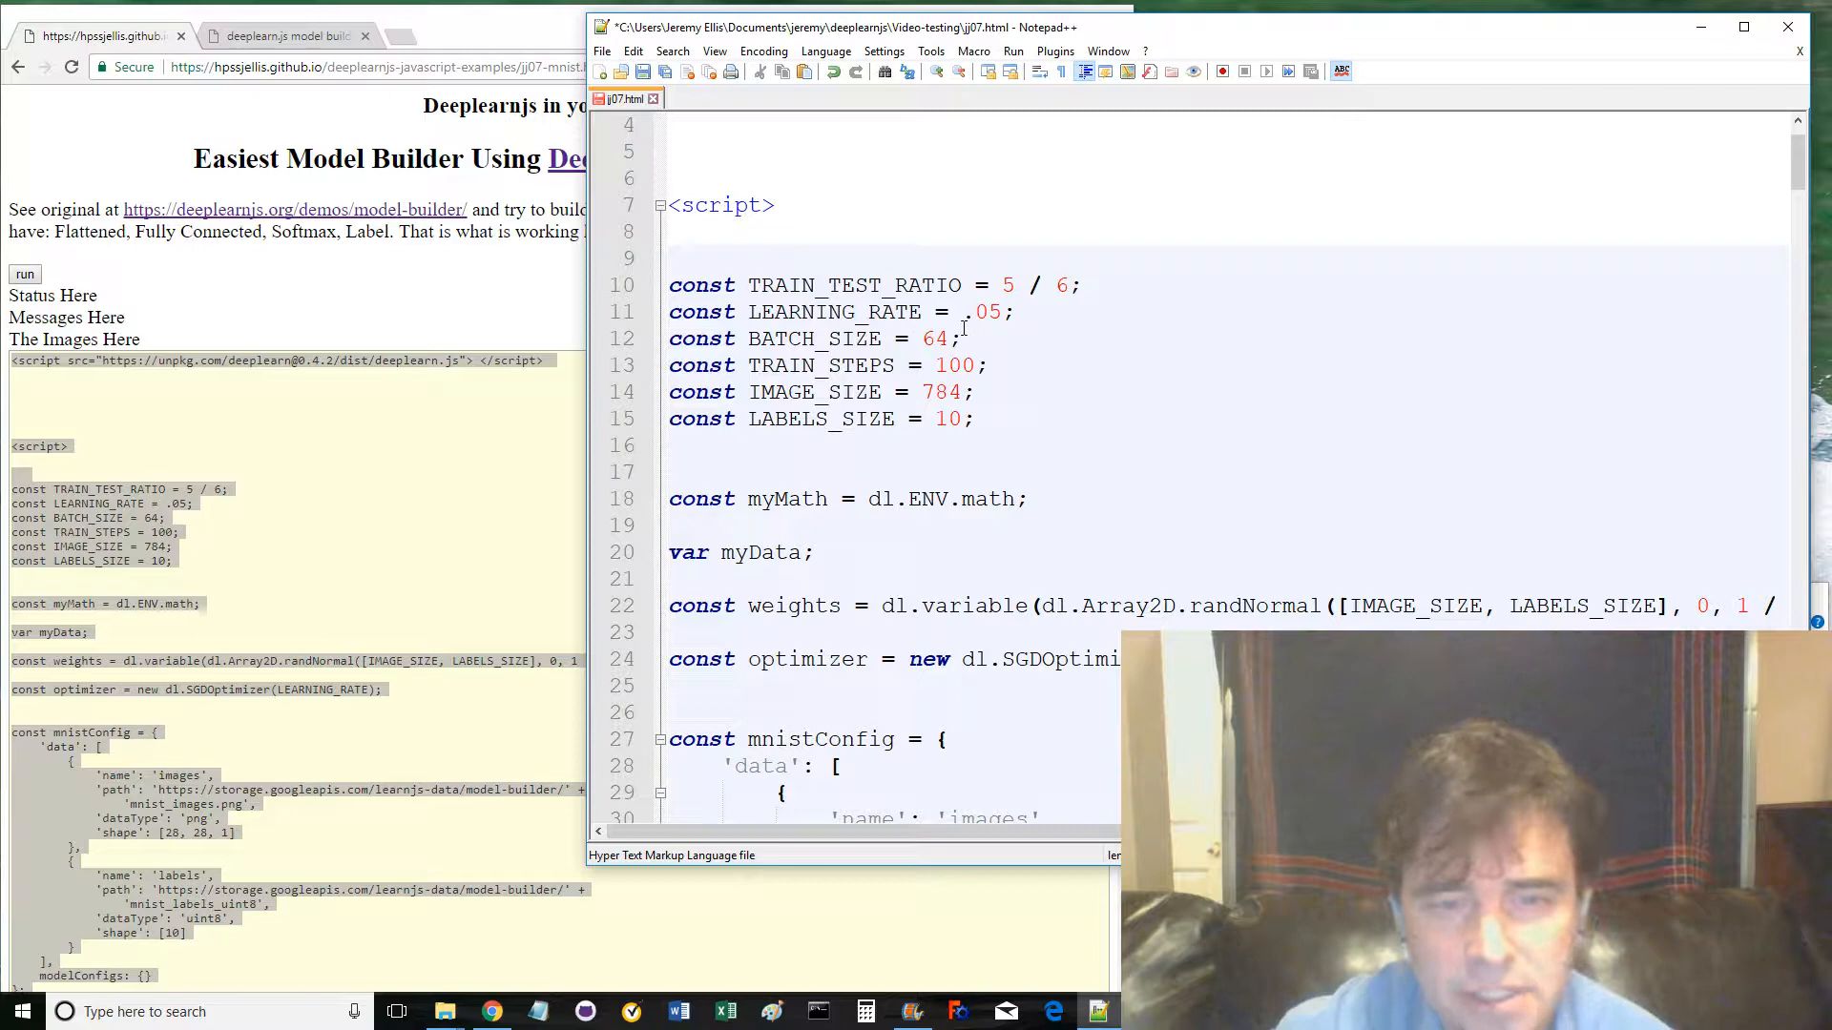
{"action": "double_click", "coordinate": [813, 338]}
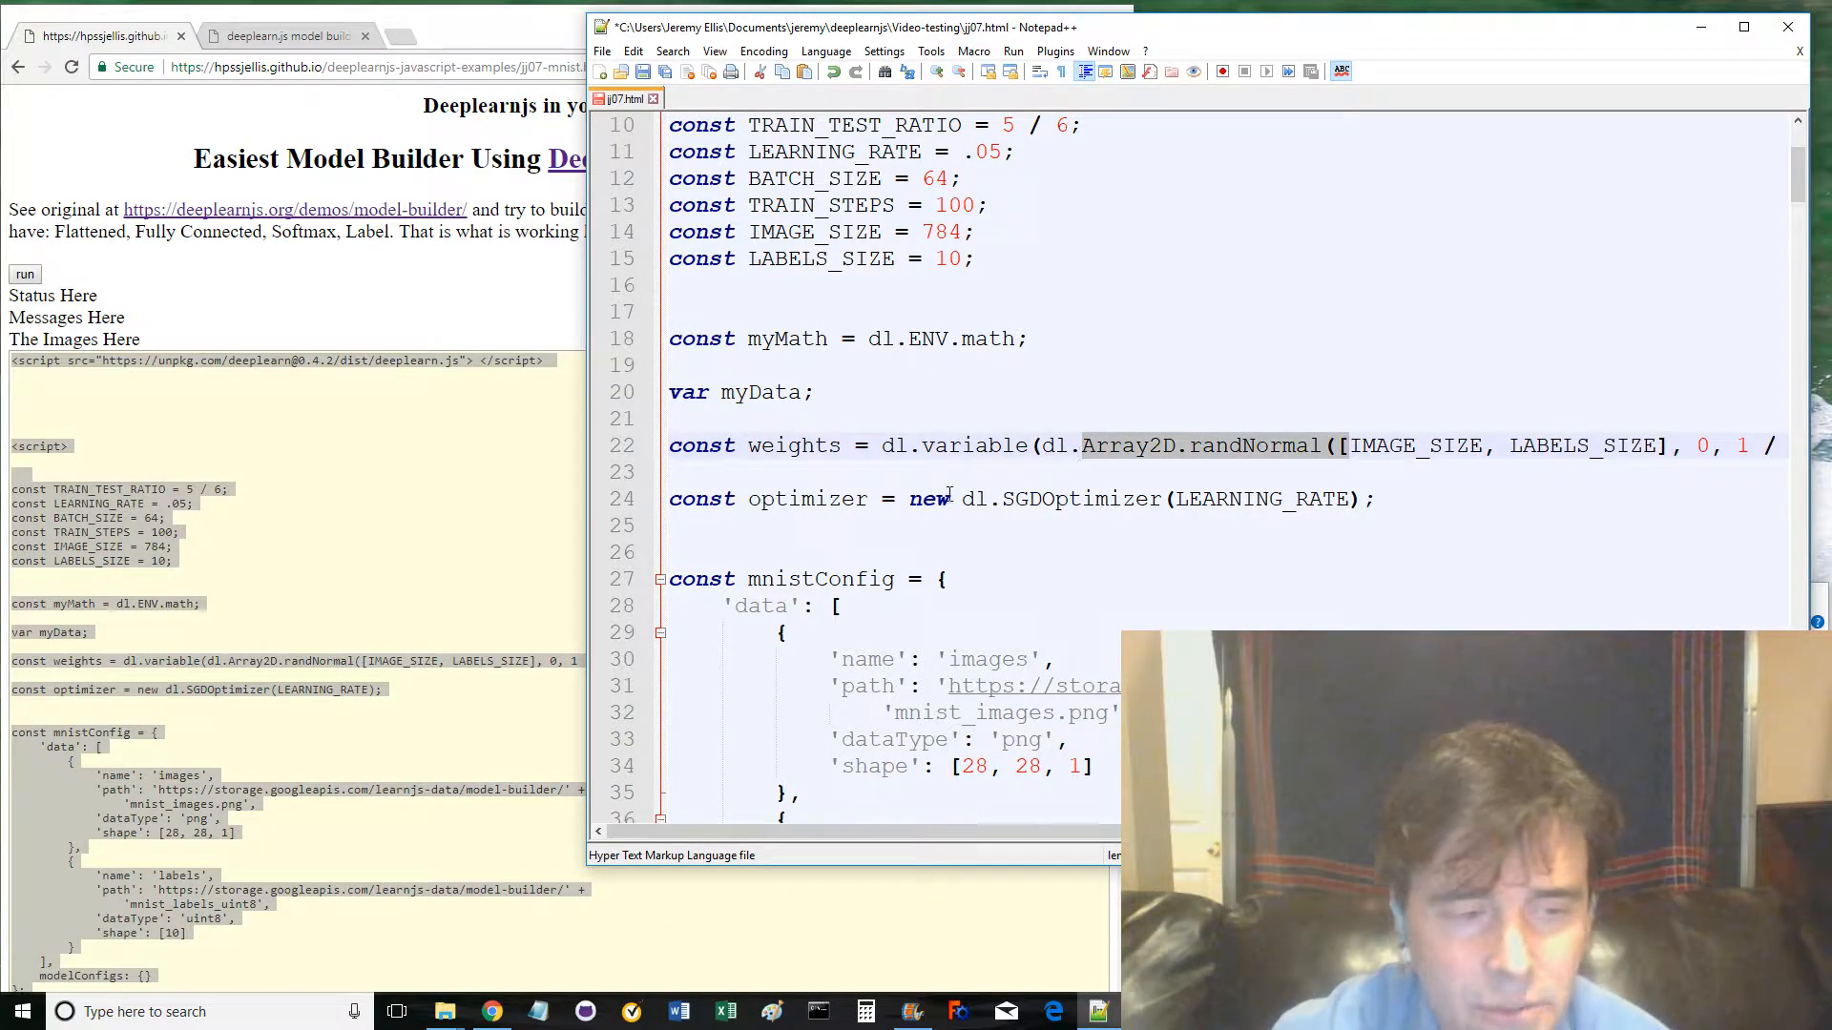
{"action": "scroll", "scroll_direction": "down", "scroll_amount": 3}
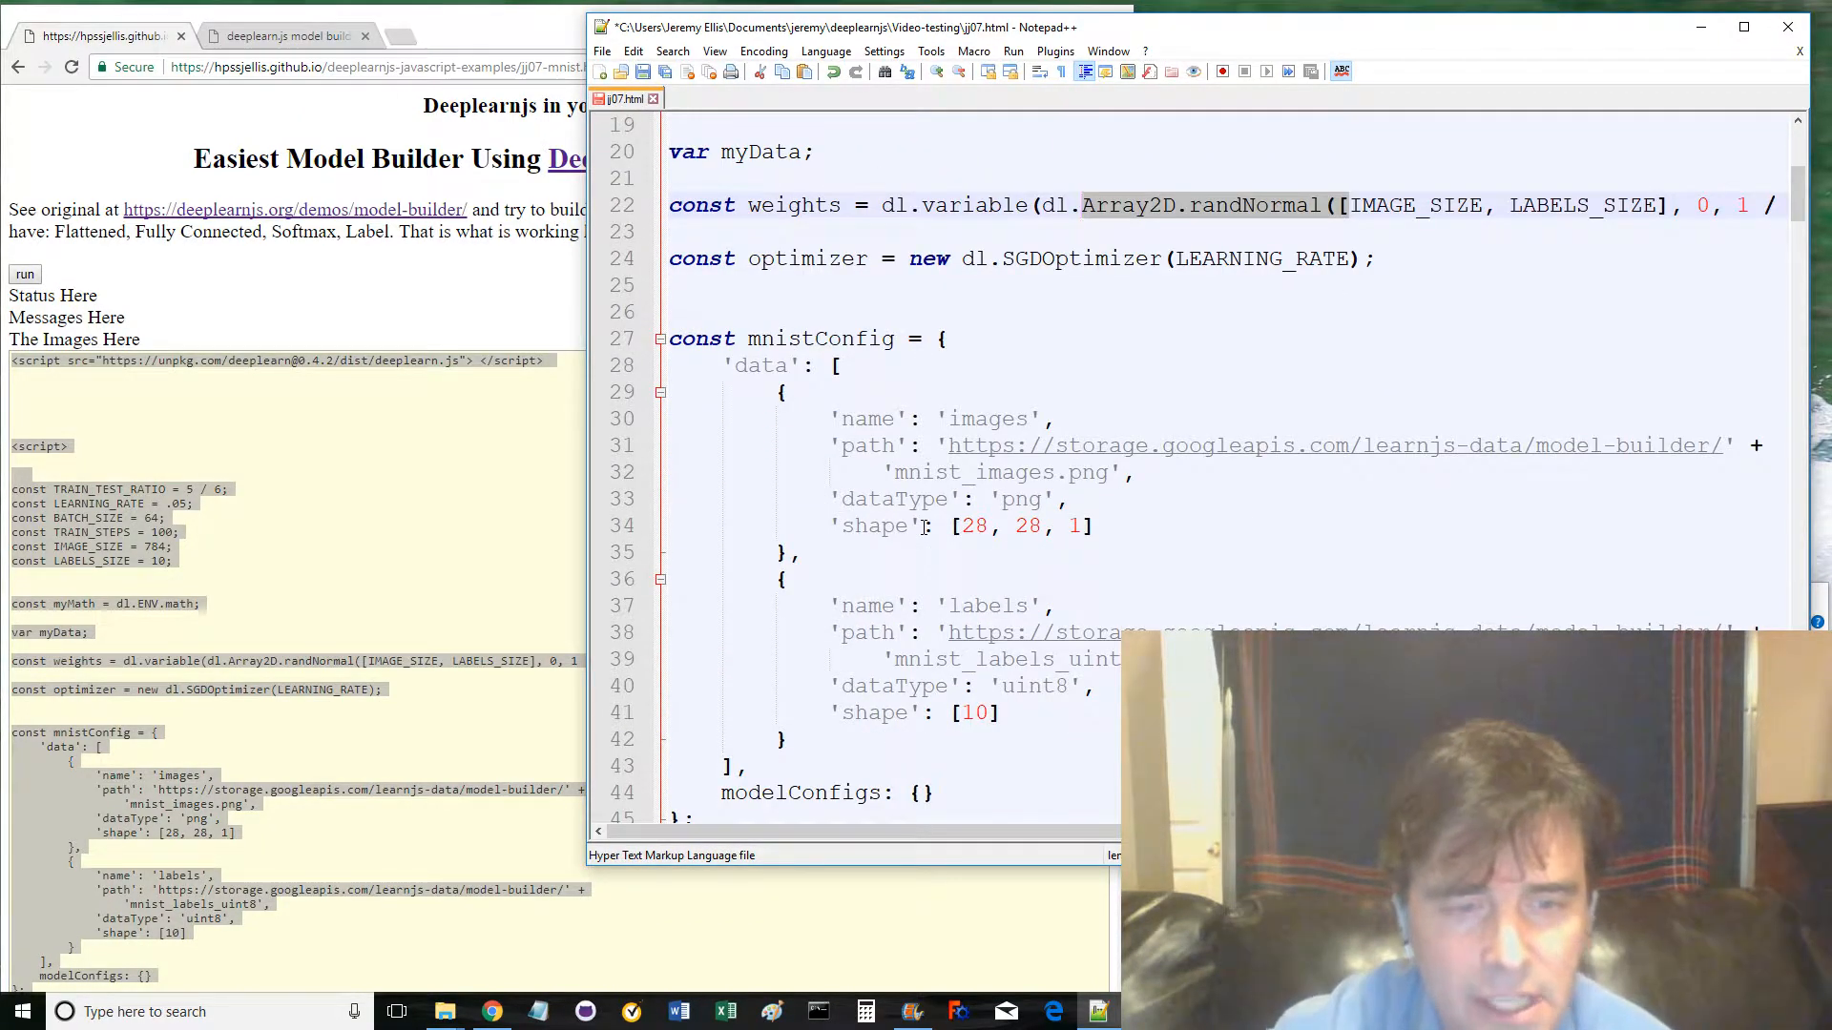
{"action": "double_click", "coordinate": [821, 340]}
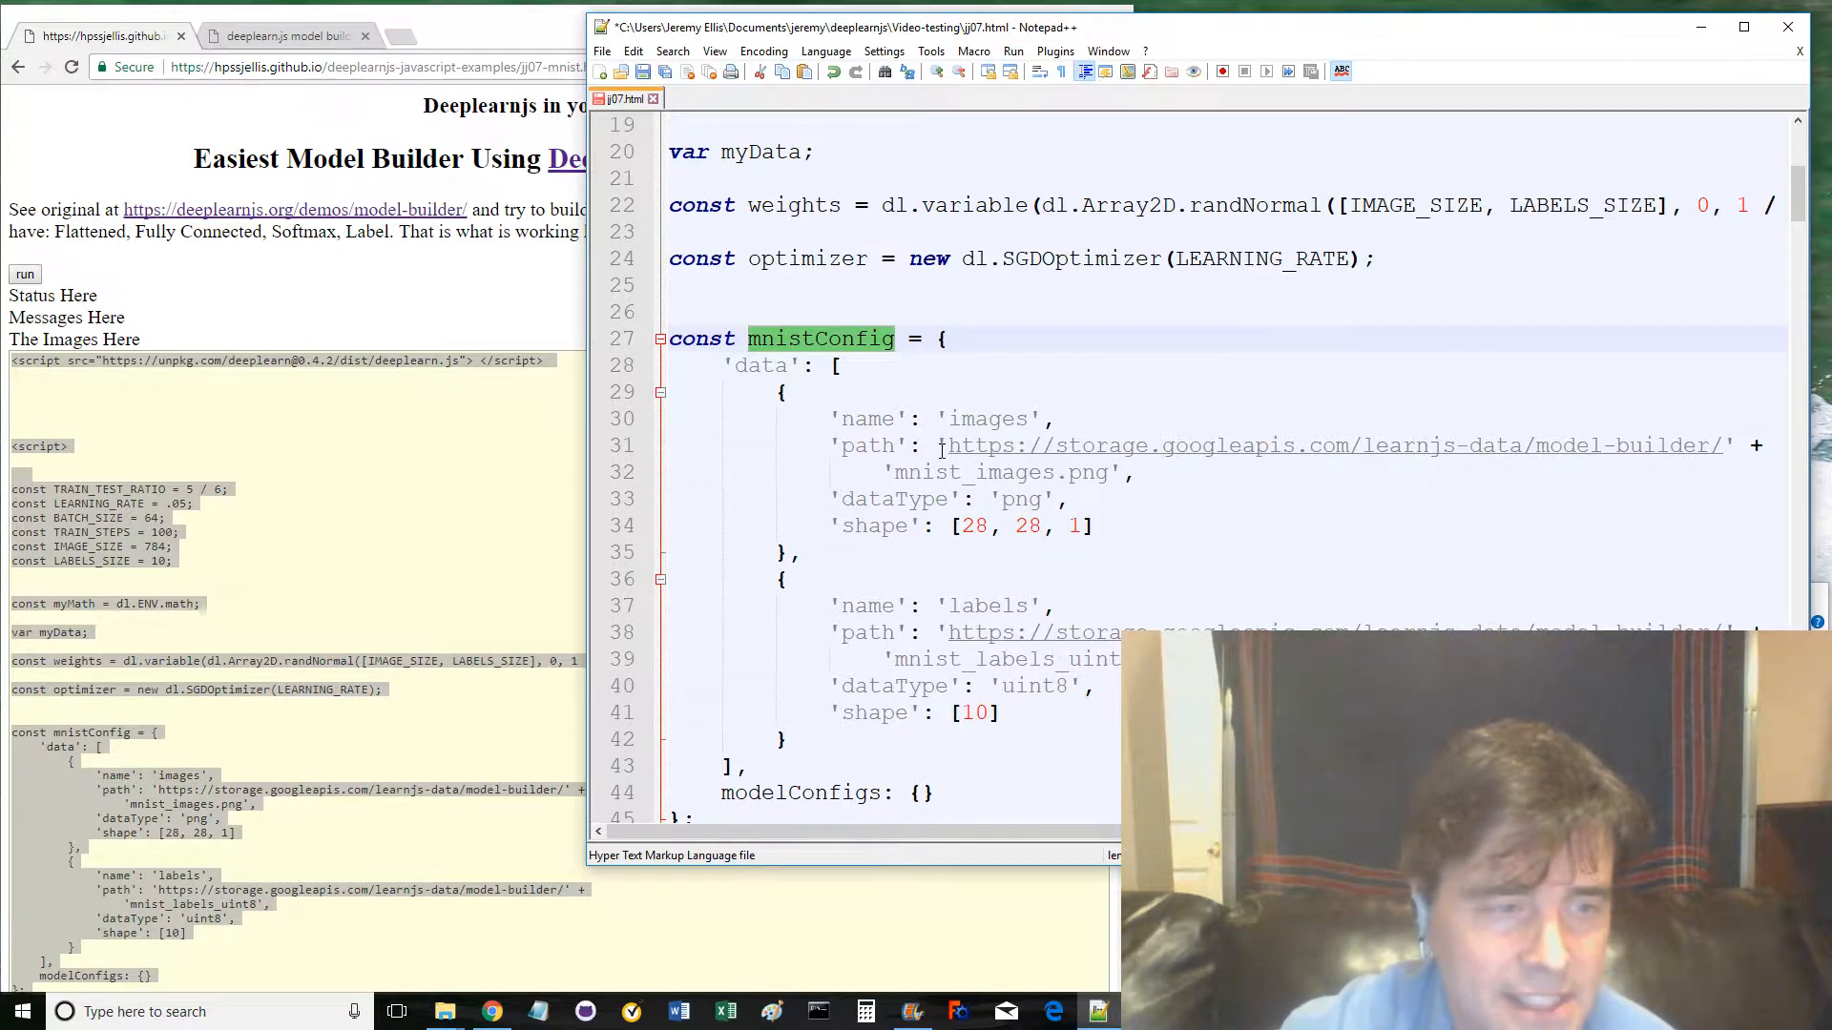
- Scroll through MnistData's nextBatch reshaping loop, highlighting the label argument, to the async load method
{"action": "scroll", "scroll_direction": "down", "scroll_amount": 3}
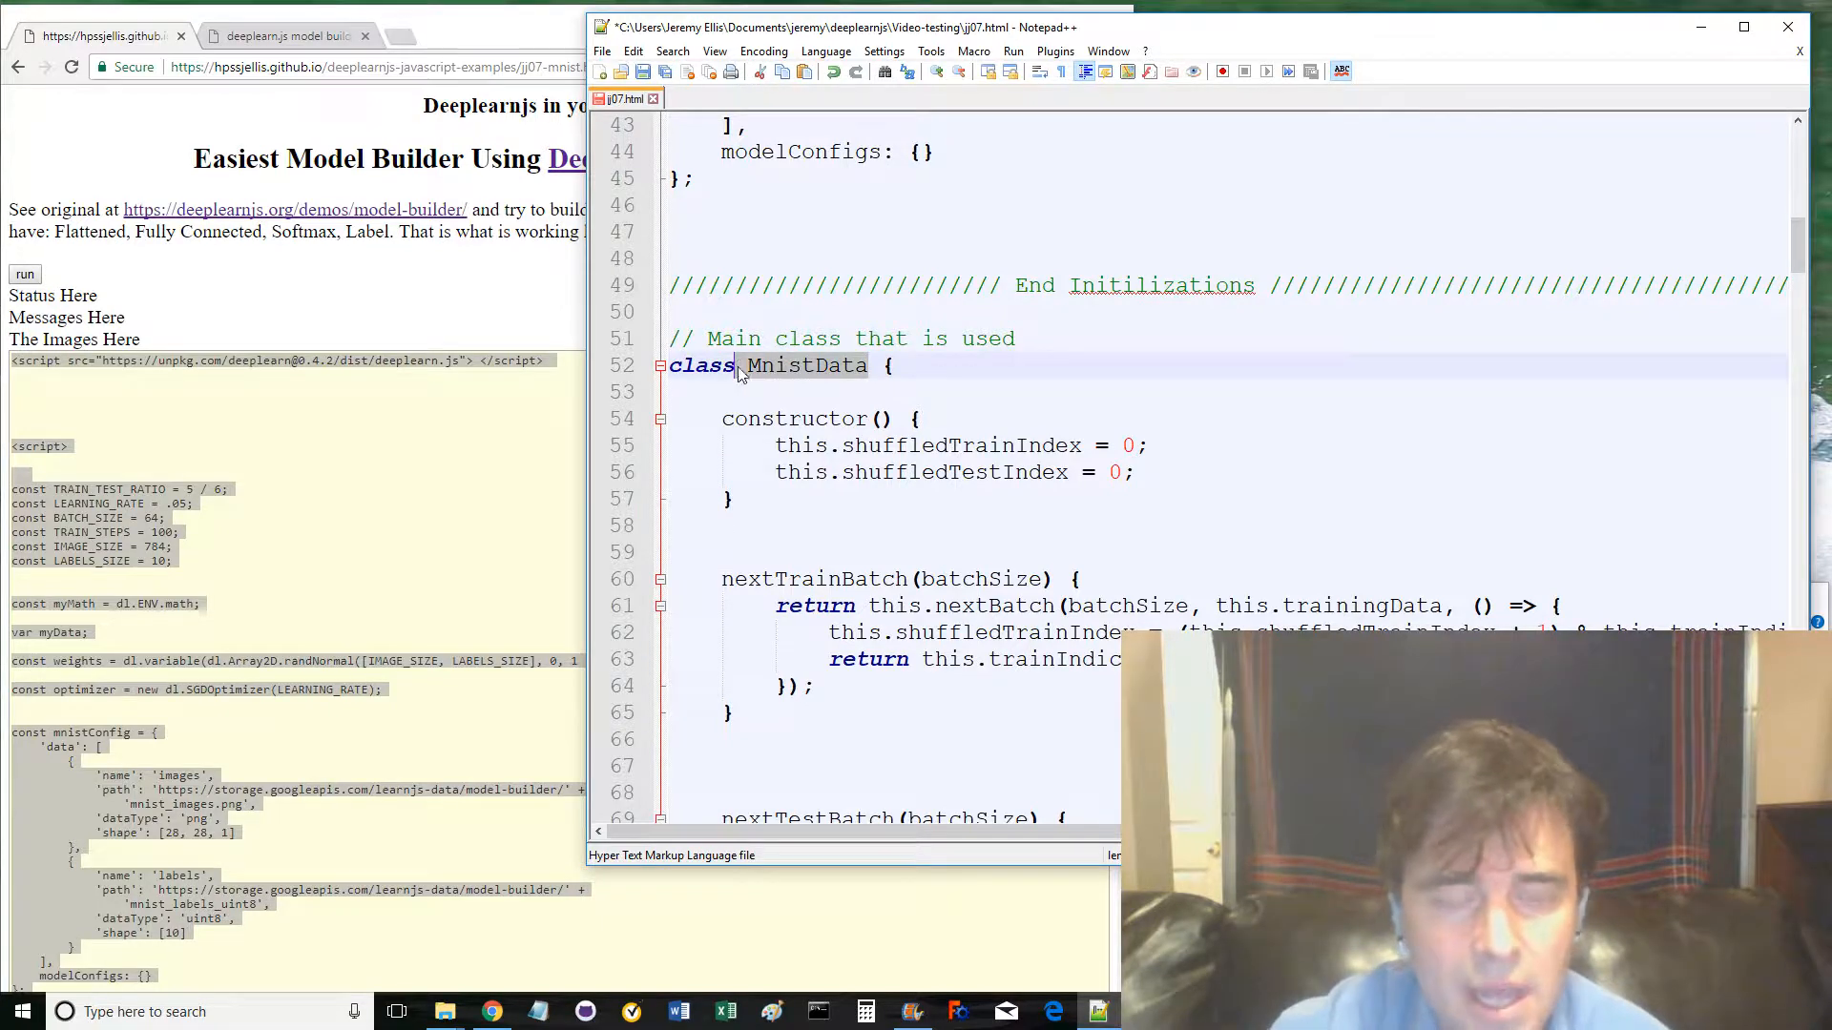
{"action": "scroll", "scroll_direction": "down", "scroll_amount": 3}
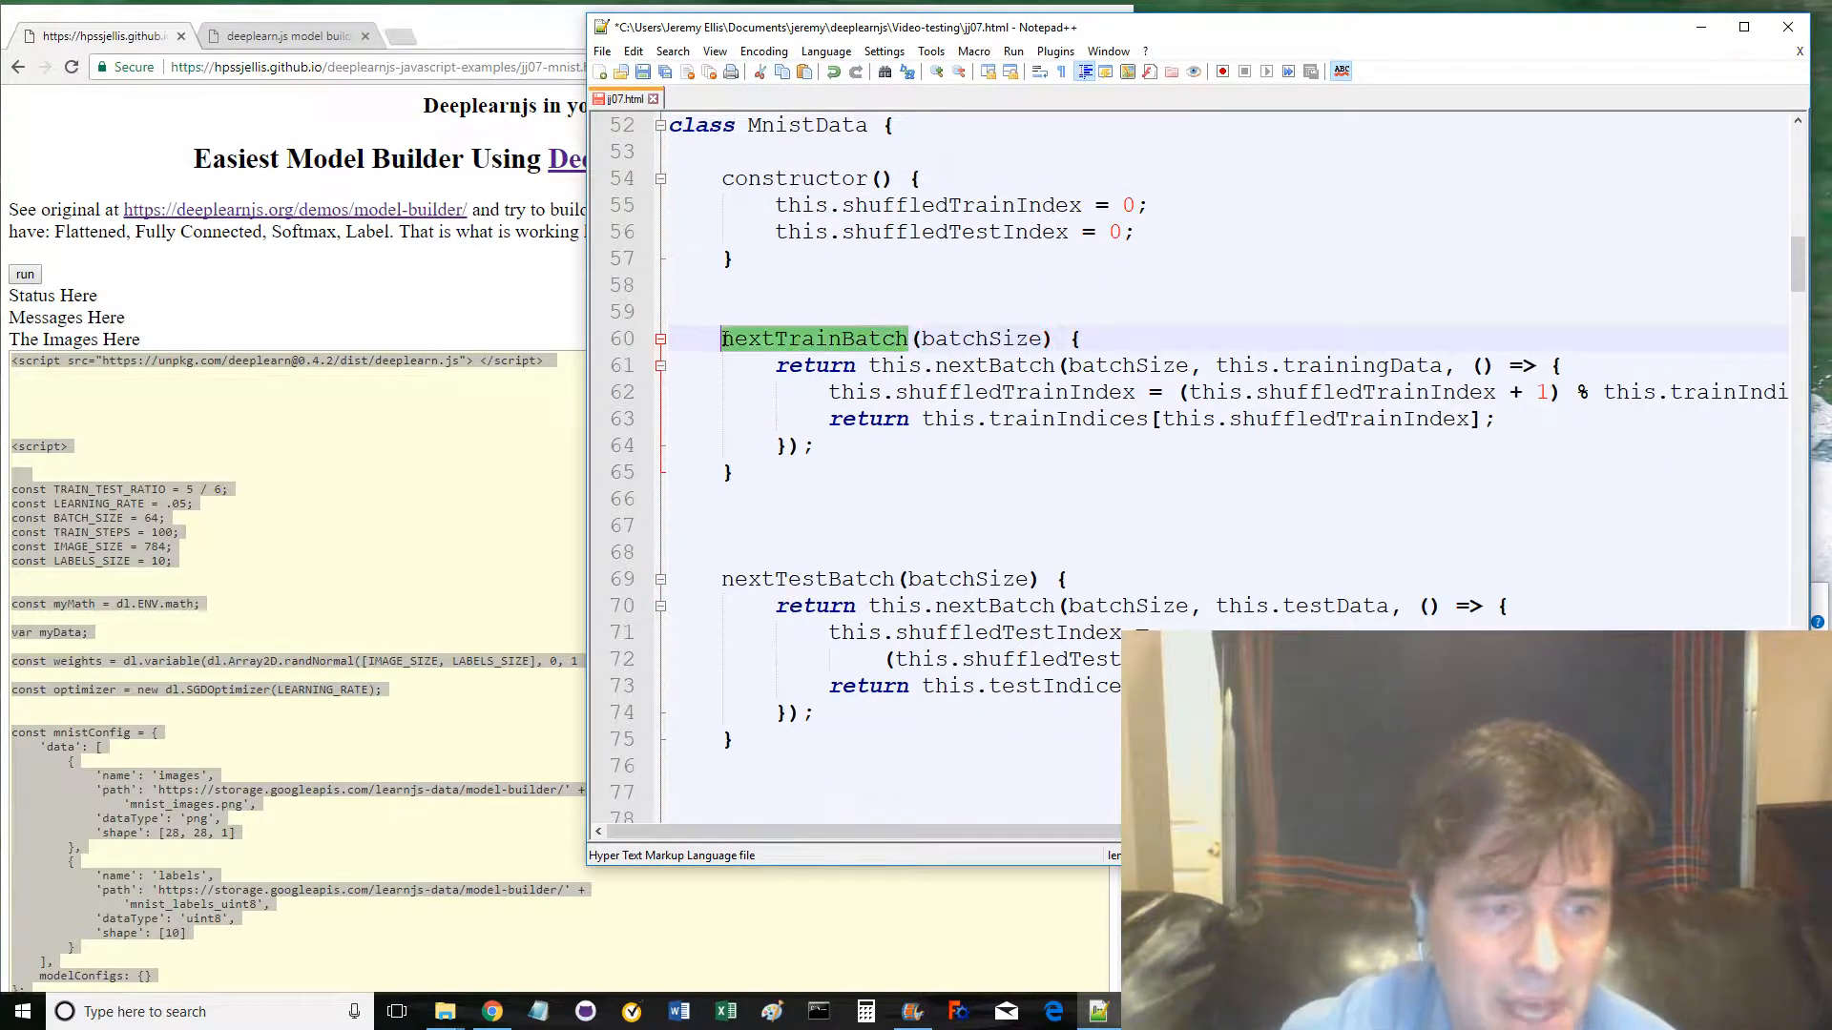
{"action": "scroll", "scroll_direction": "down", "scroll_amount": 3}
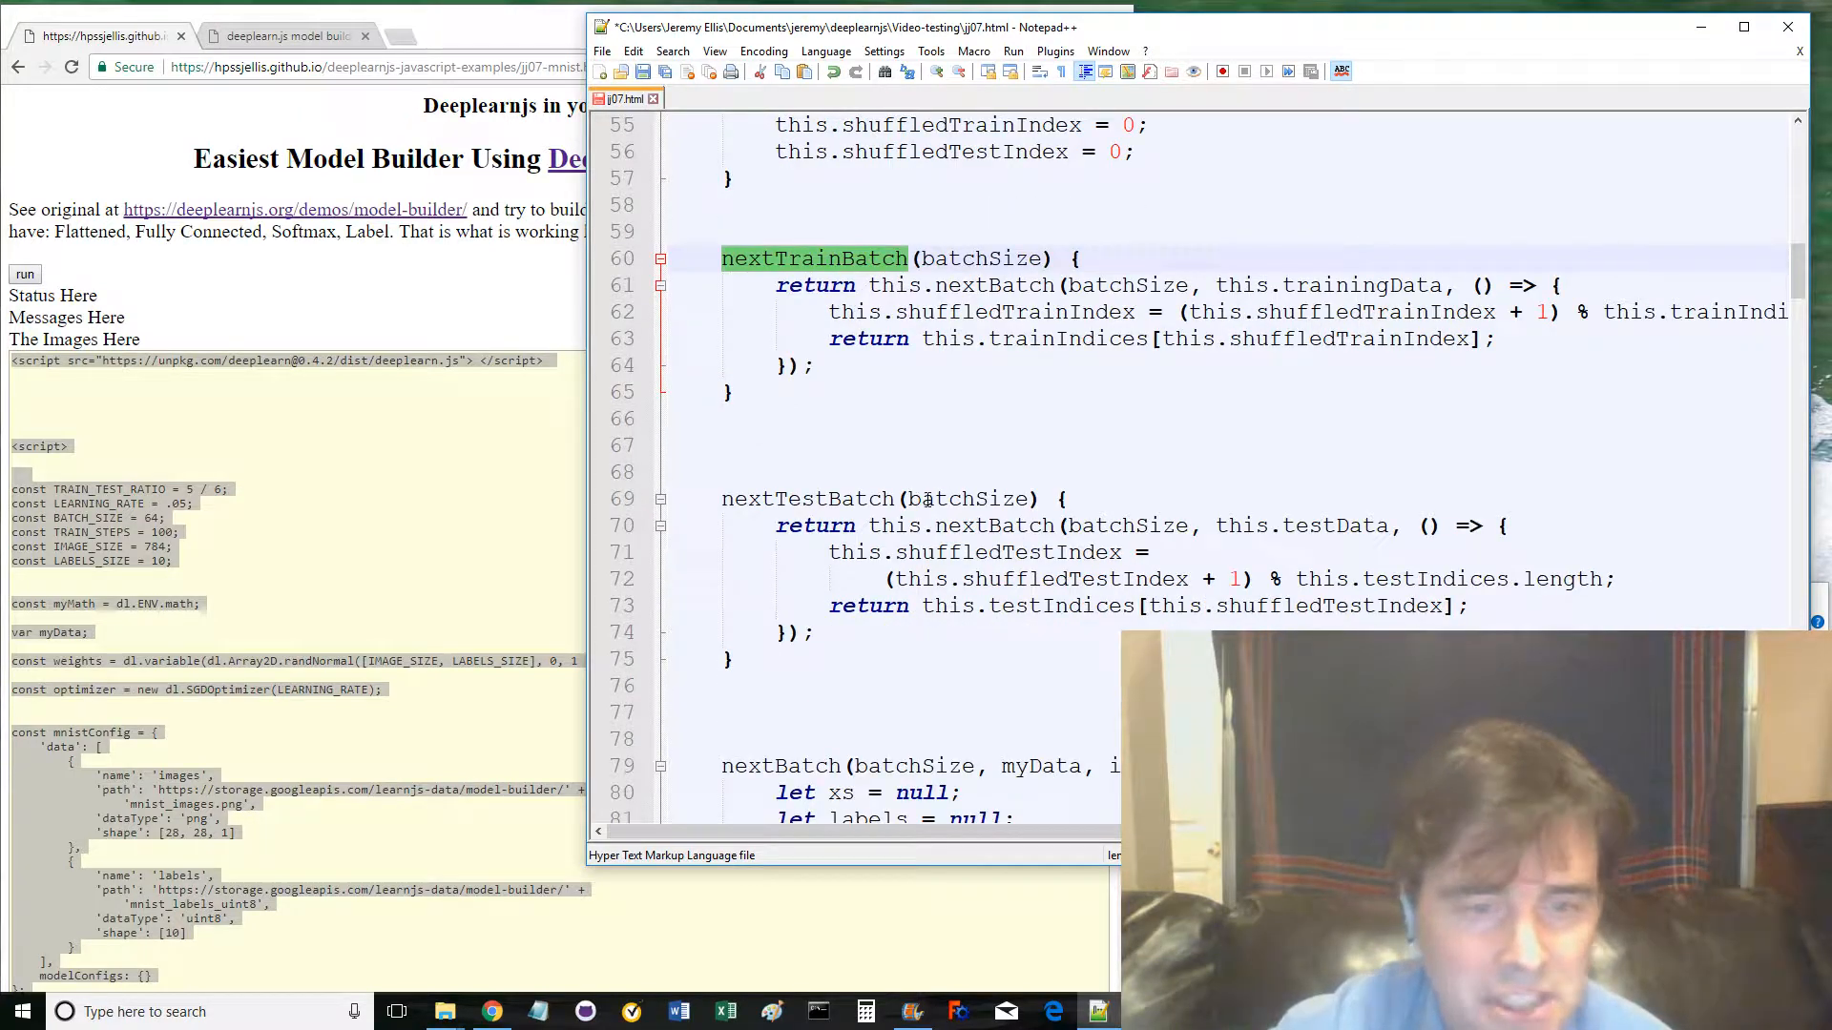
{"action": "scroll", "scroll_direction": "down", "scroll_amount": 3}
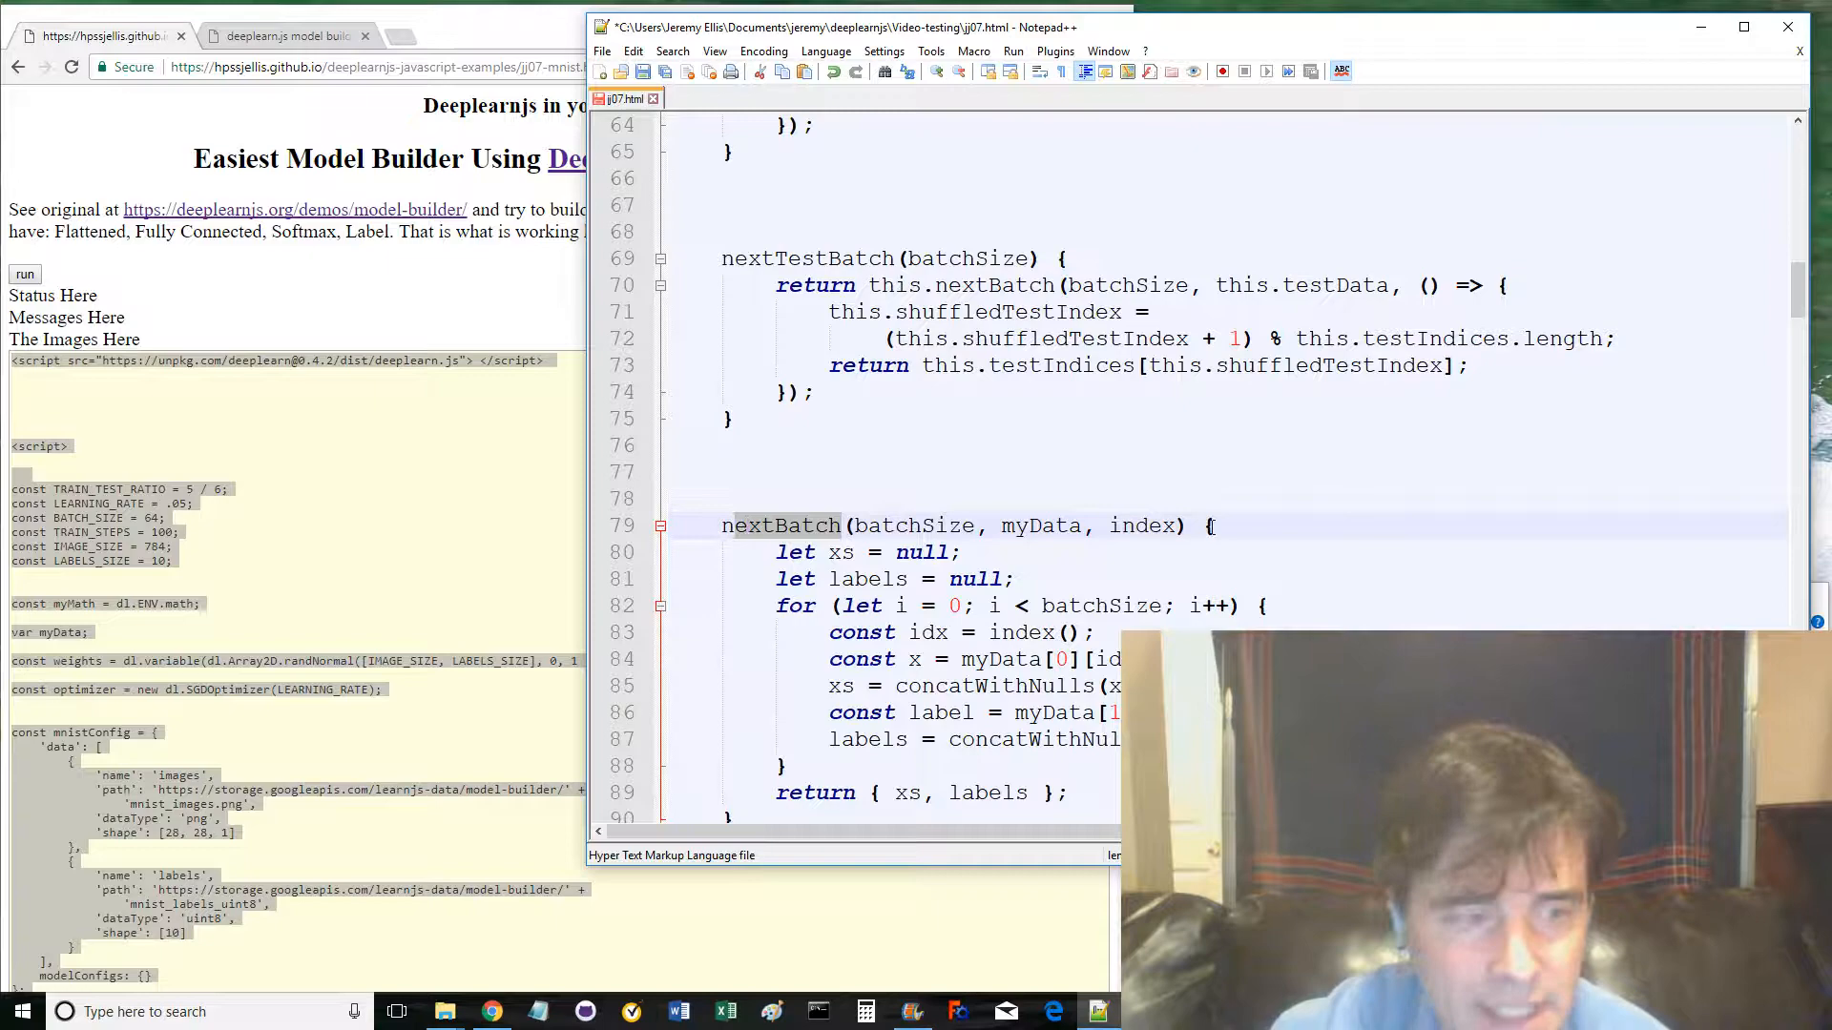
{"action": "scroll", "scroll_direction": "down", "scroll_amount": 3}
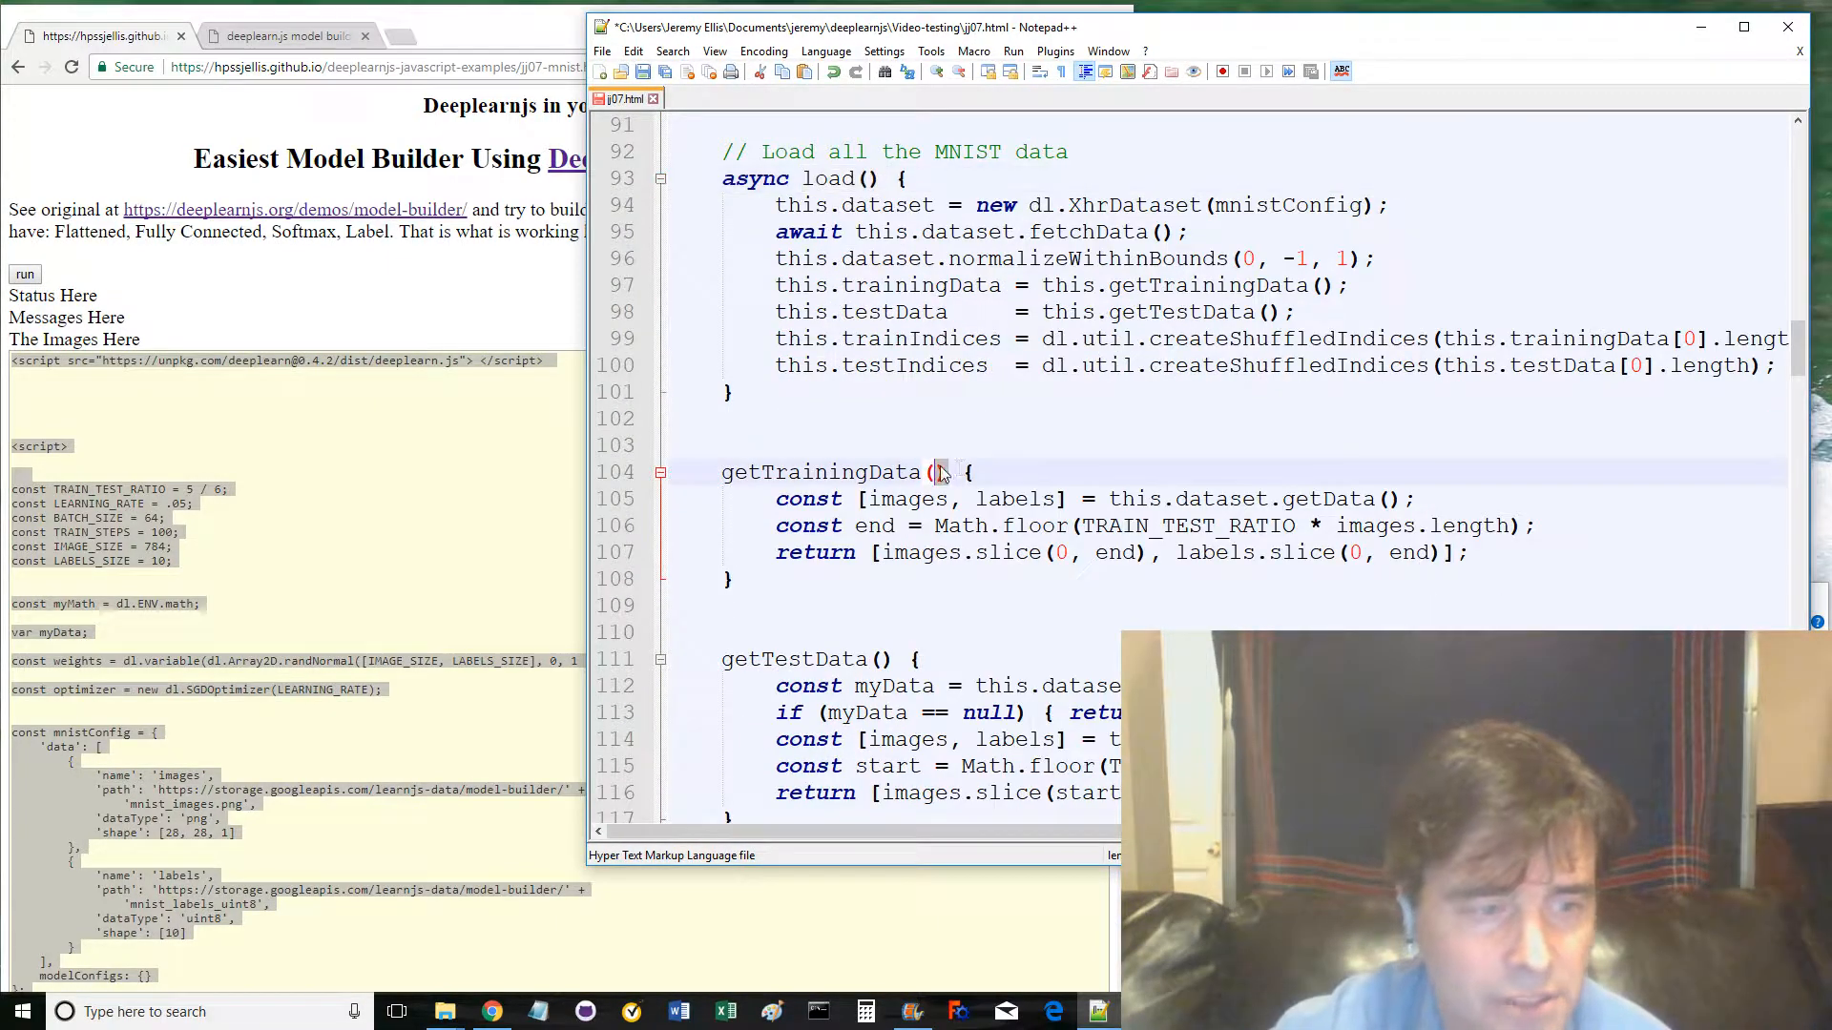
{"action": "scroll", "scroll_direction": "down", "scroll_amount": 3}
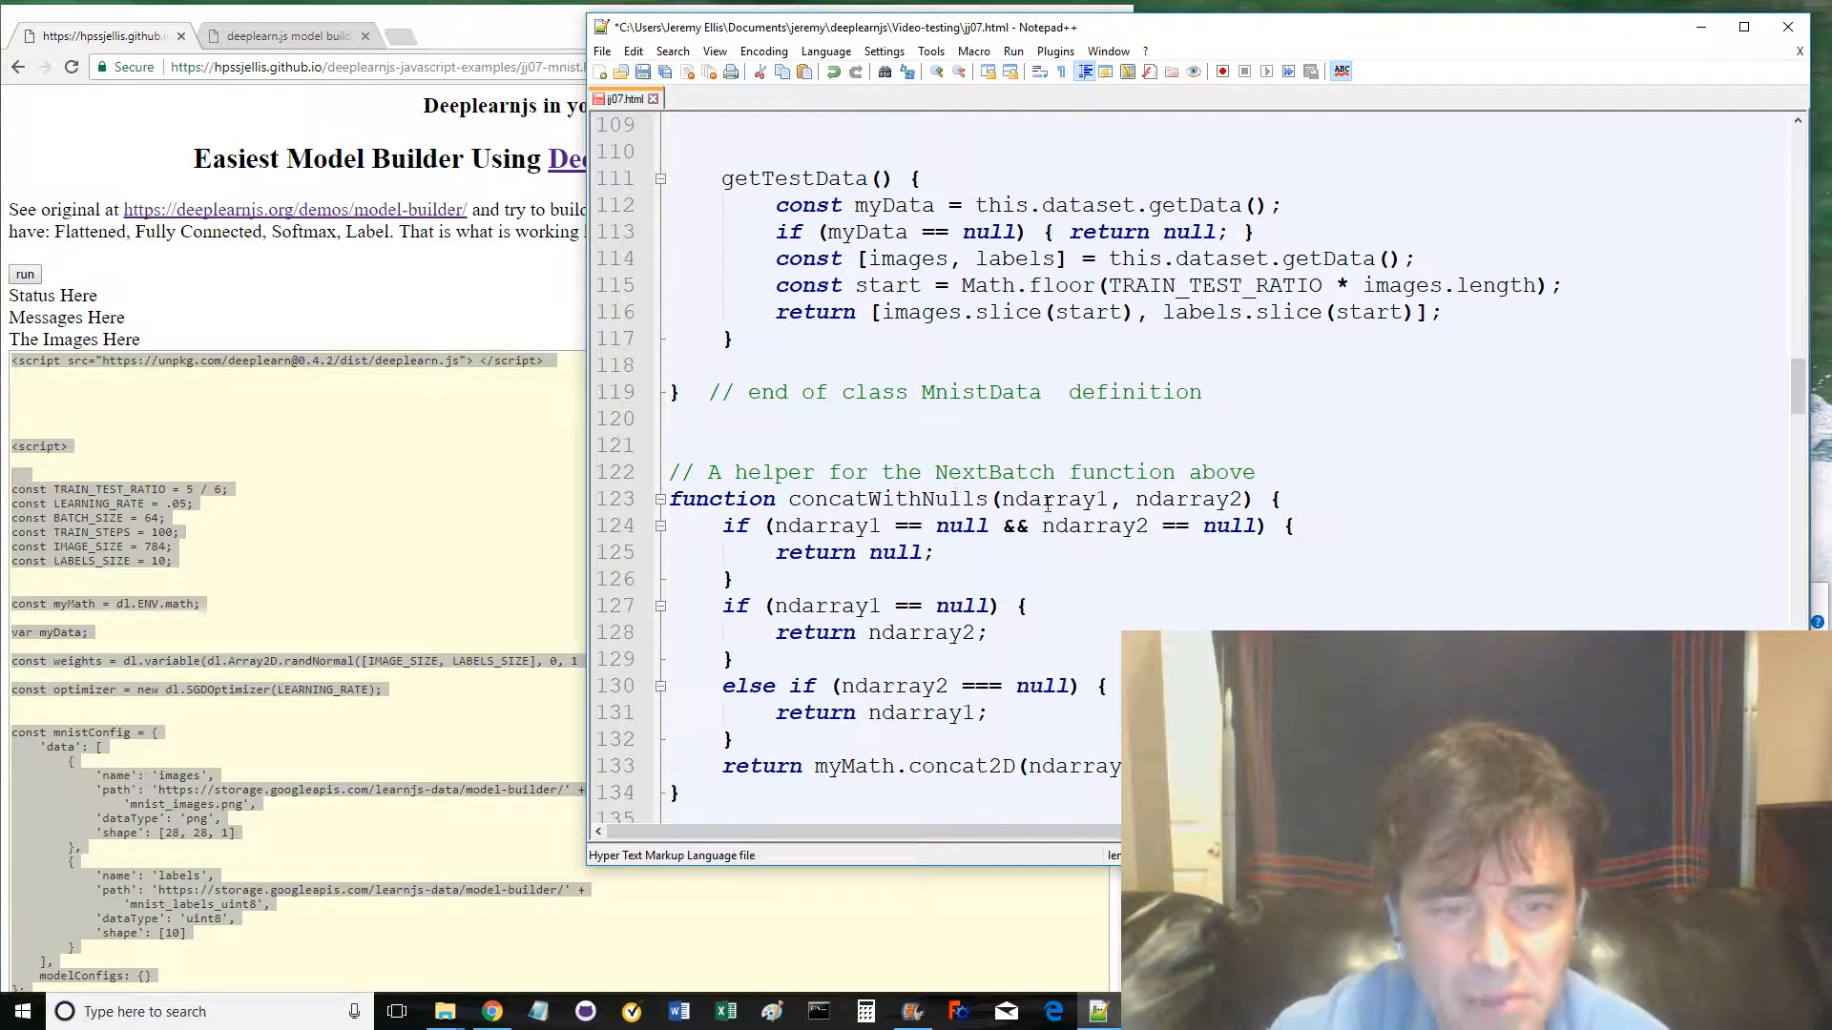
{"action": "scroll", "scroll_direction": "down", "scroll_amount": 3}
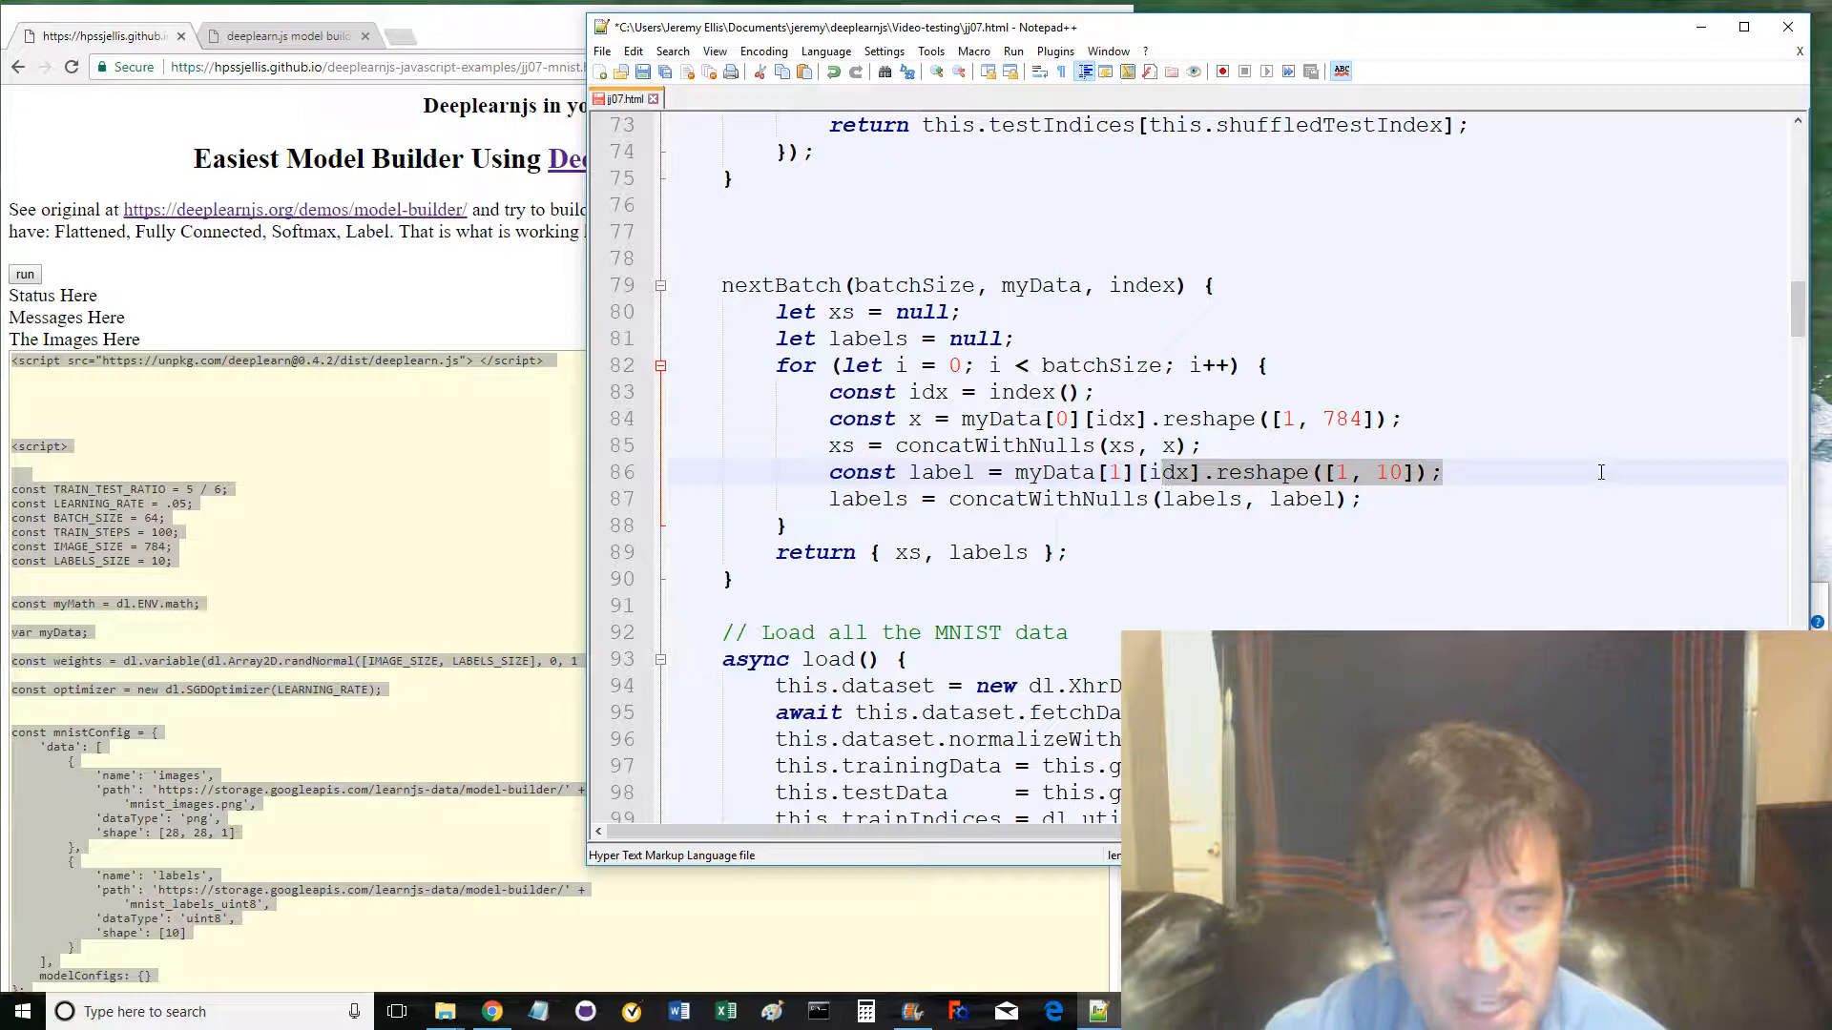
{"action": "double_click", "coordinate": [1301, 500]}
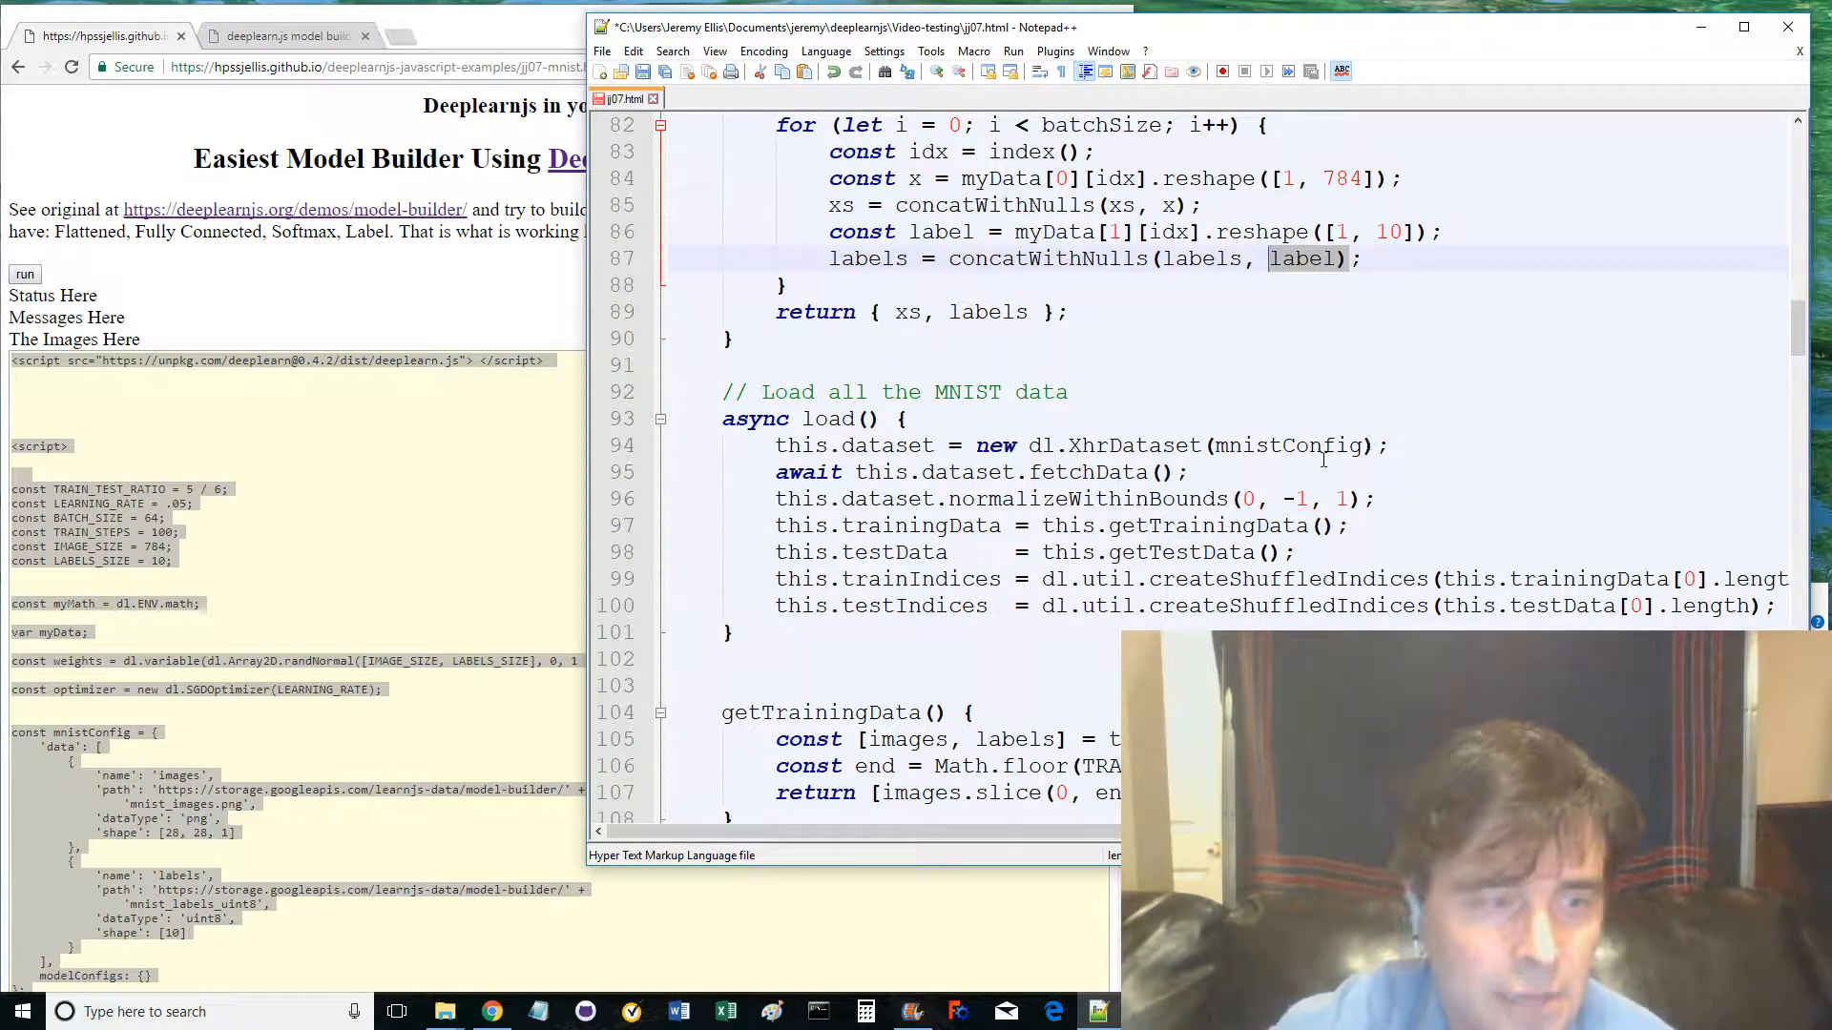
- Scroll past the concatWithNulls helper to the async train(myData) function
{"action": "scroll", "scroll_direction": "down", "scroll_amount": 3}
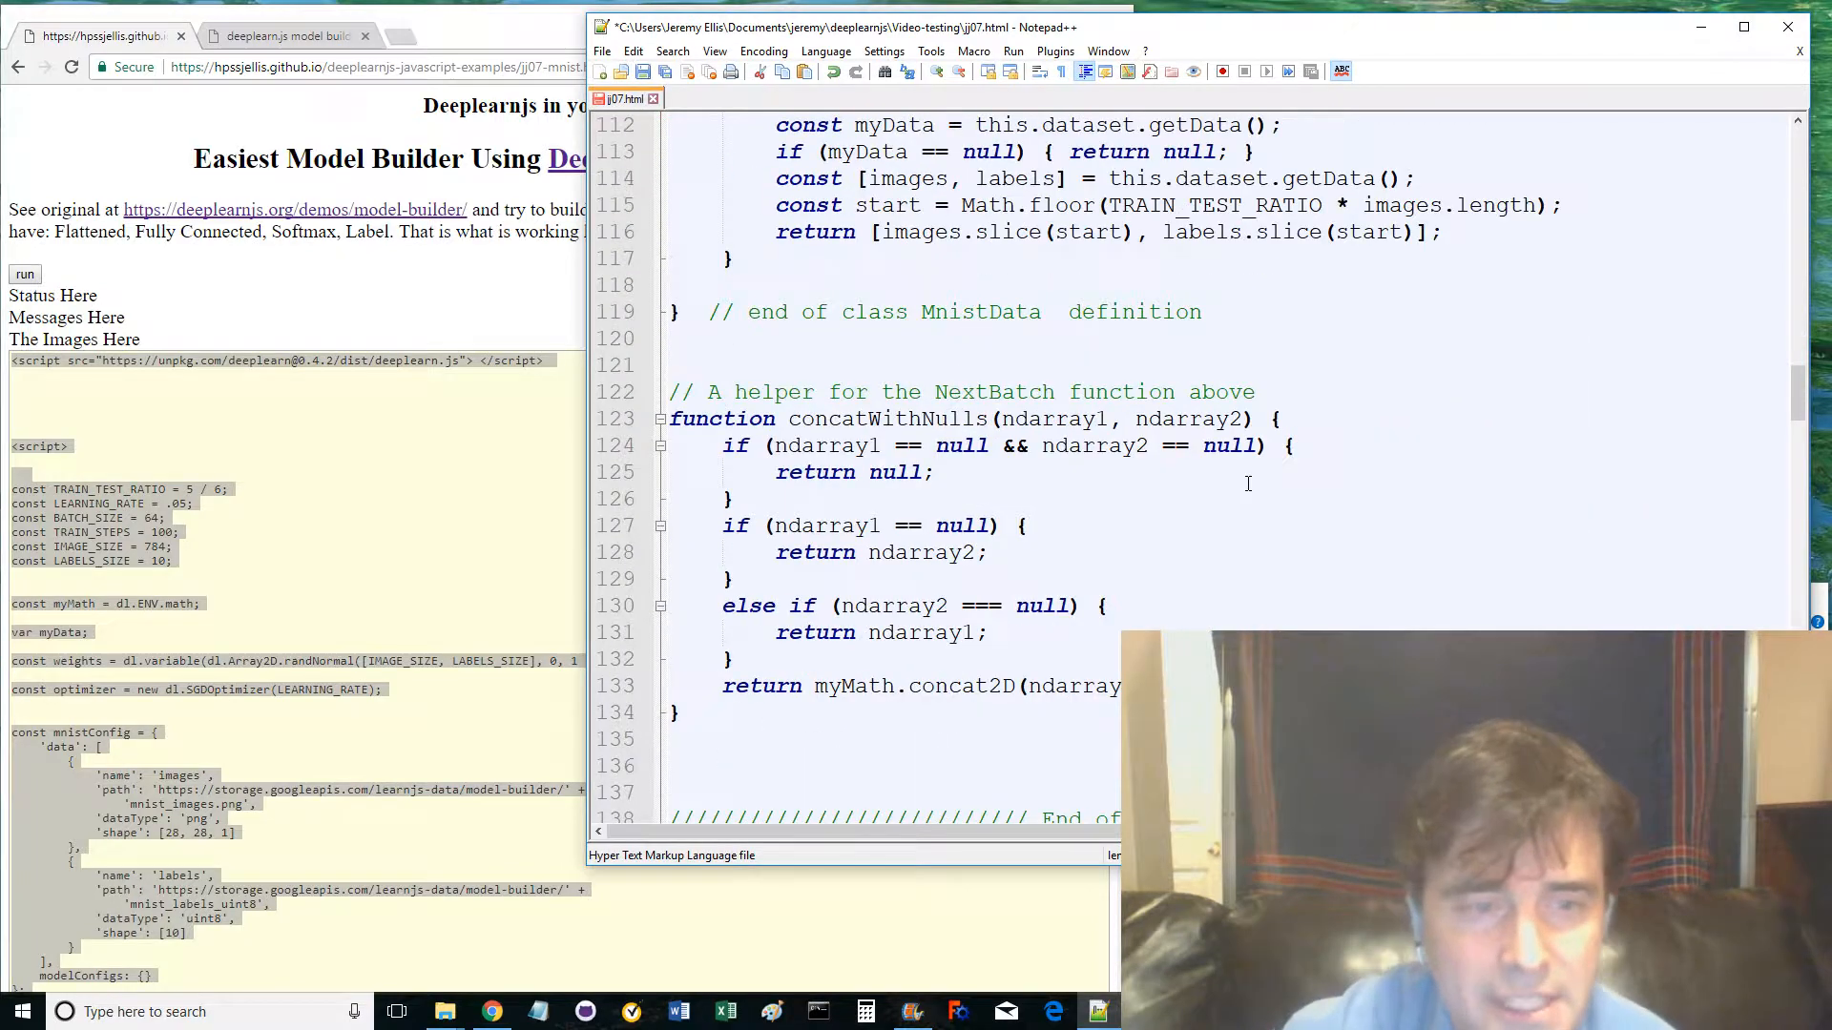
{"action": "scroll", "scroll_direction": "down", "scroll_amount": 3}
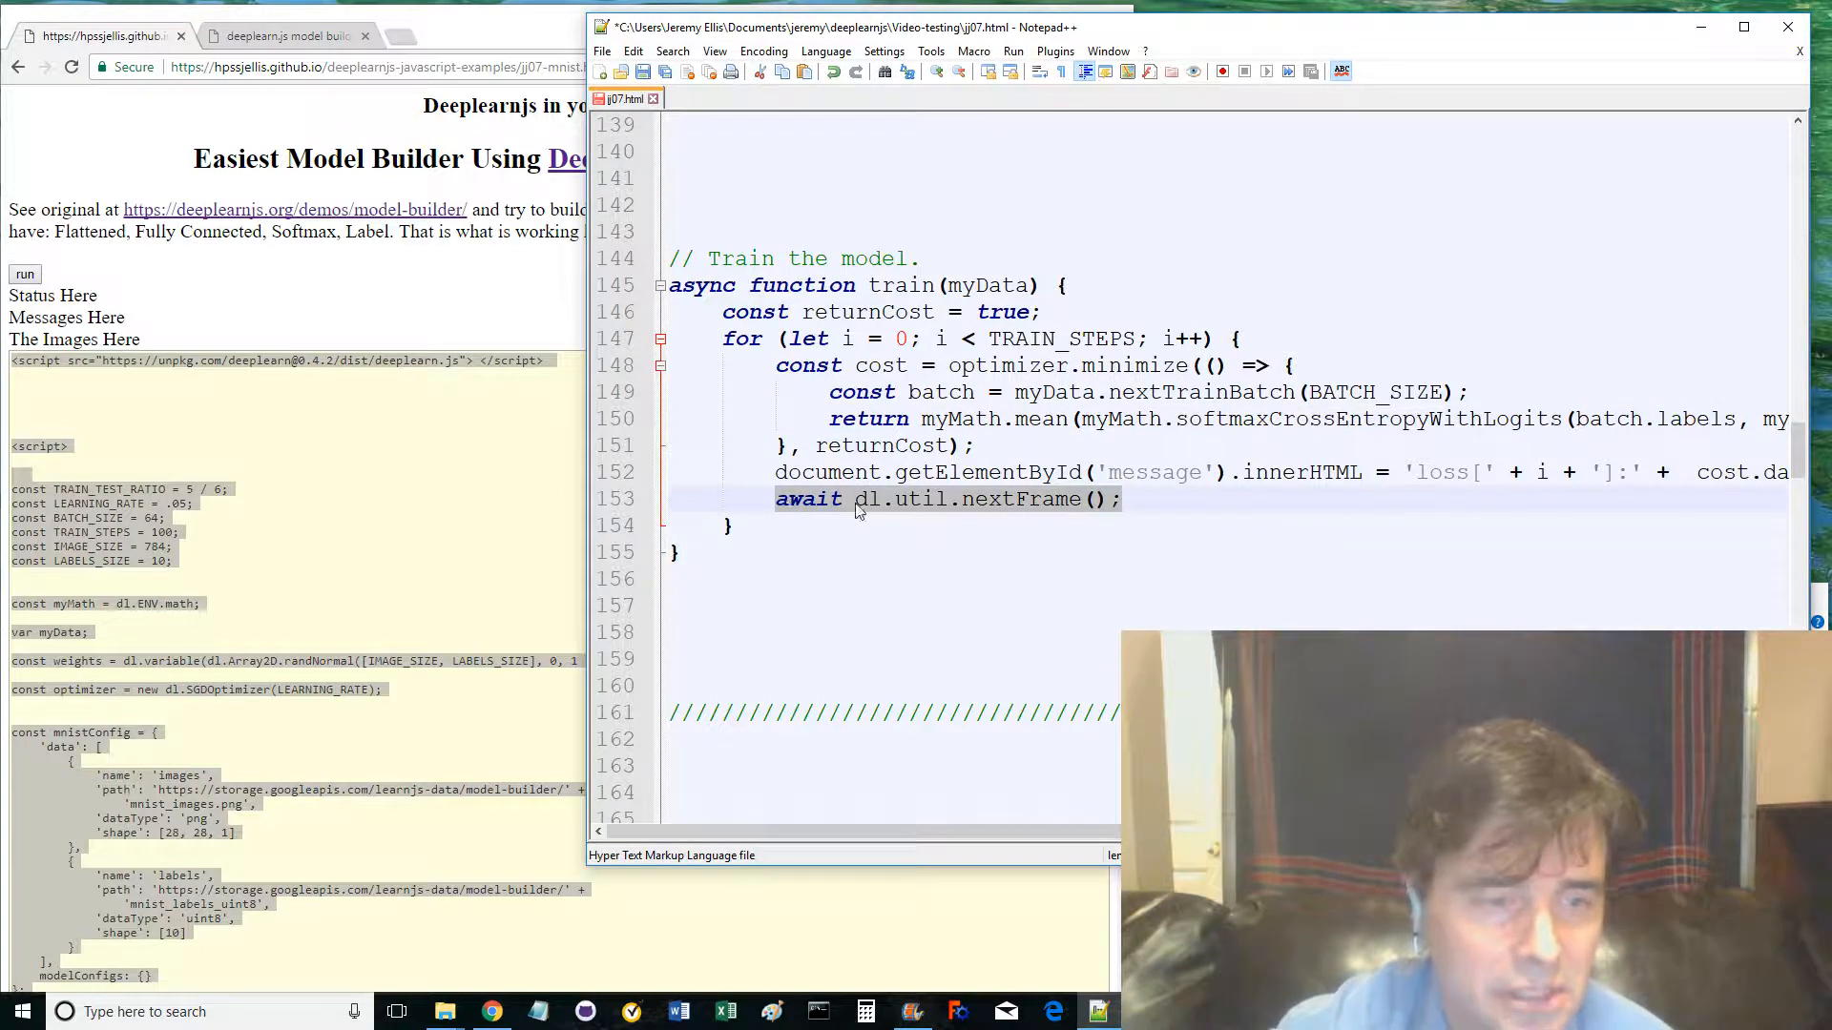
- Review predict's matMul and Array return and showTestResults' appendChild, reaching draw(image, canvas)
{"action": "scroll", "scroll_direction": "down", "scroll_amount": 3}
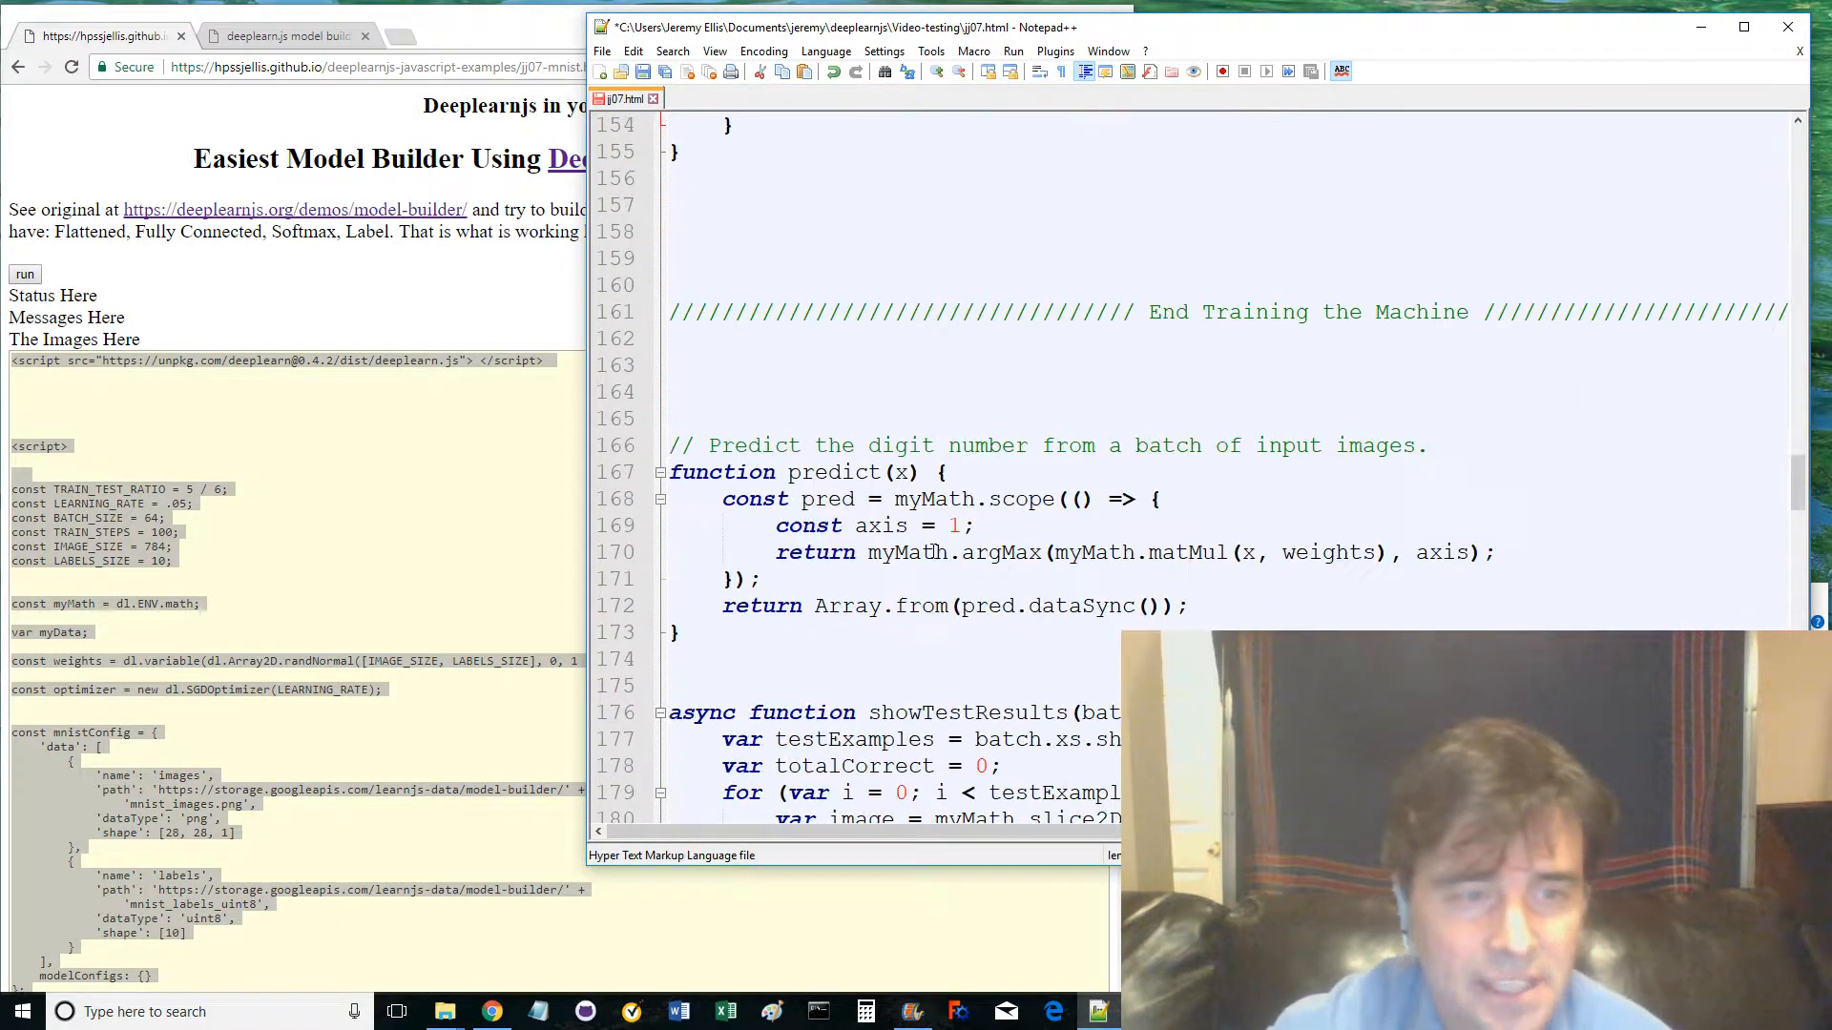
{"action": "scroll", "scroll_direction": "down", "scroll_amount": 3}
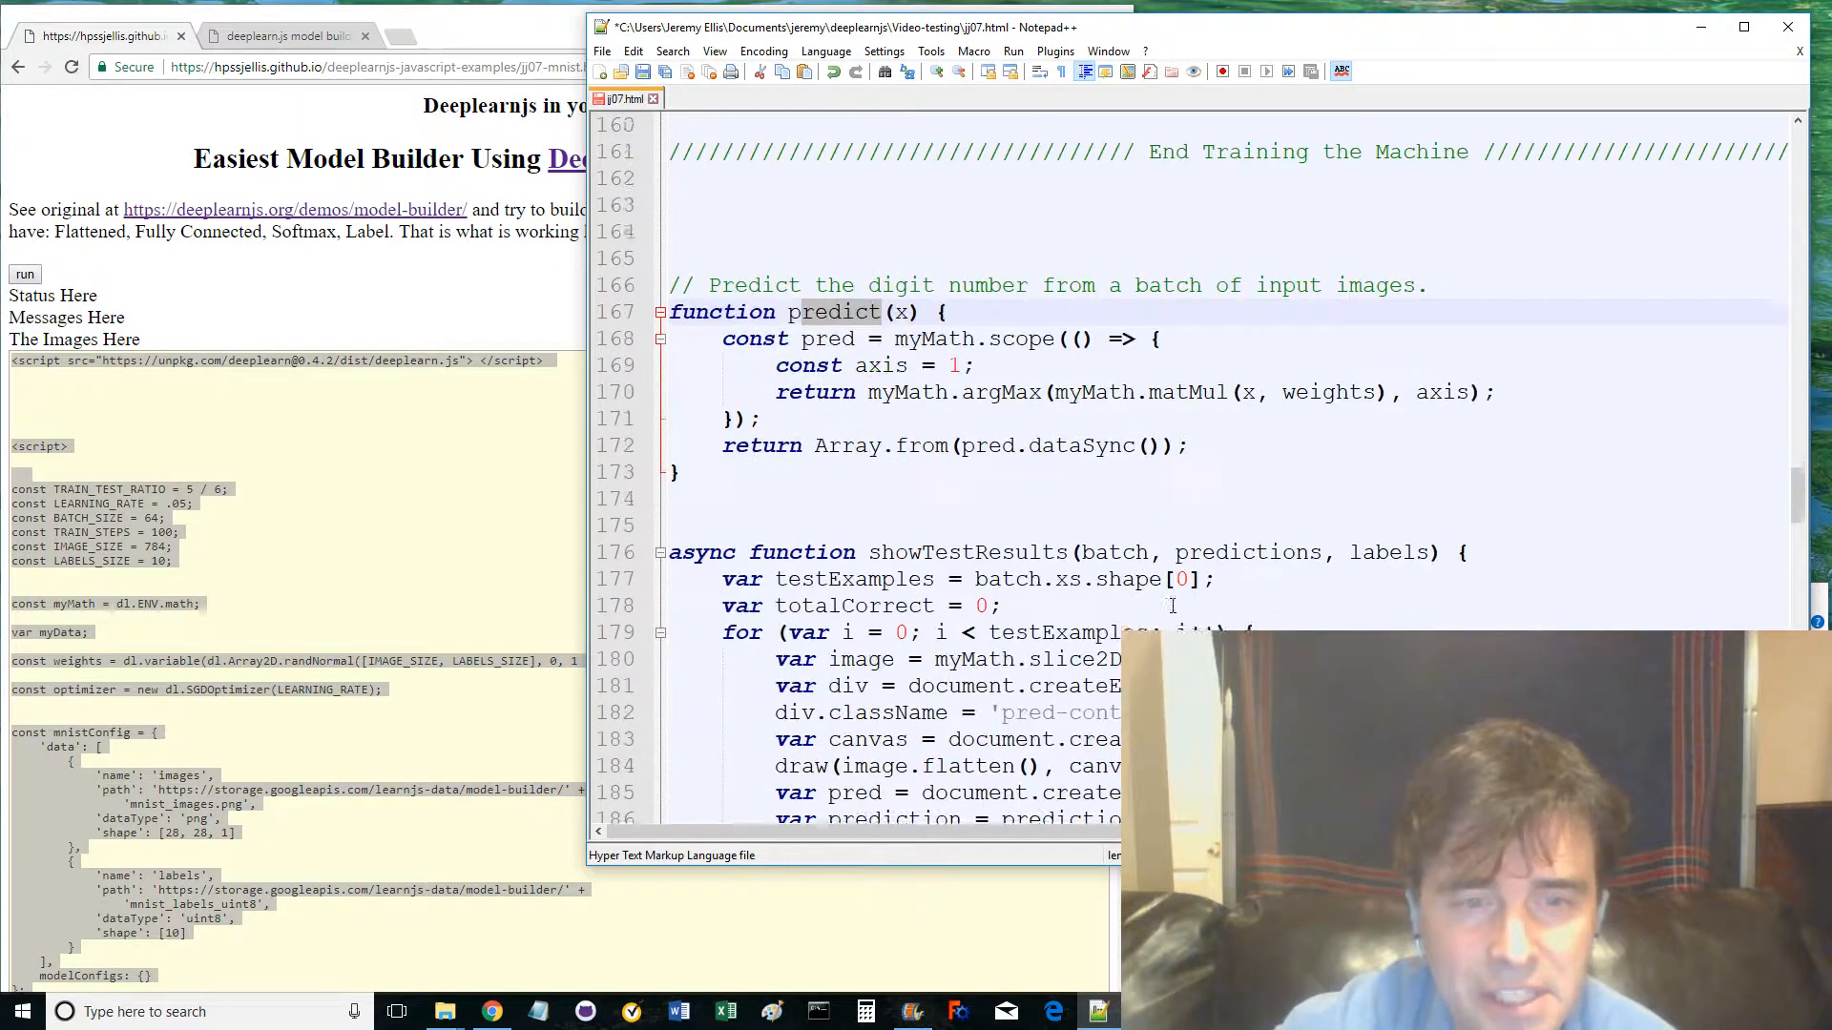
{"action": "scroll", "scroll_direction": "down", "scroll_amount": 3}
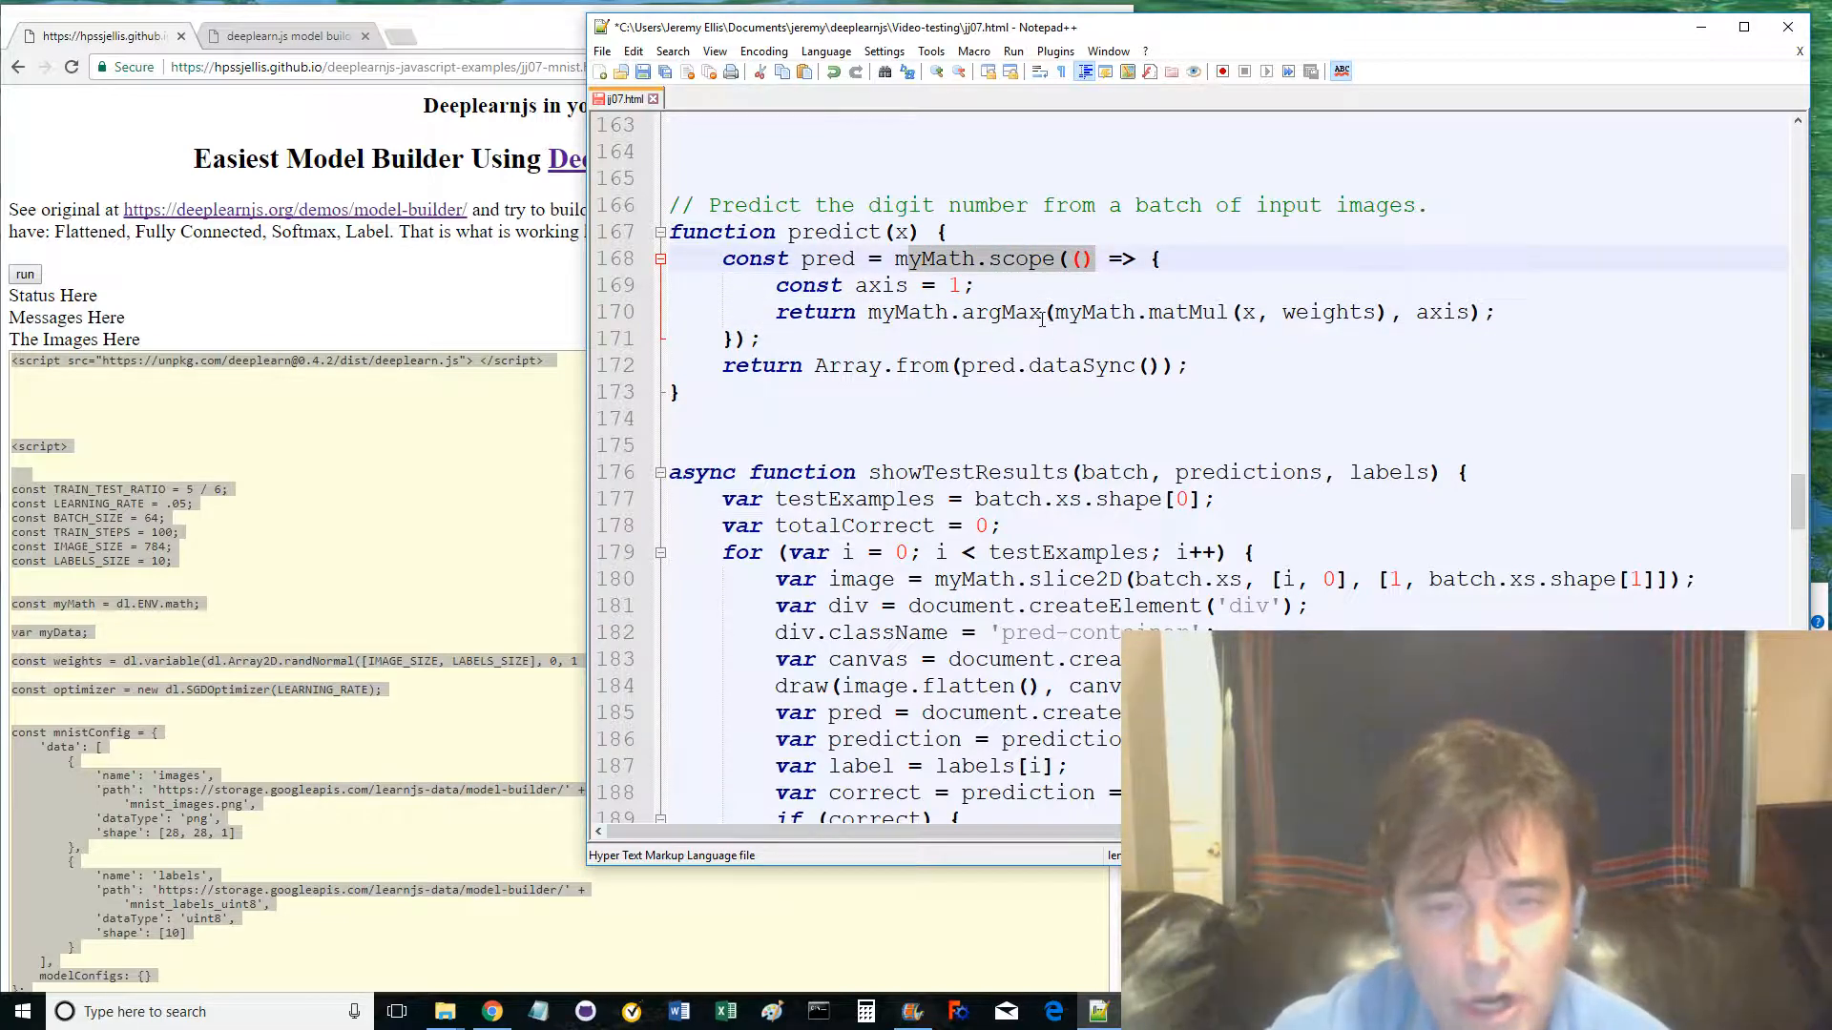
{"action": "double_click", "coordinate": [1198, 312]}
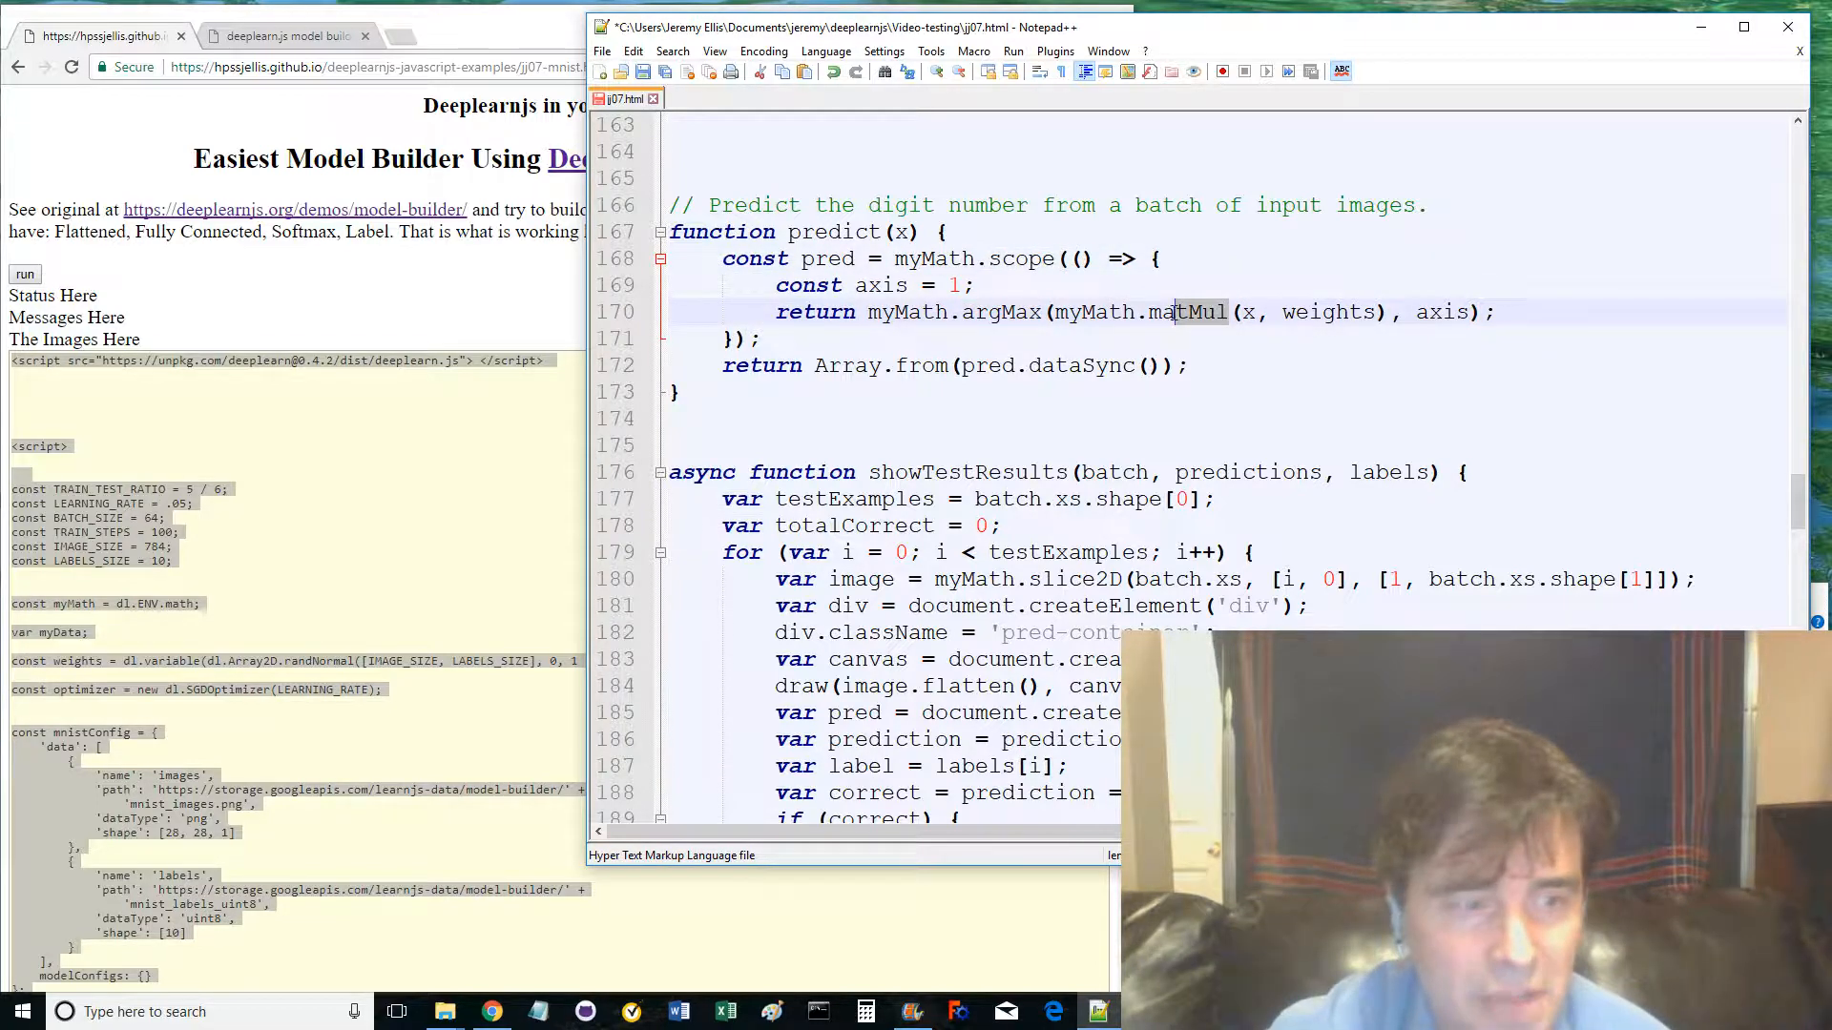
{"action": "double_click", "coordinate": [1187, 312]}
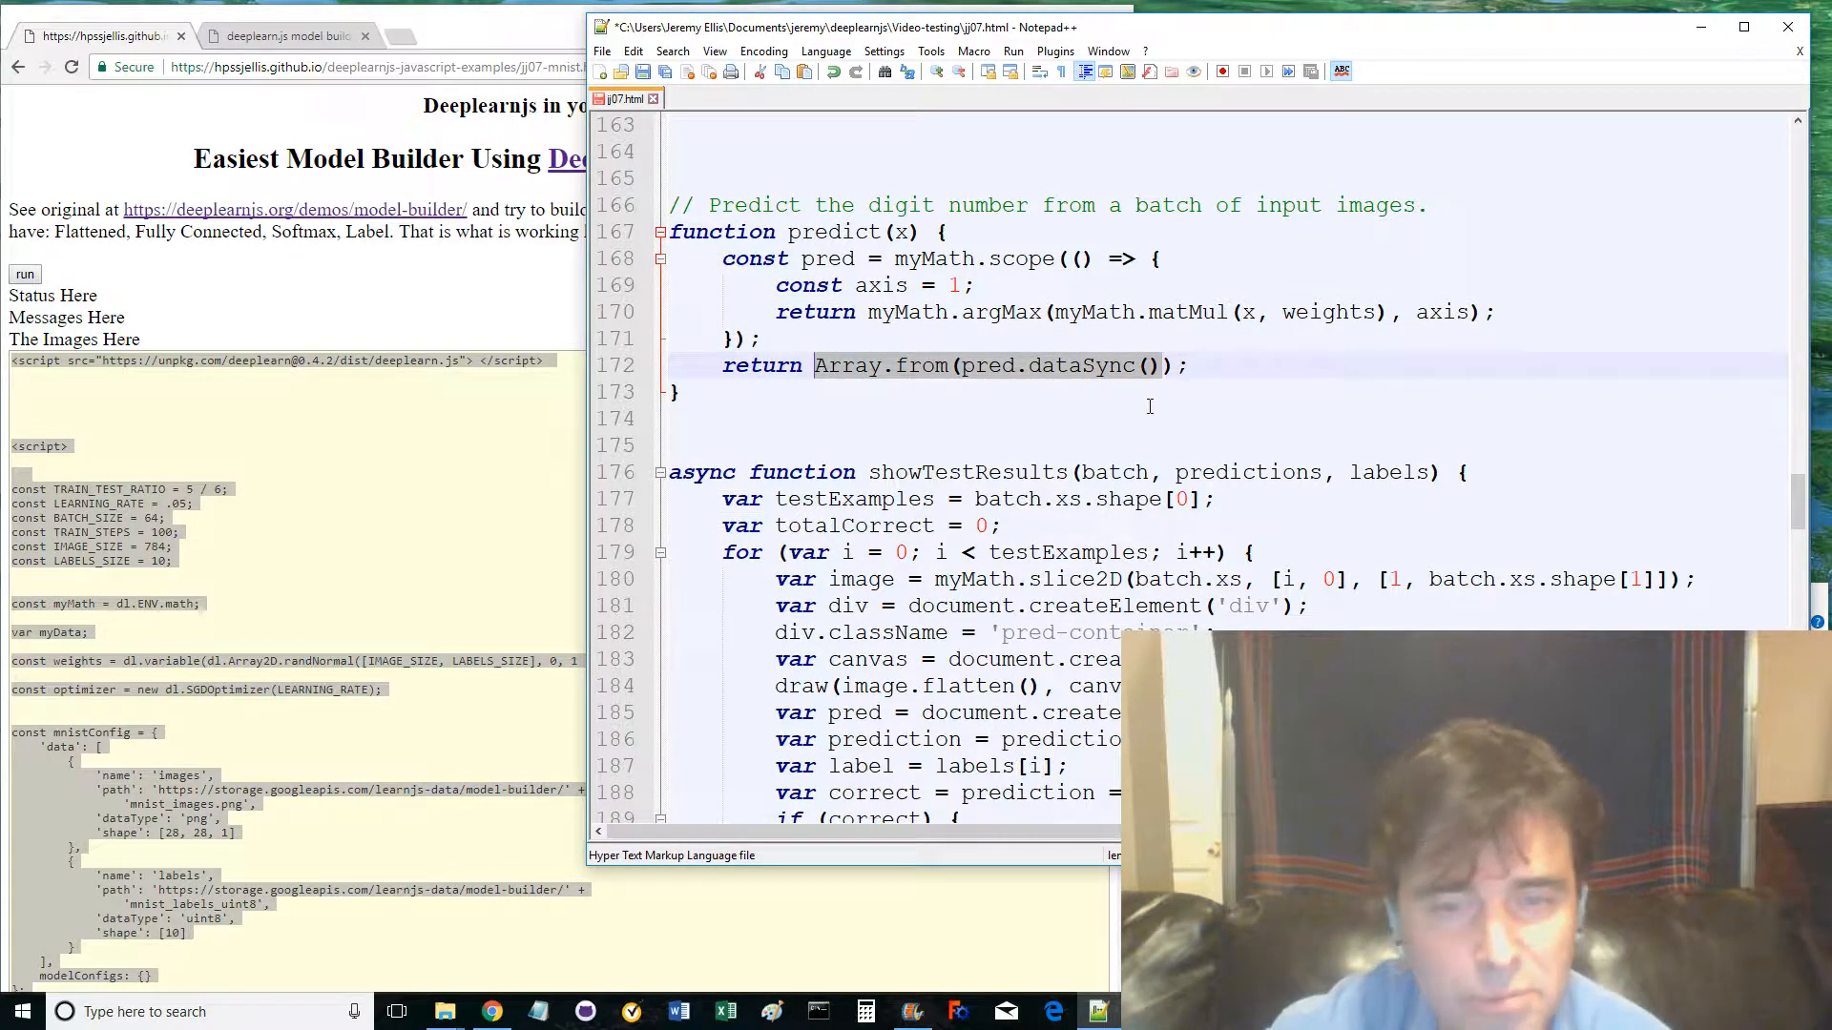
{"action": "scroll", "scroll_direction": "down", "scroll_amount": 3}
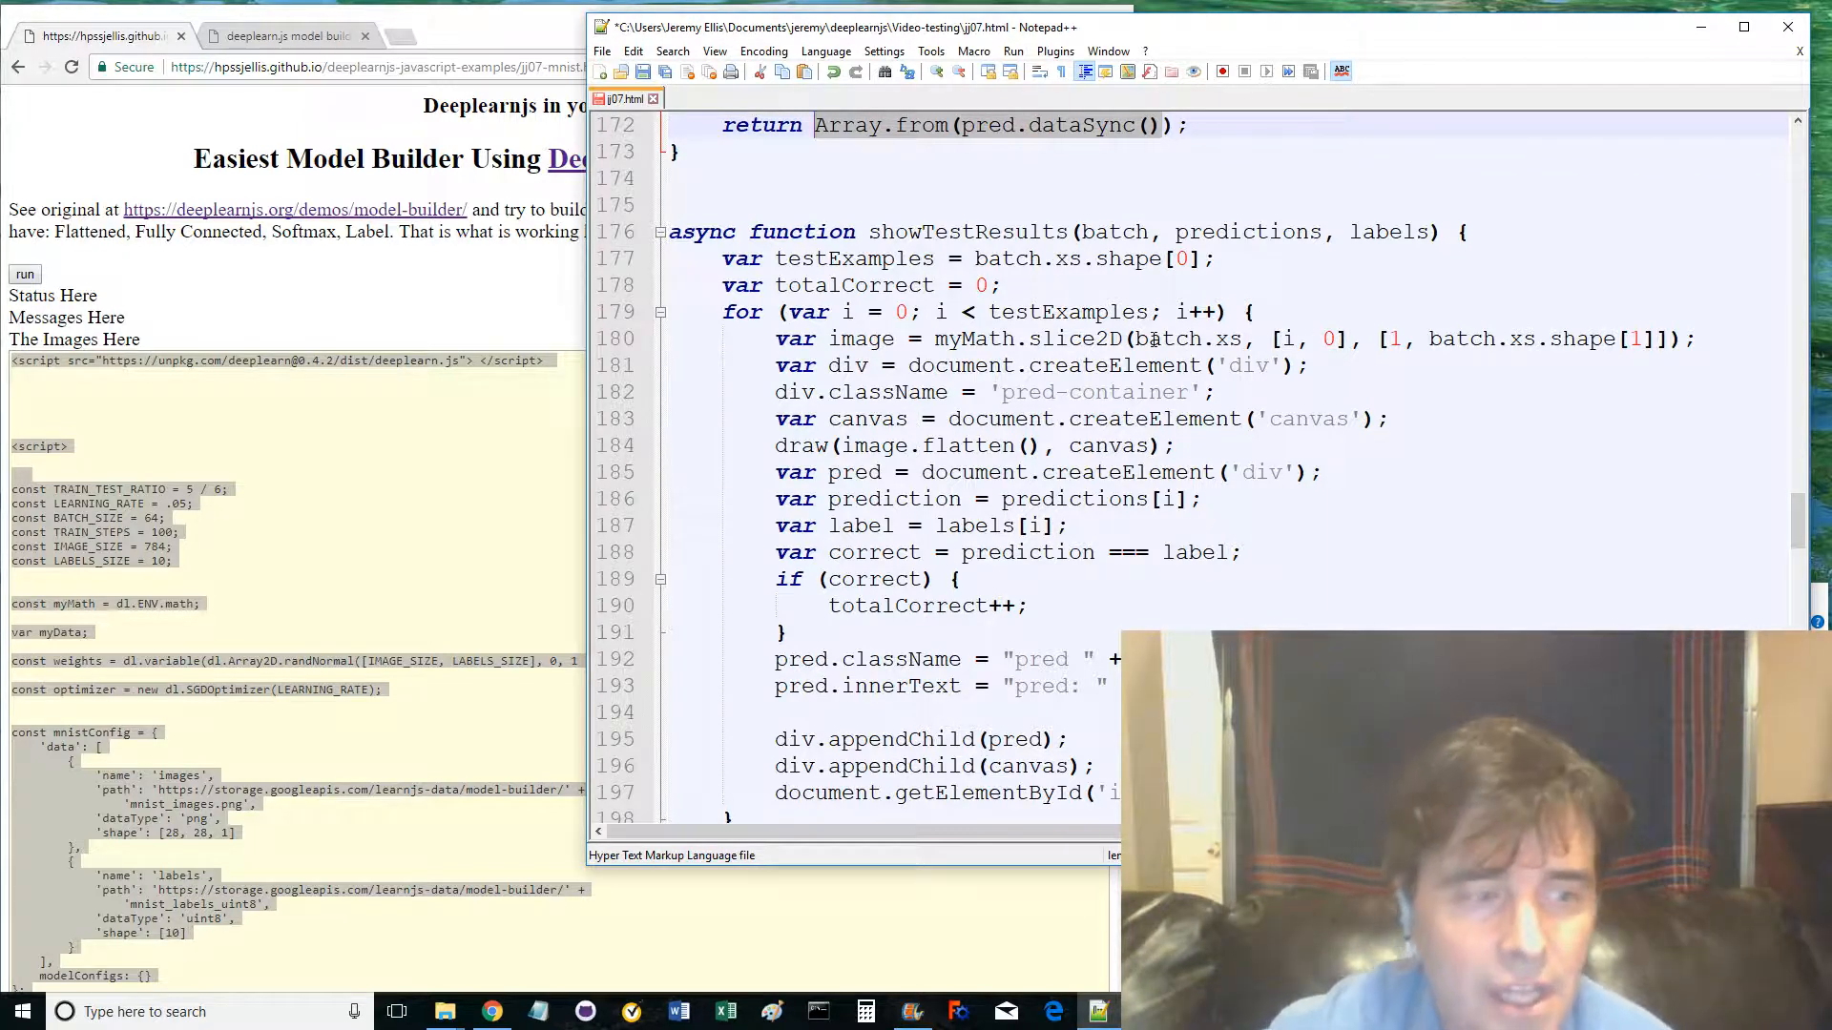
{"action": "double_click", "coordinate": [874, 418]}
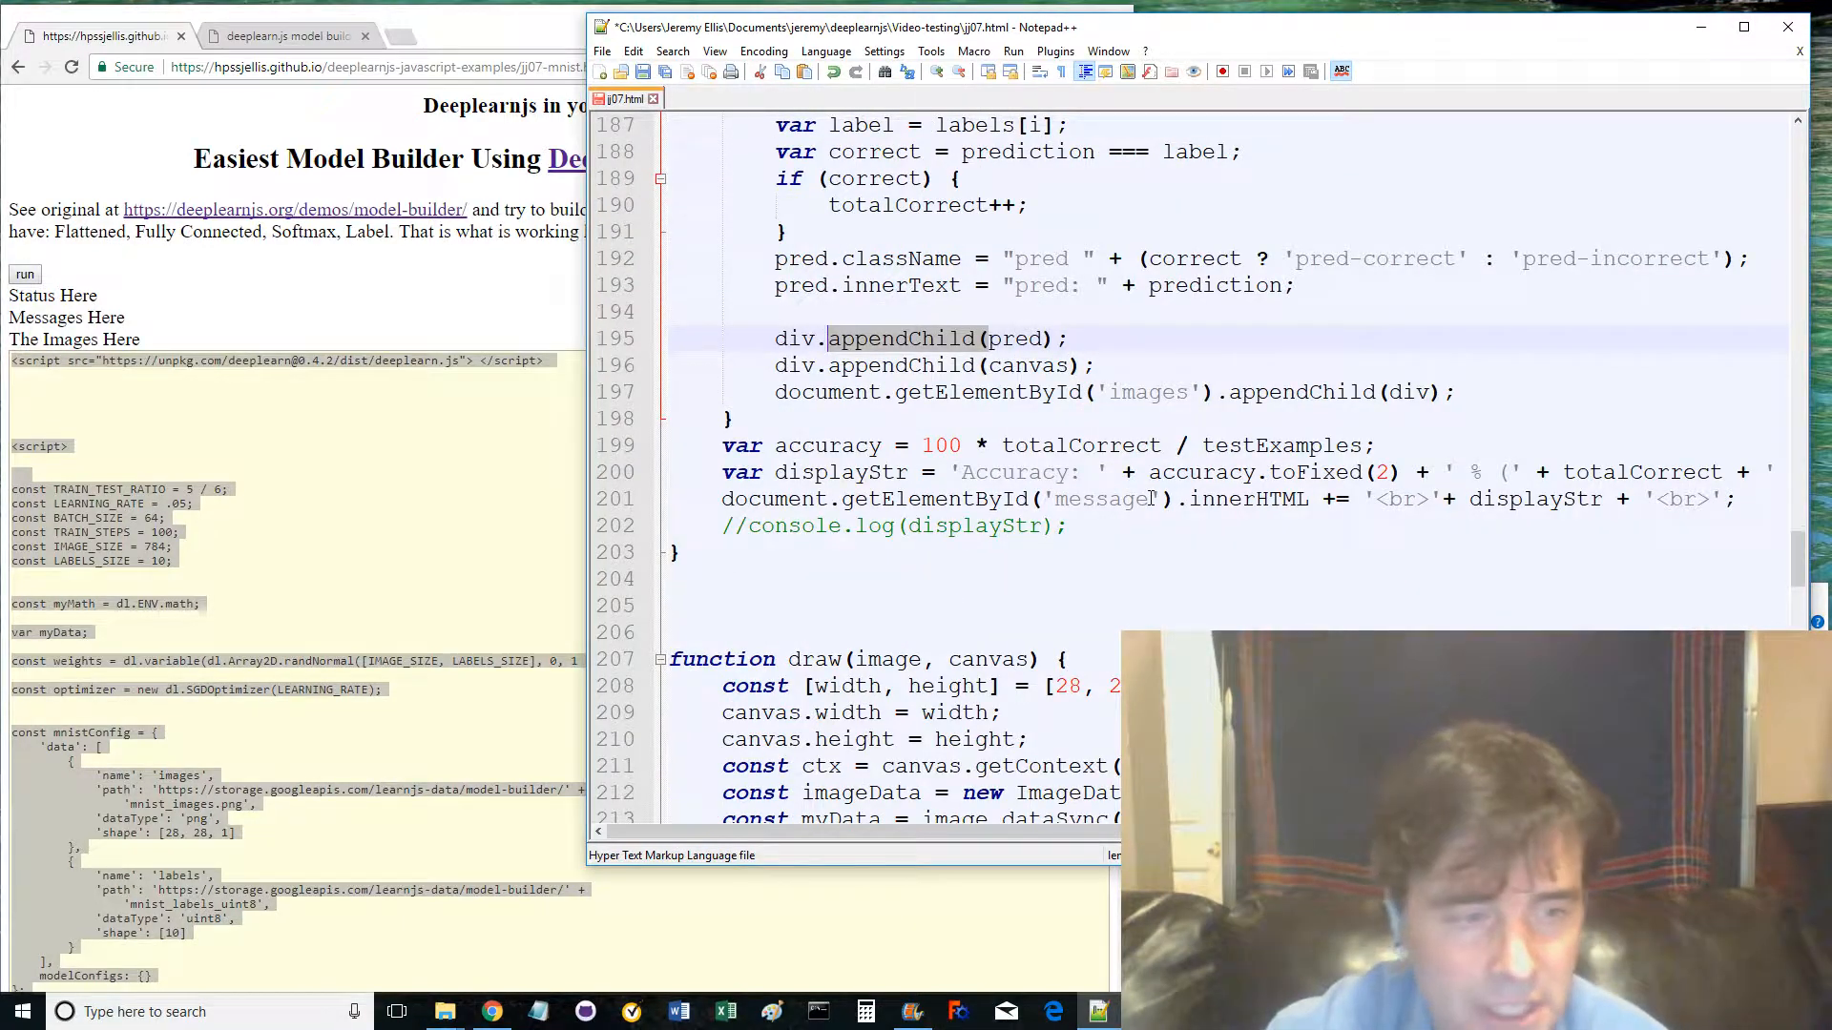
{"action": "scroll", "scroll_direction": "down", "scroll_amount": 3}
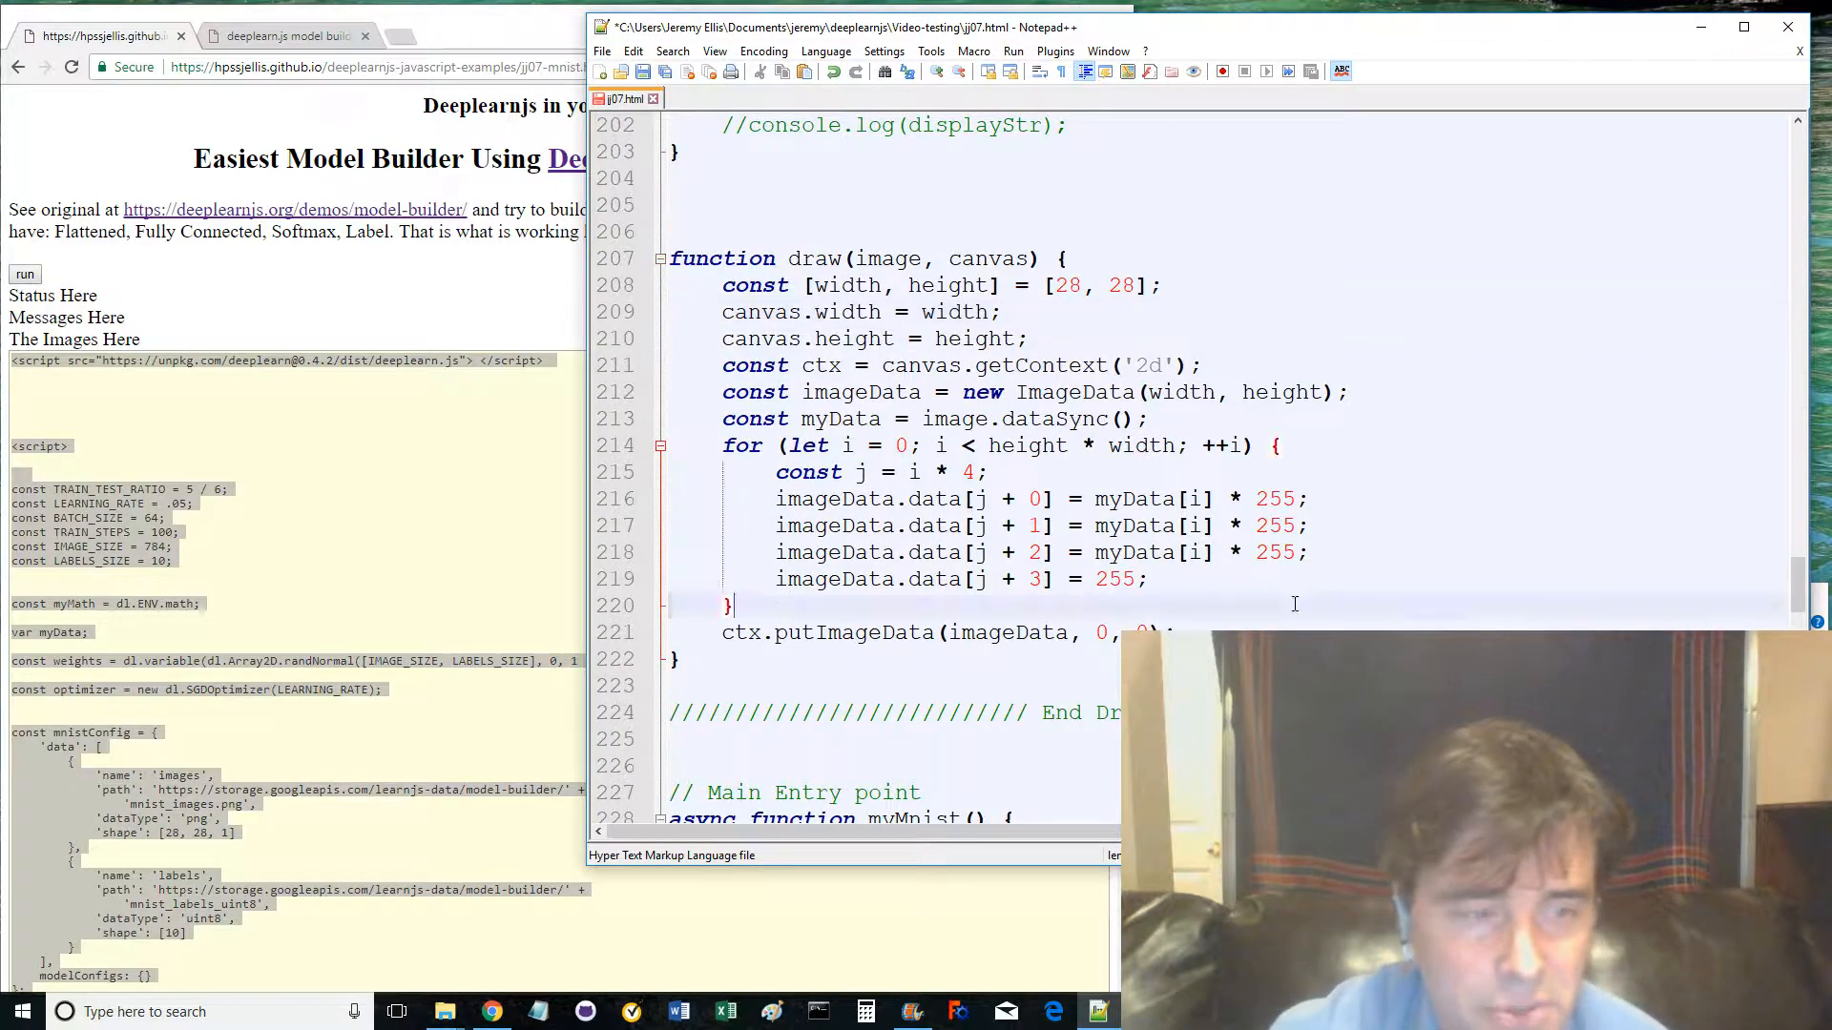
- Highlight await before the data load in myMnist and scroll through its training and prediction code
{"action": "scroll", "scroll_direction": "down", "scroll_amount": 3}
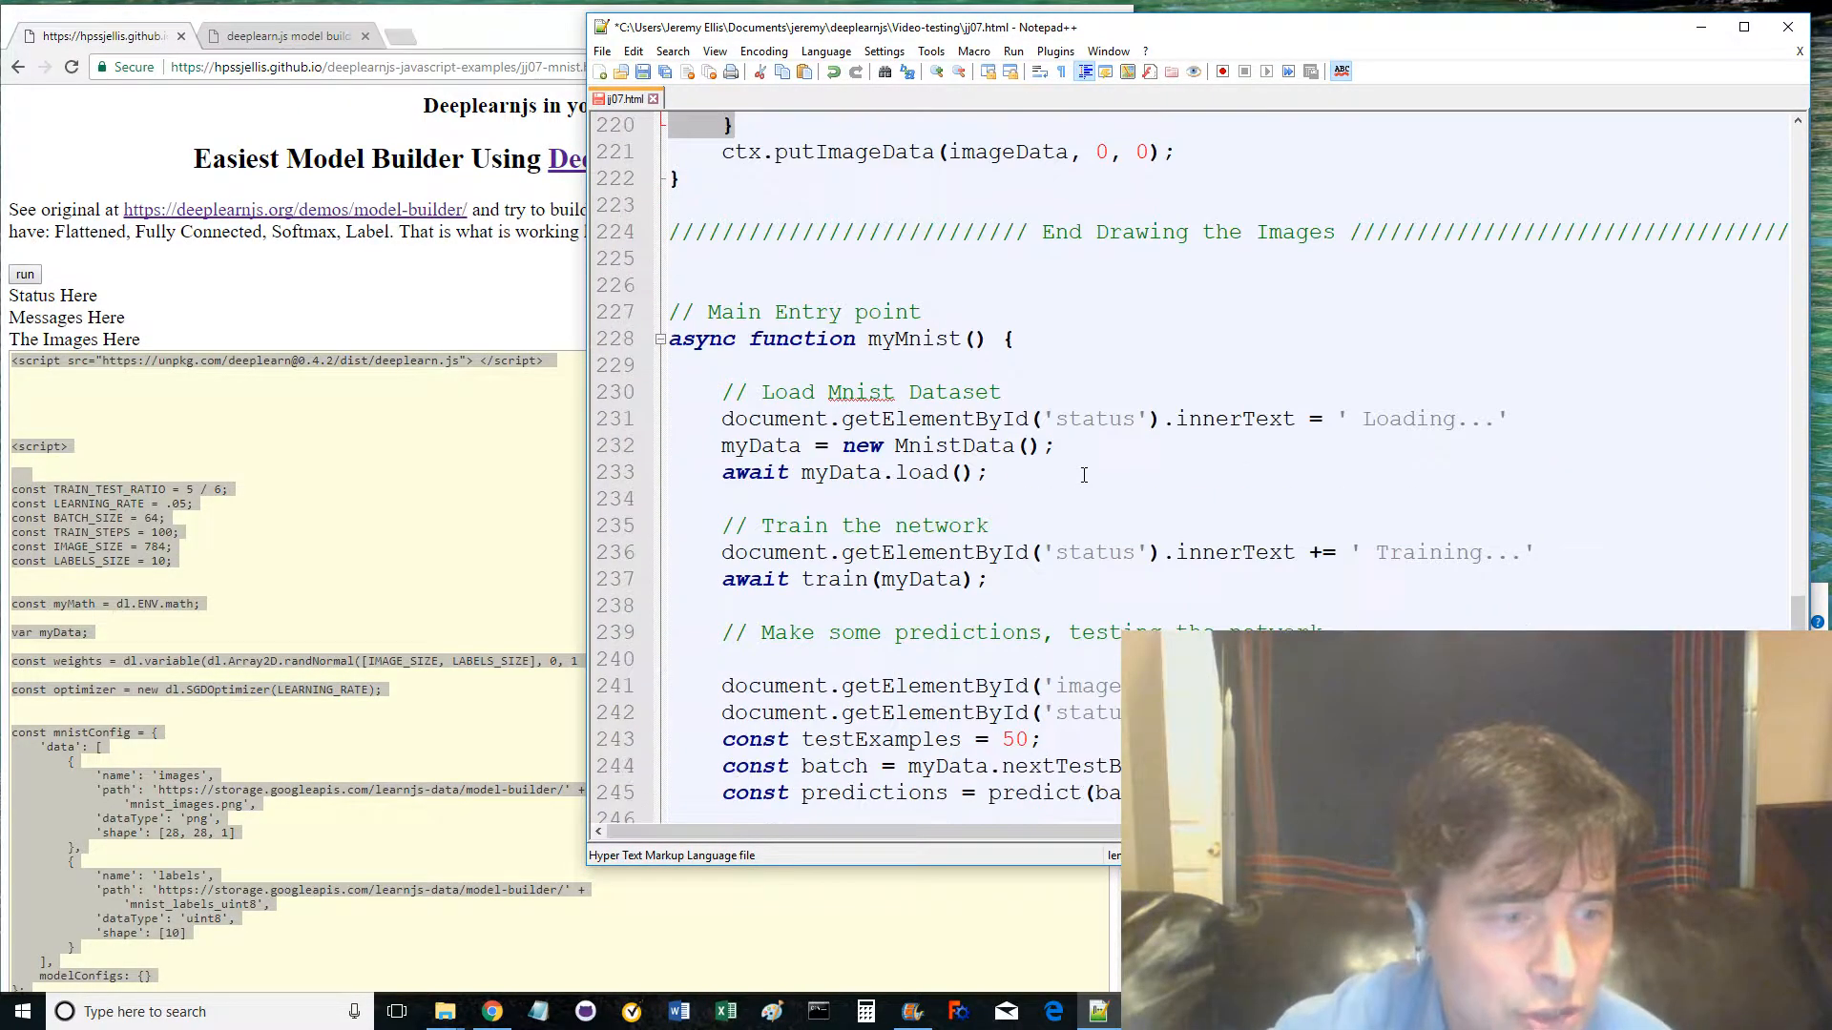
{"action": "scroll", "scroll_direction": "down", "scroll_amount": 3}
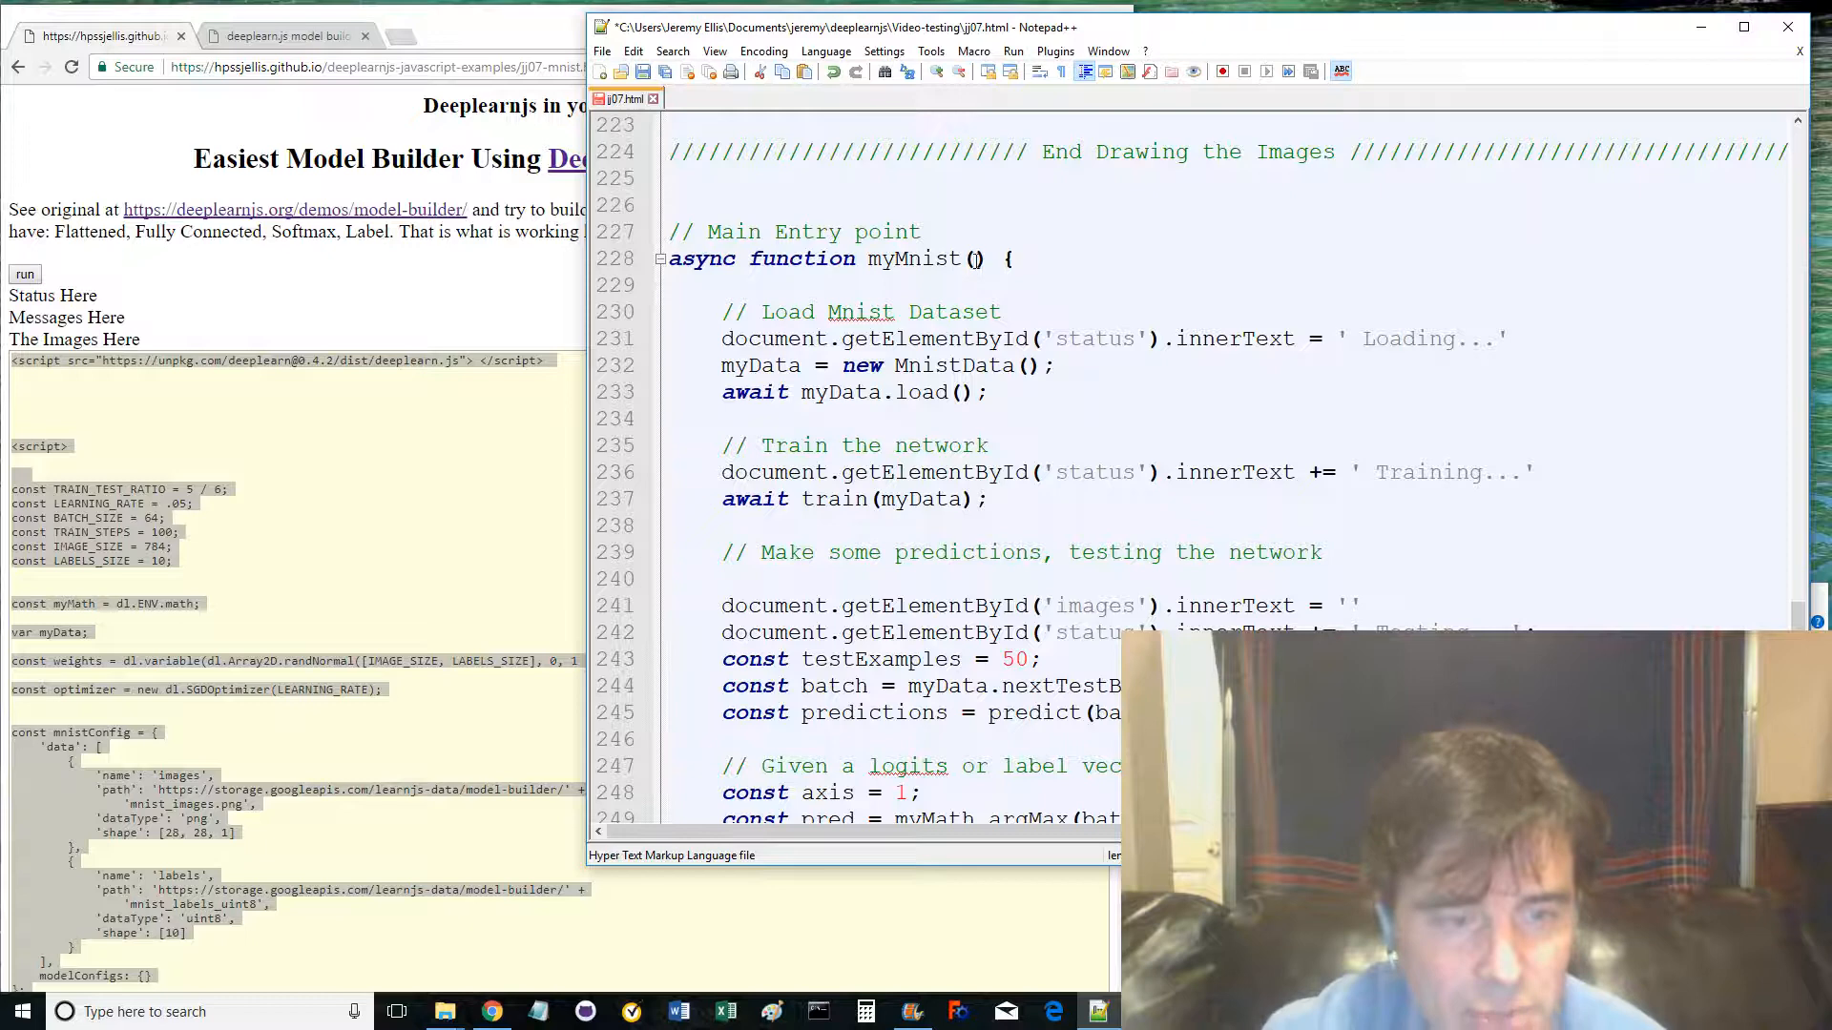
{"action": "double_click", "coordinate": [702, 259]}
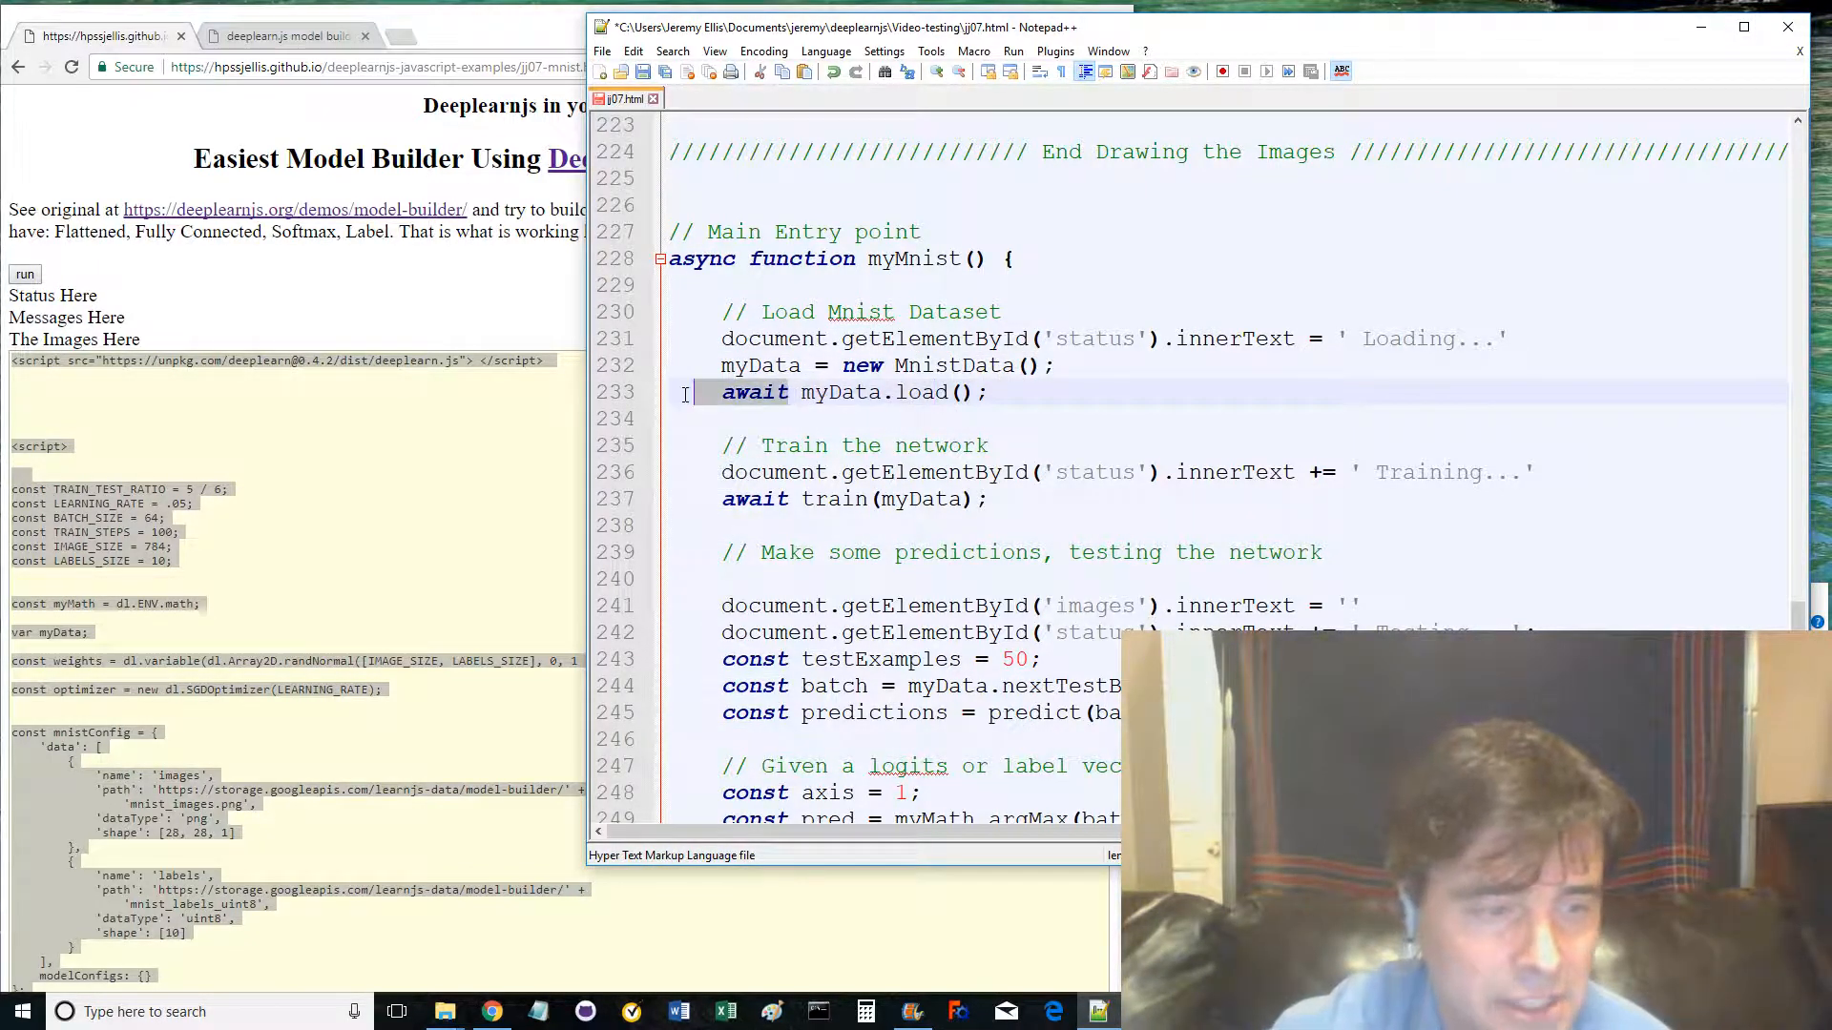
{"action": "scroll", "scroll_direction": "down", "scroll_amount": 3}
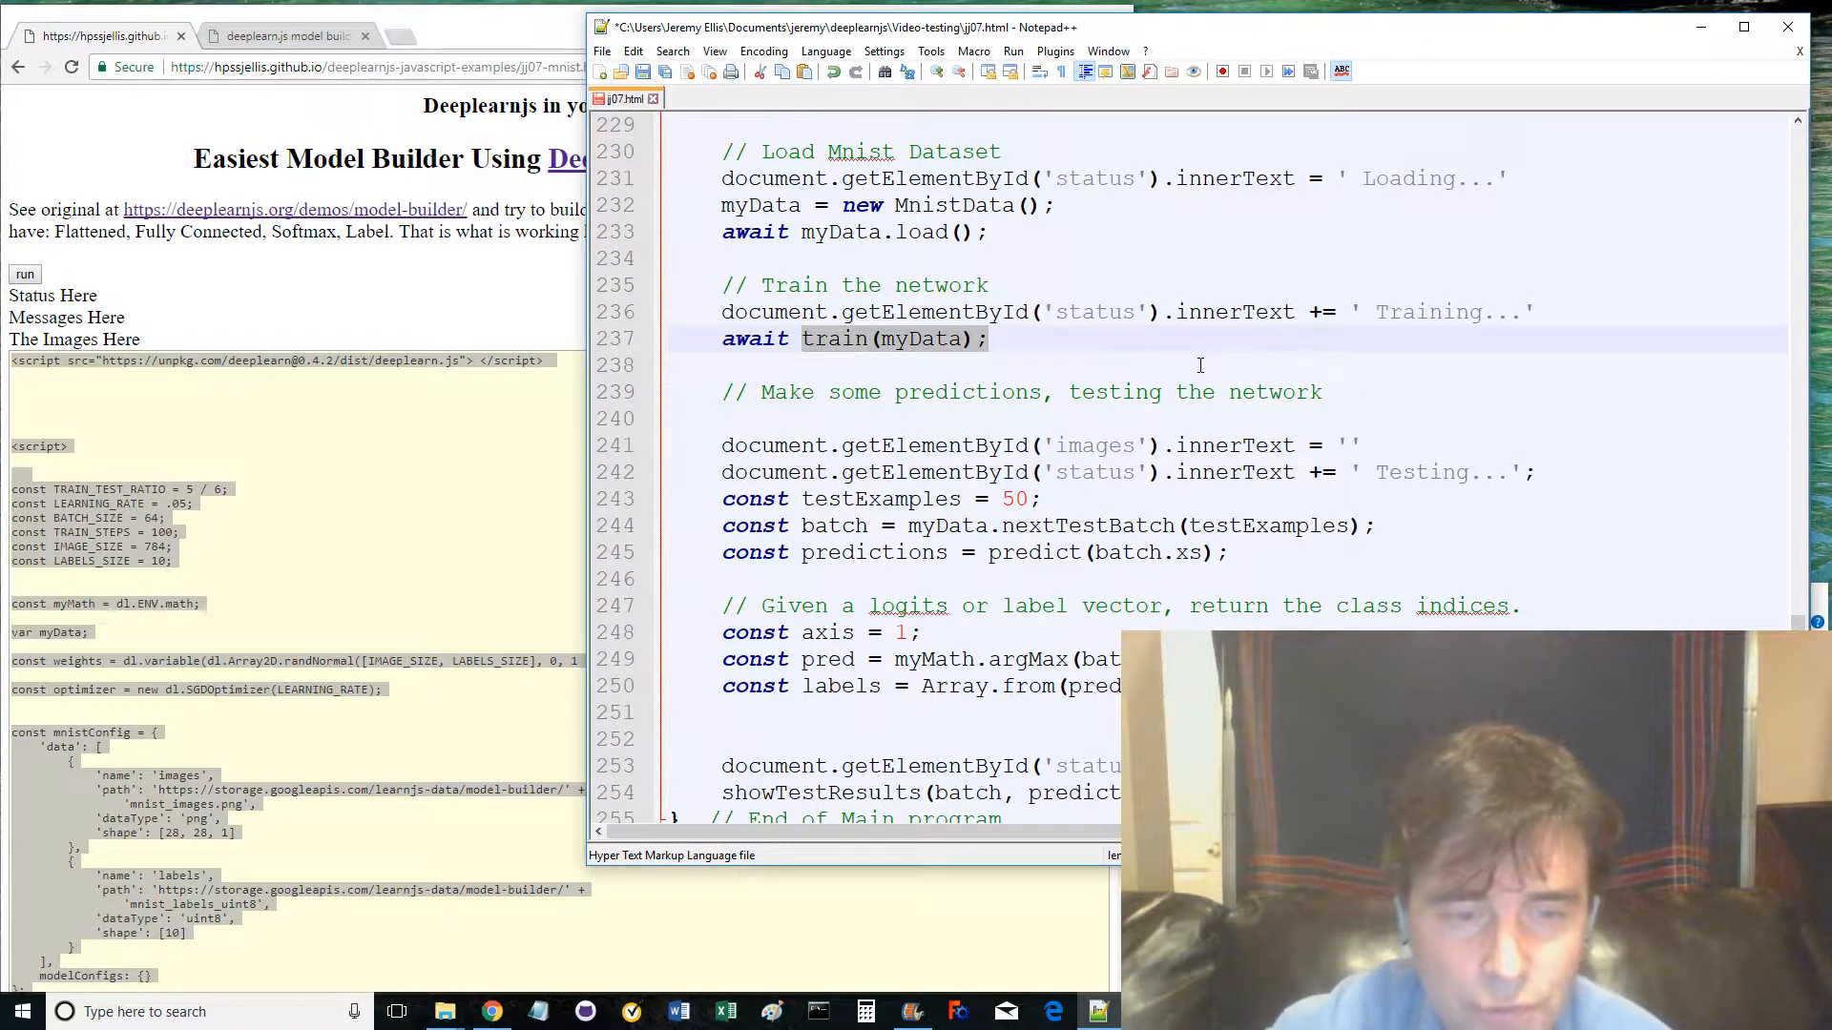
{"action": "scroll", "scroll_direction": "down", "scroll_amount": 3}
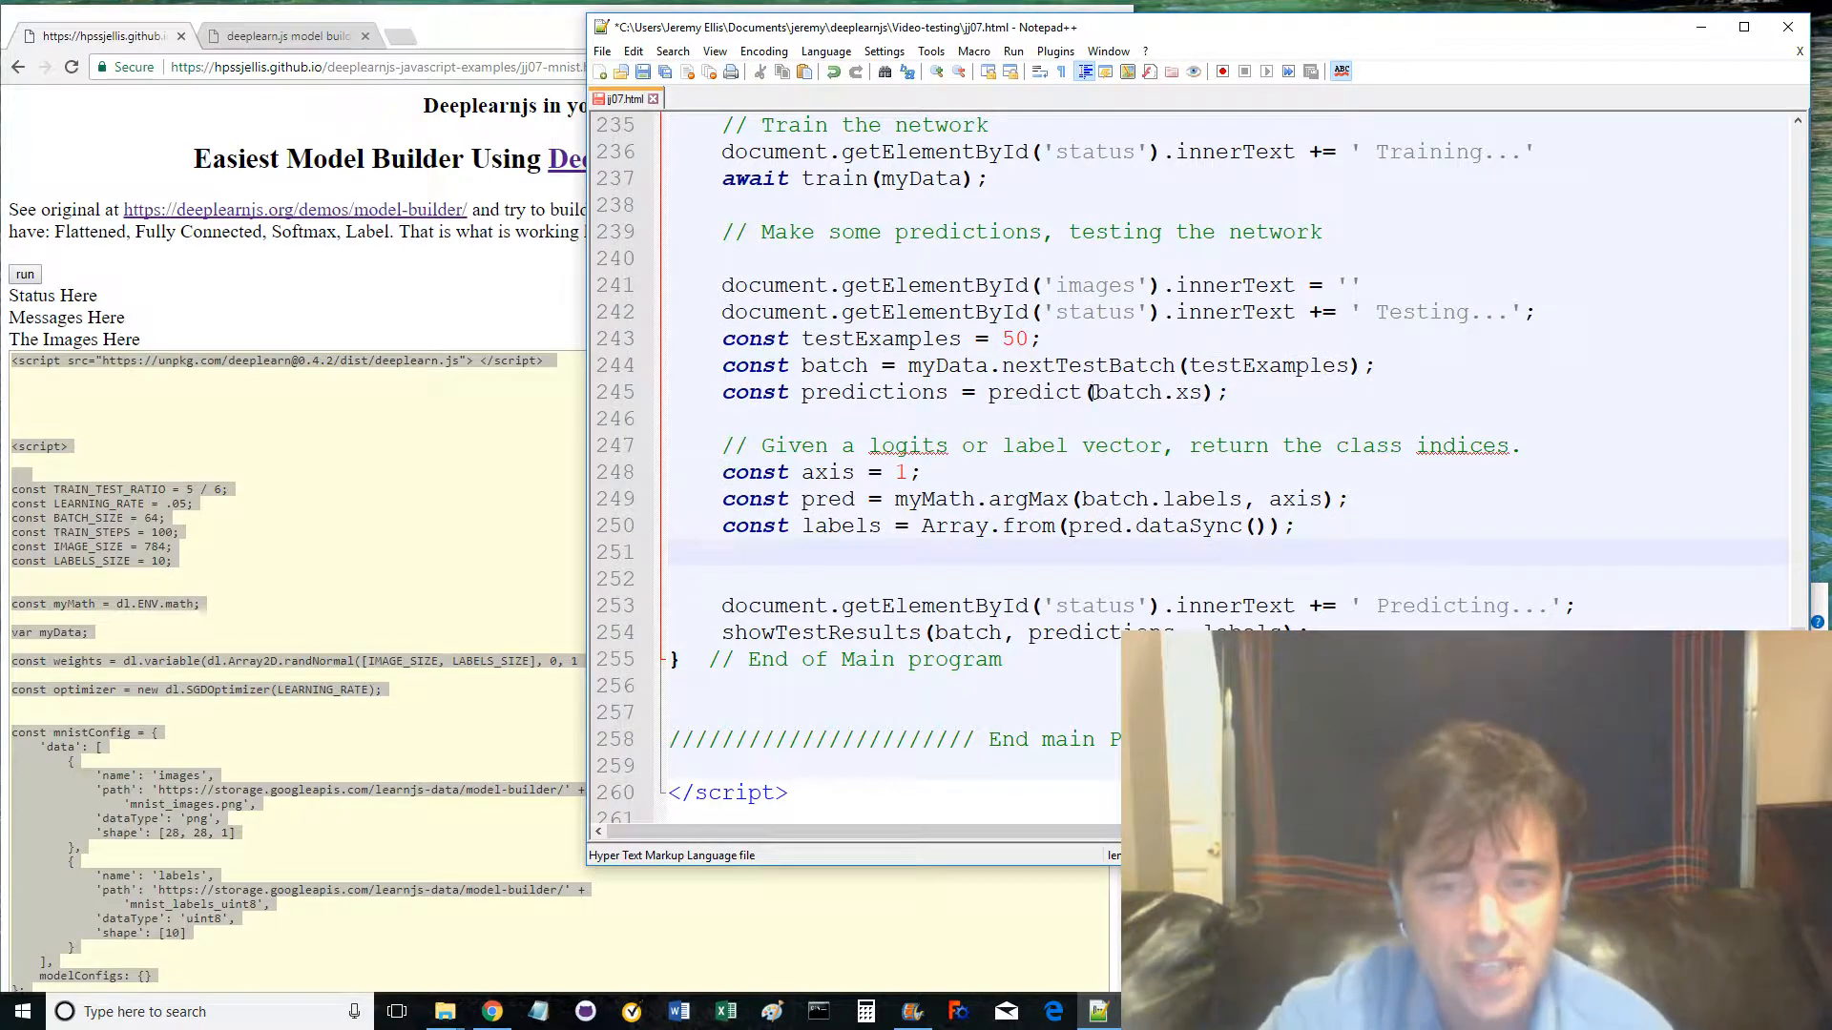
- Highlight the predict call, pass the style block for prediction canvases, and reach the main HTML heading
{"action": "double_click", "coordinate": [1032, 393]}
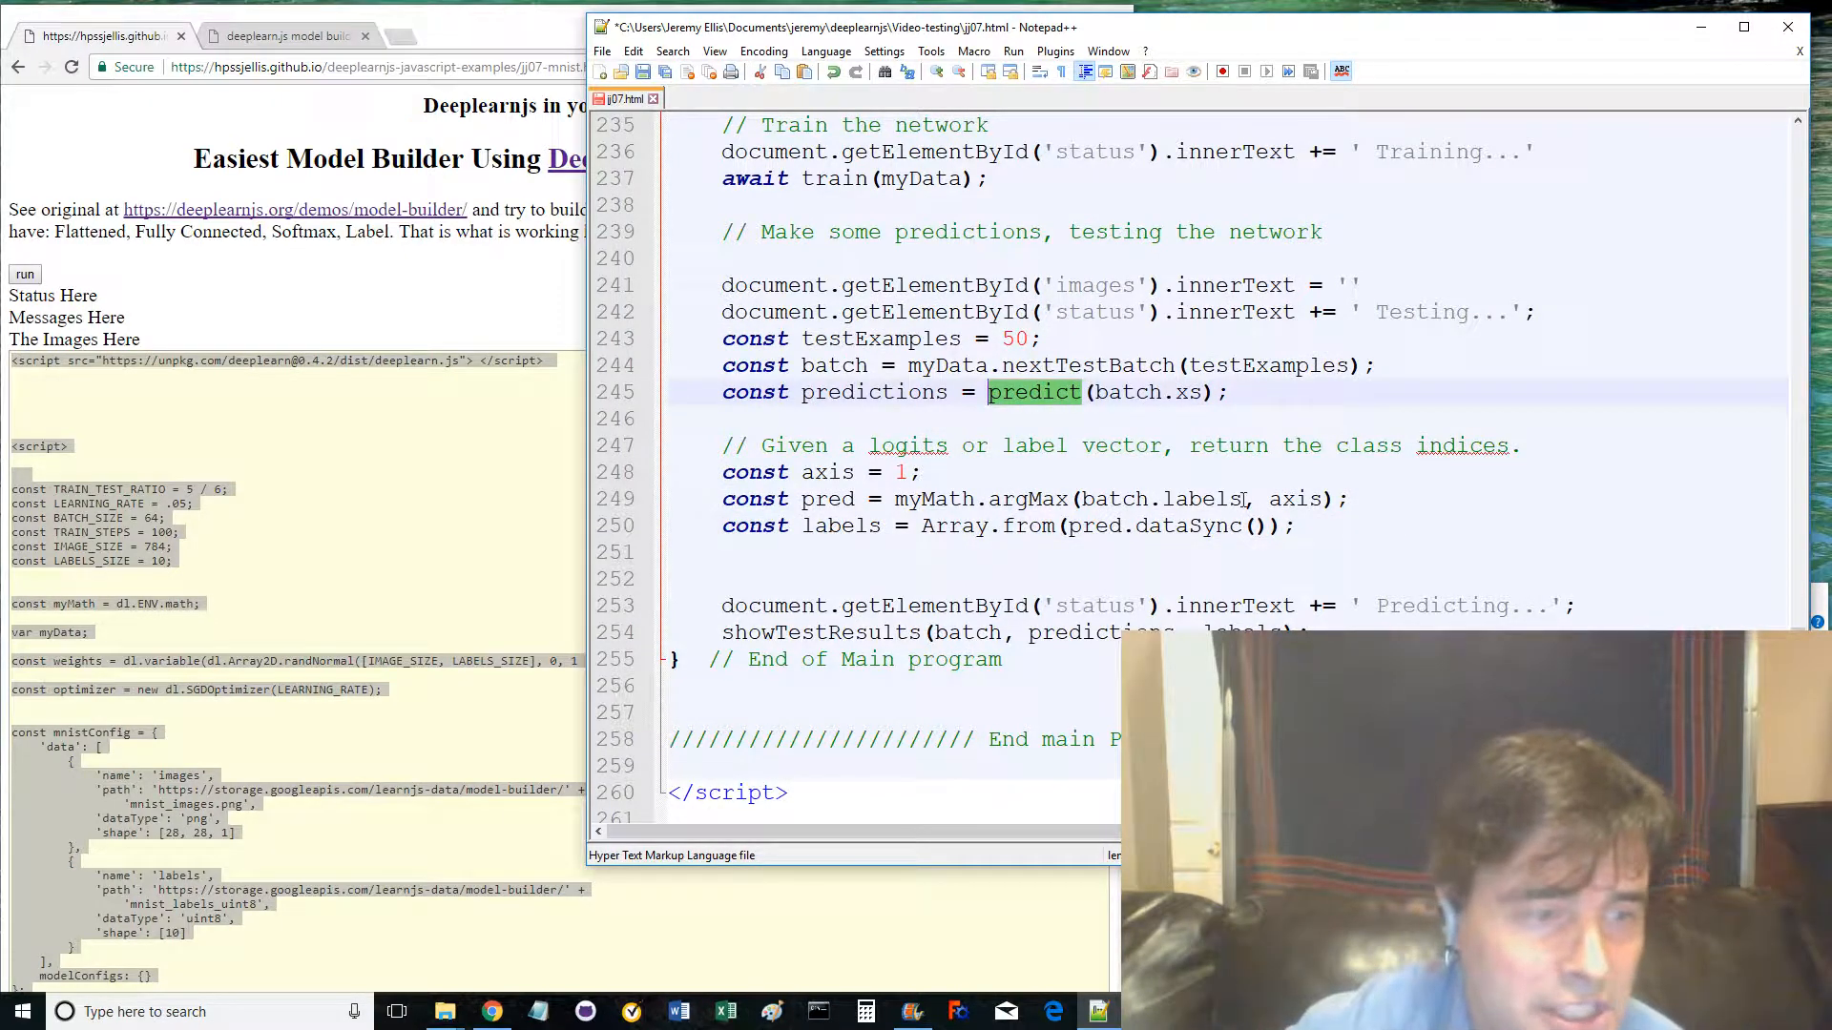
{"action": "scroll", "scroll_direction": "down", "scroll_amount": 3}
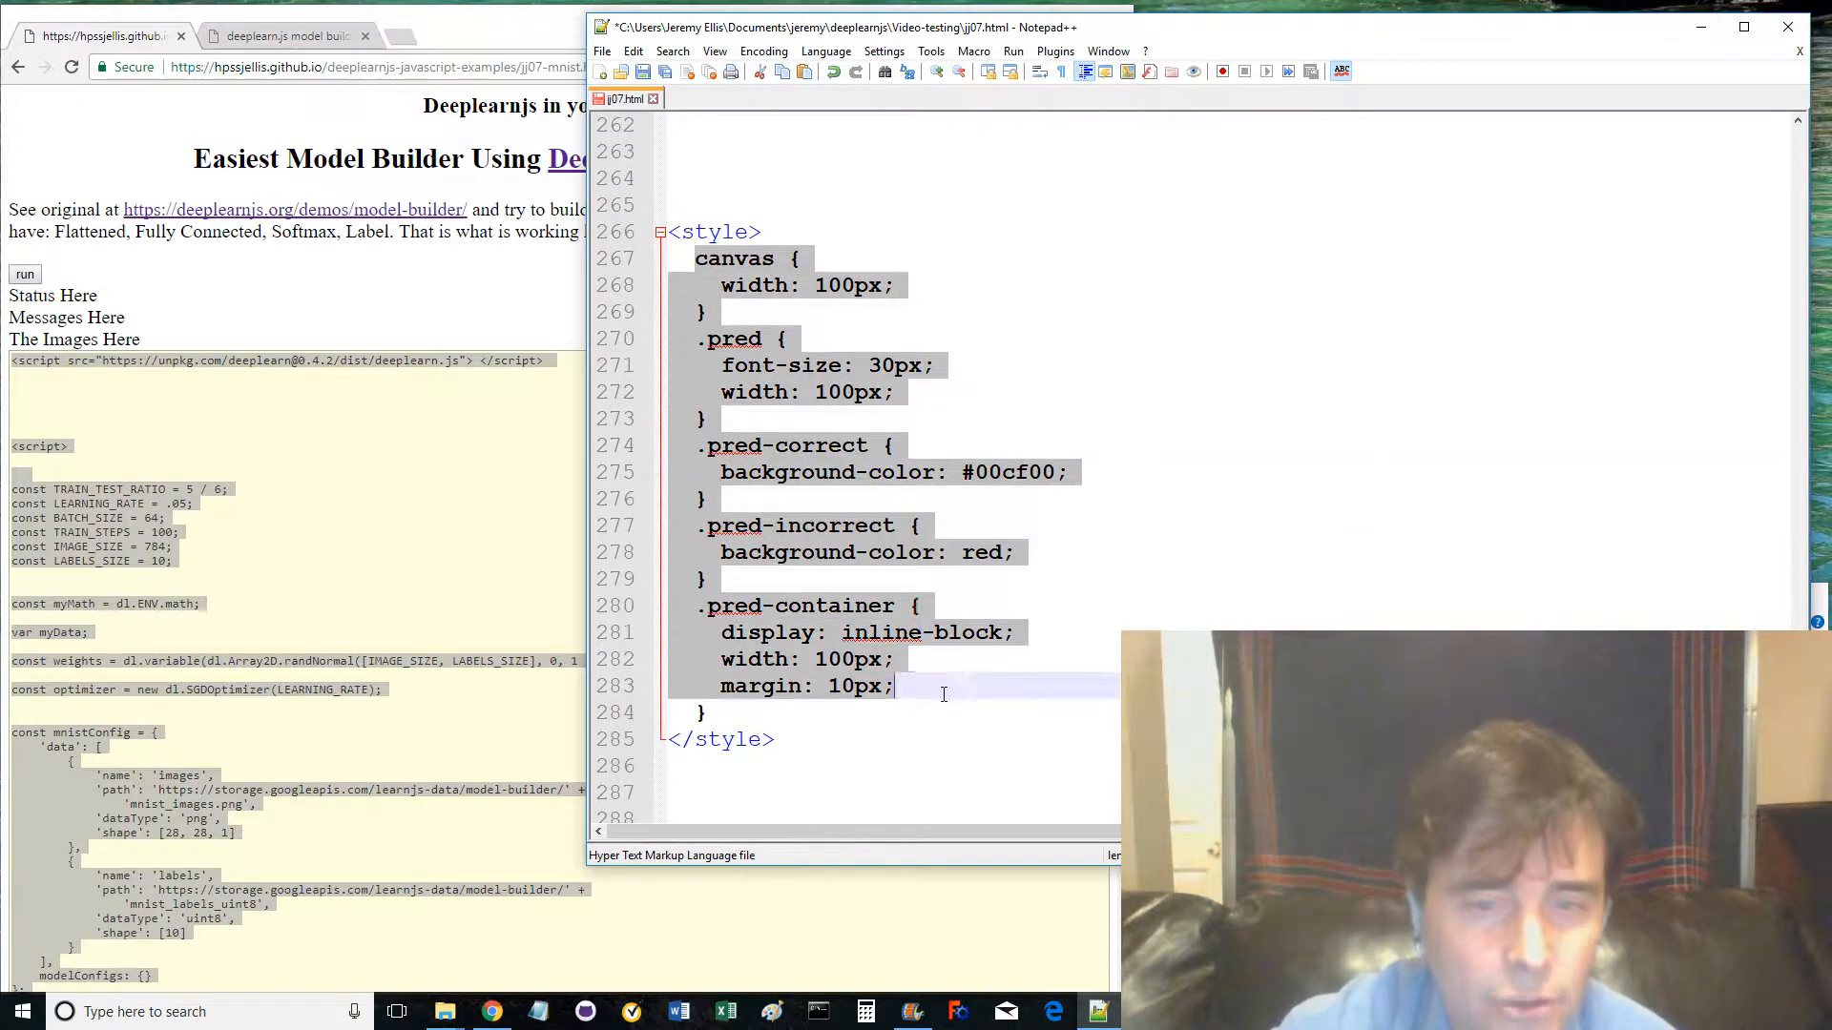
{"action": "left_click", "coordinate": [922, 527]}
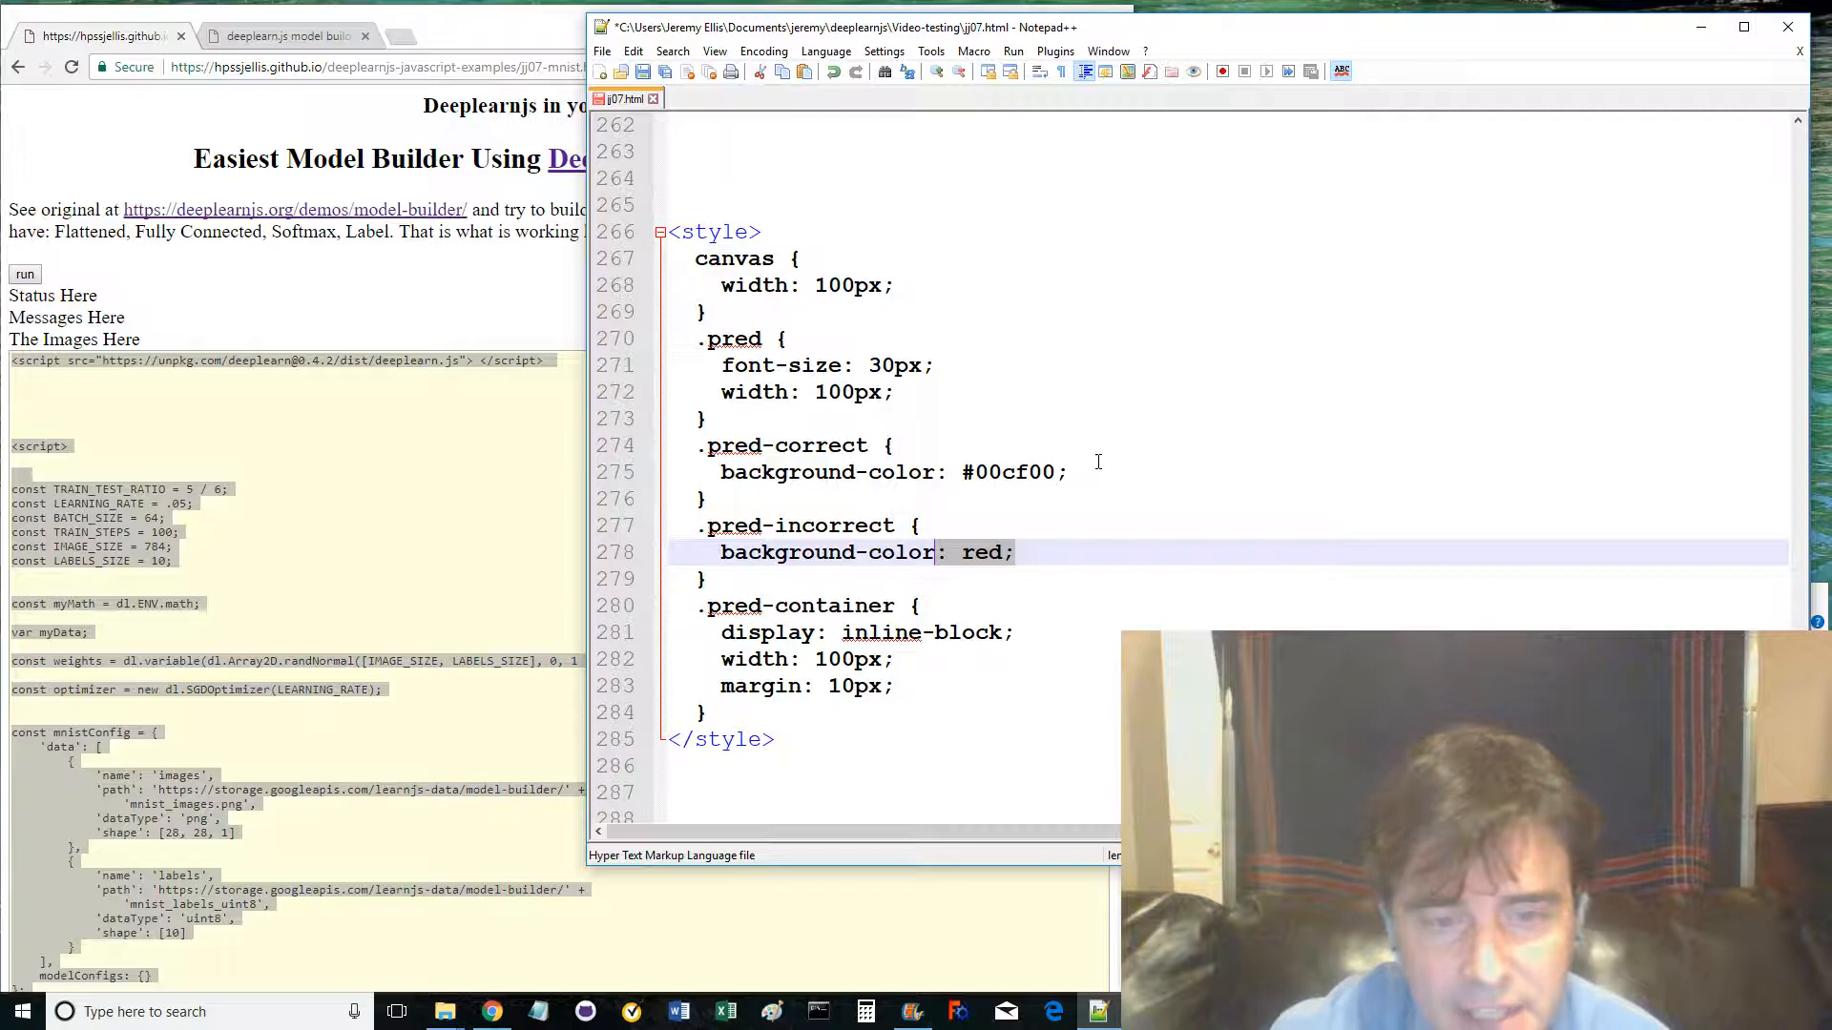
{"action": "scroll", "scroll_direction": "down", "scroll_amount": 3}
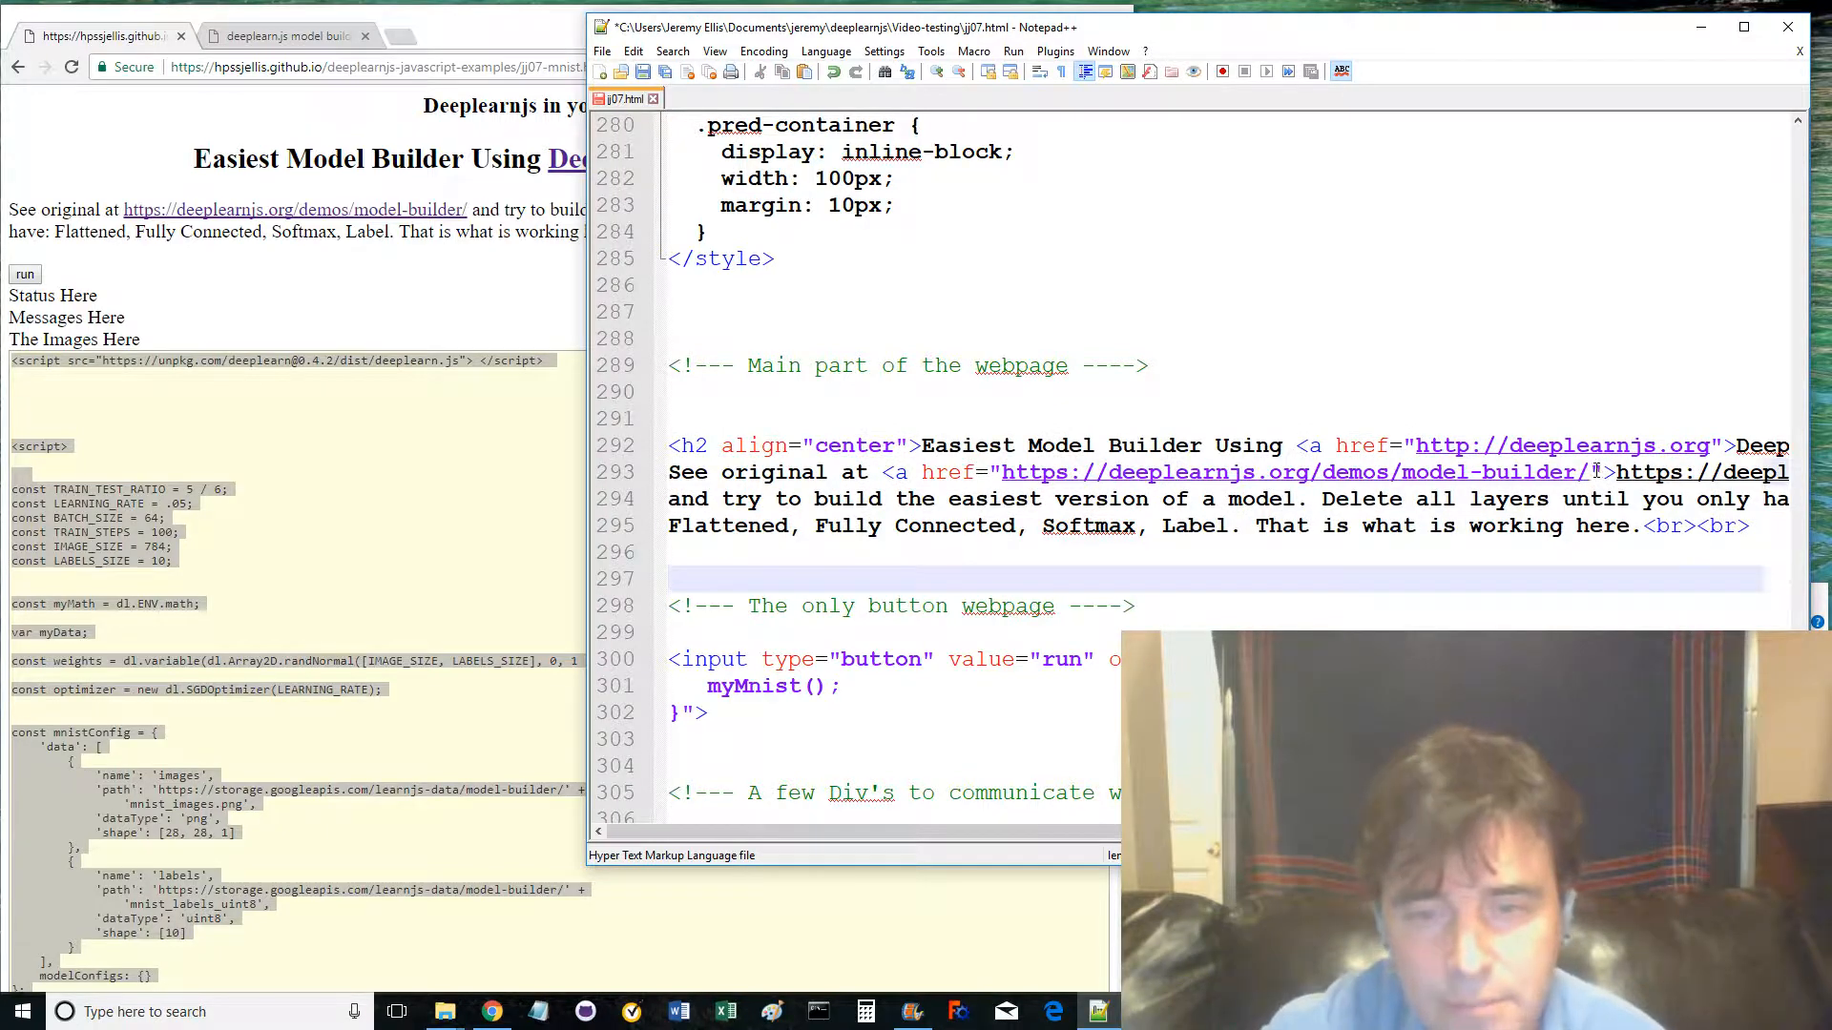
- Scroll past the run button and status divs, then bring Chrome's jj07-mnist page showing Loading... to the front
{"action": "scroll", "scroll_direction": "down", "scroll_amount": 3}
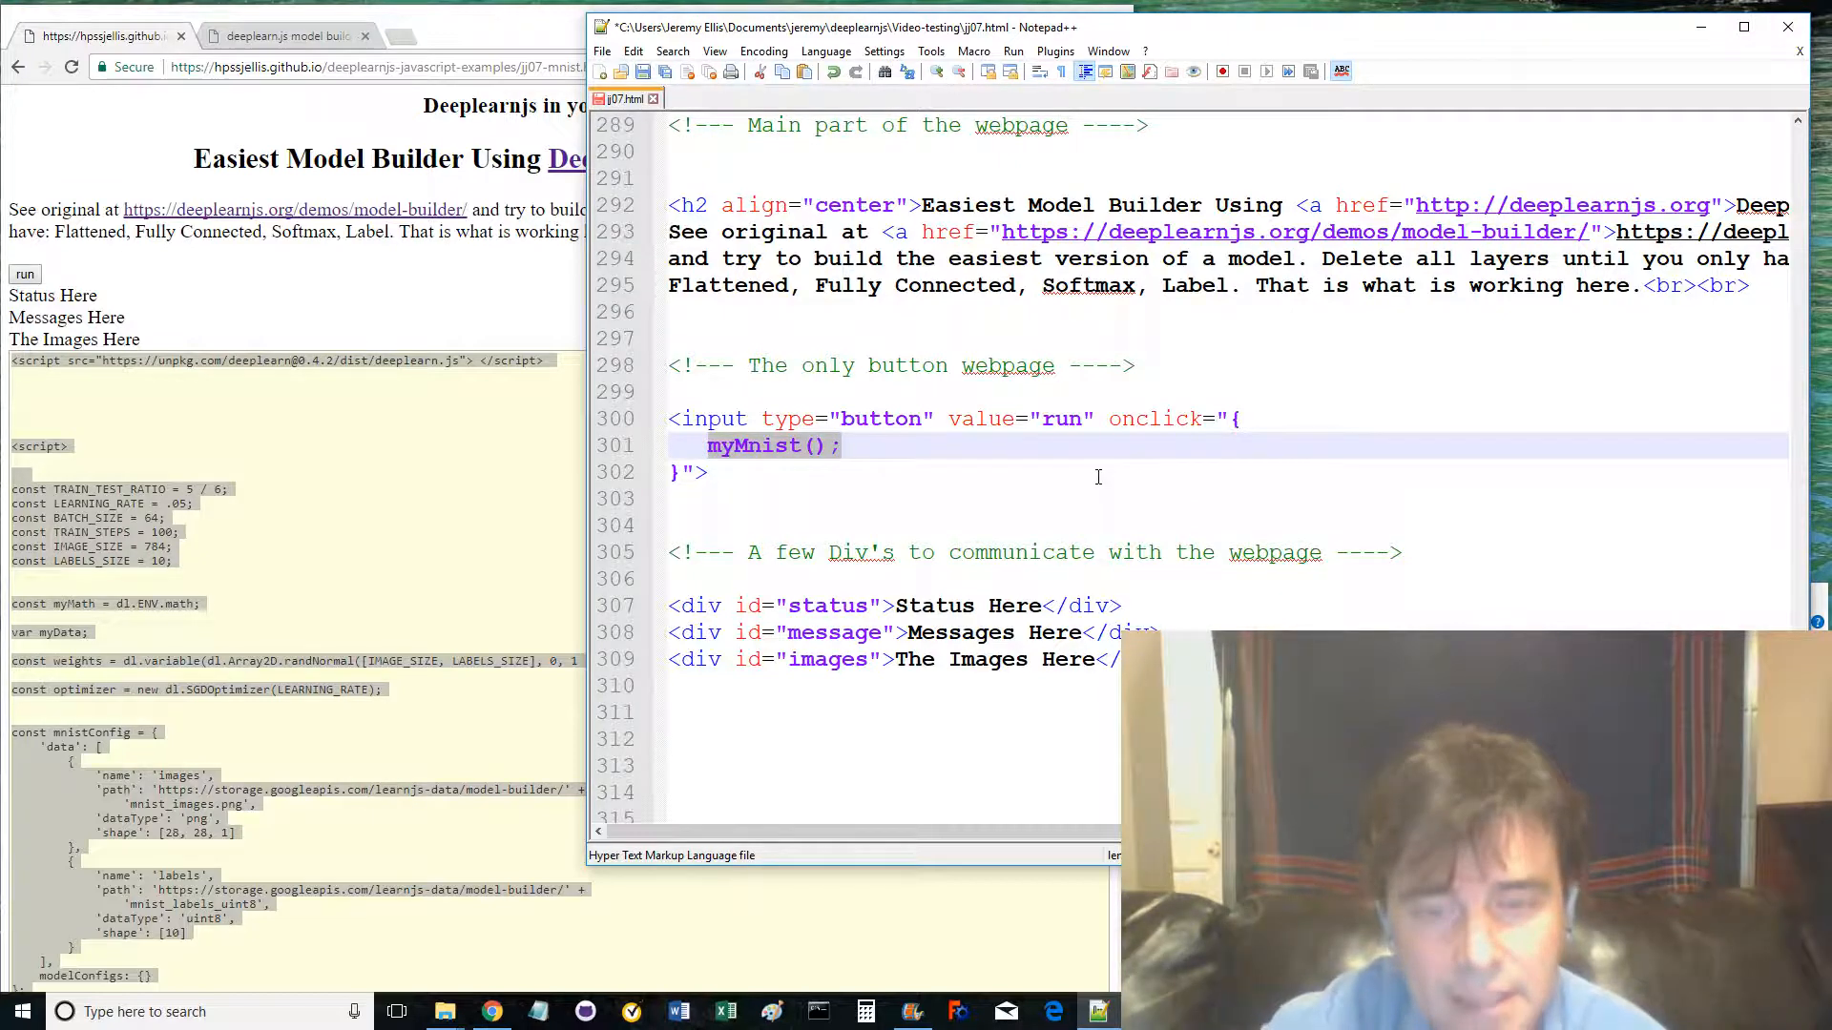
{"action": "scroll", "scroll_direction": "down", "scroll_amount": 3}
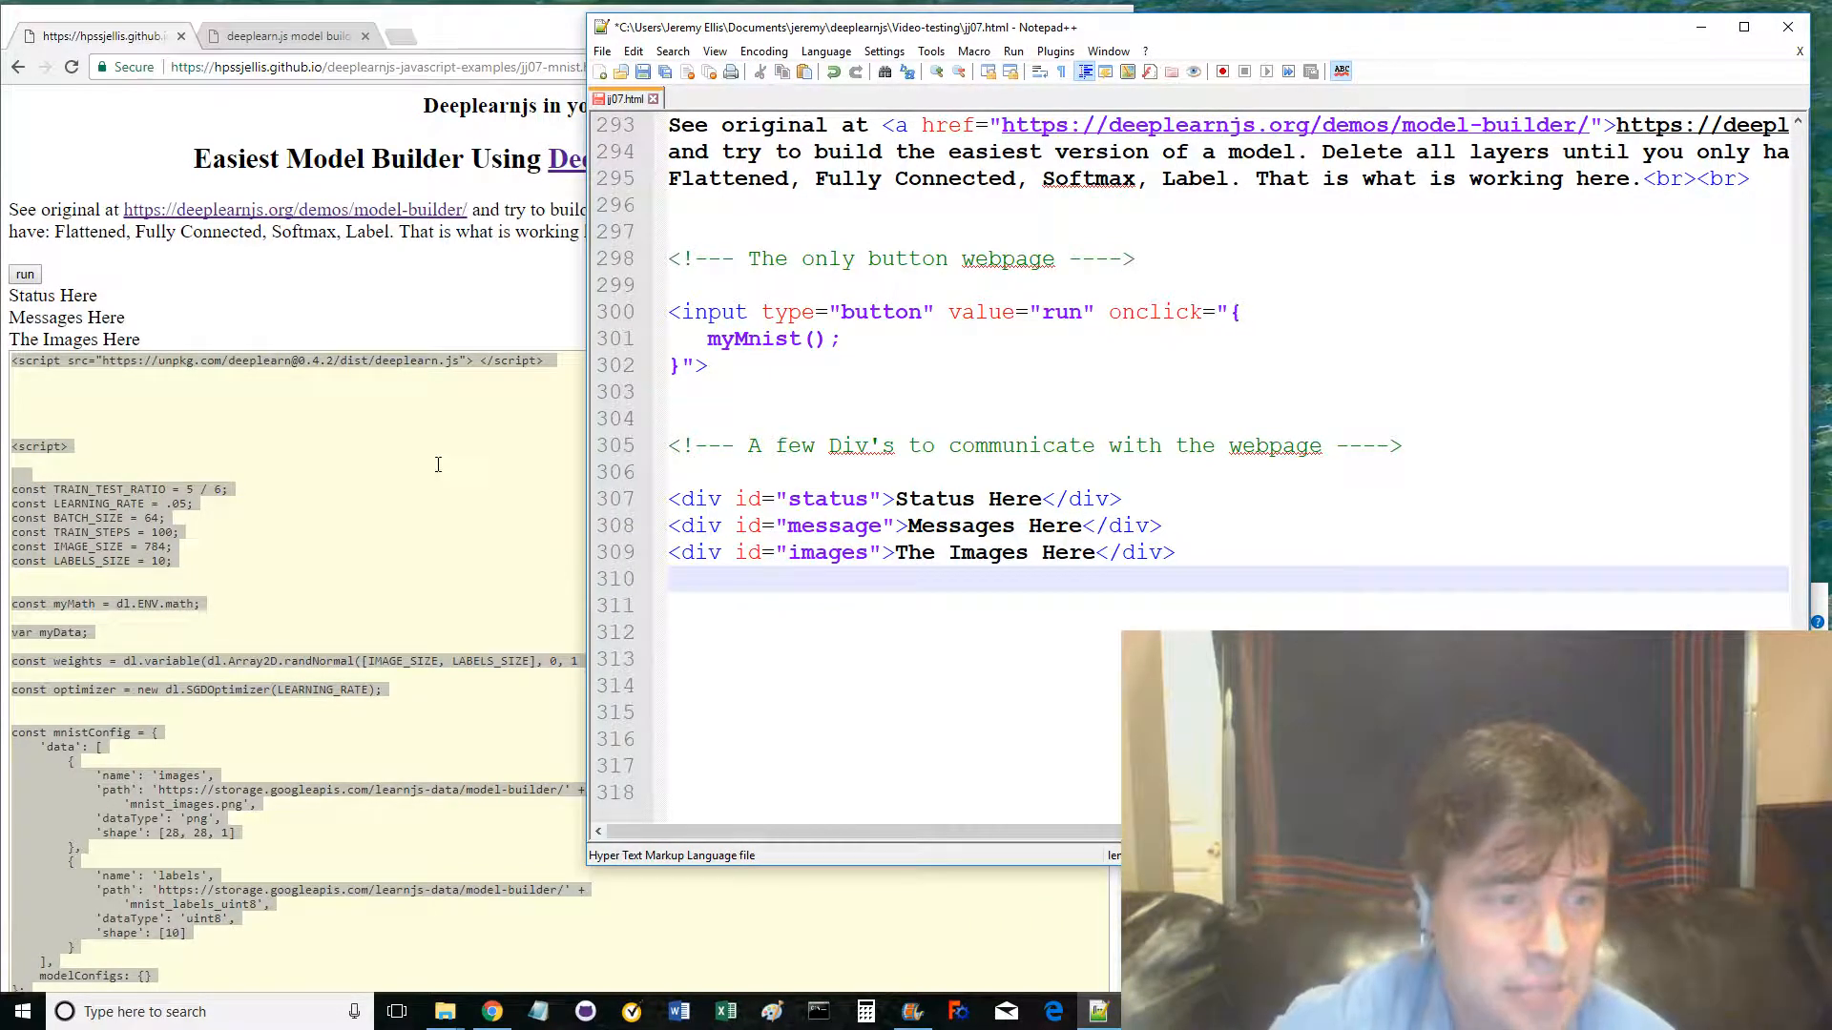
{"action": "left_click", "coordinate": [25, 274]}
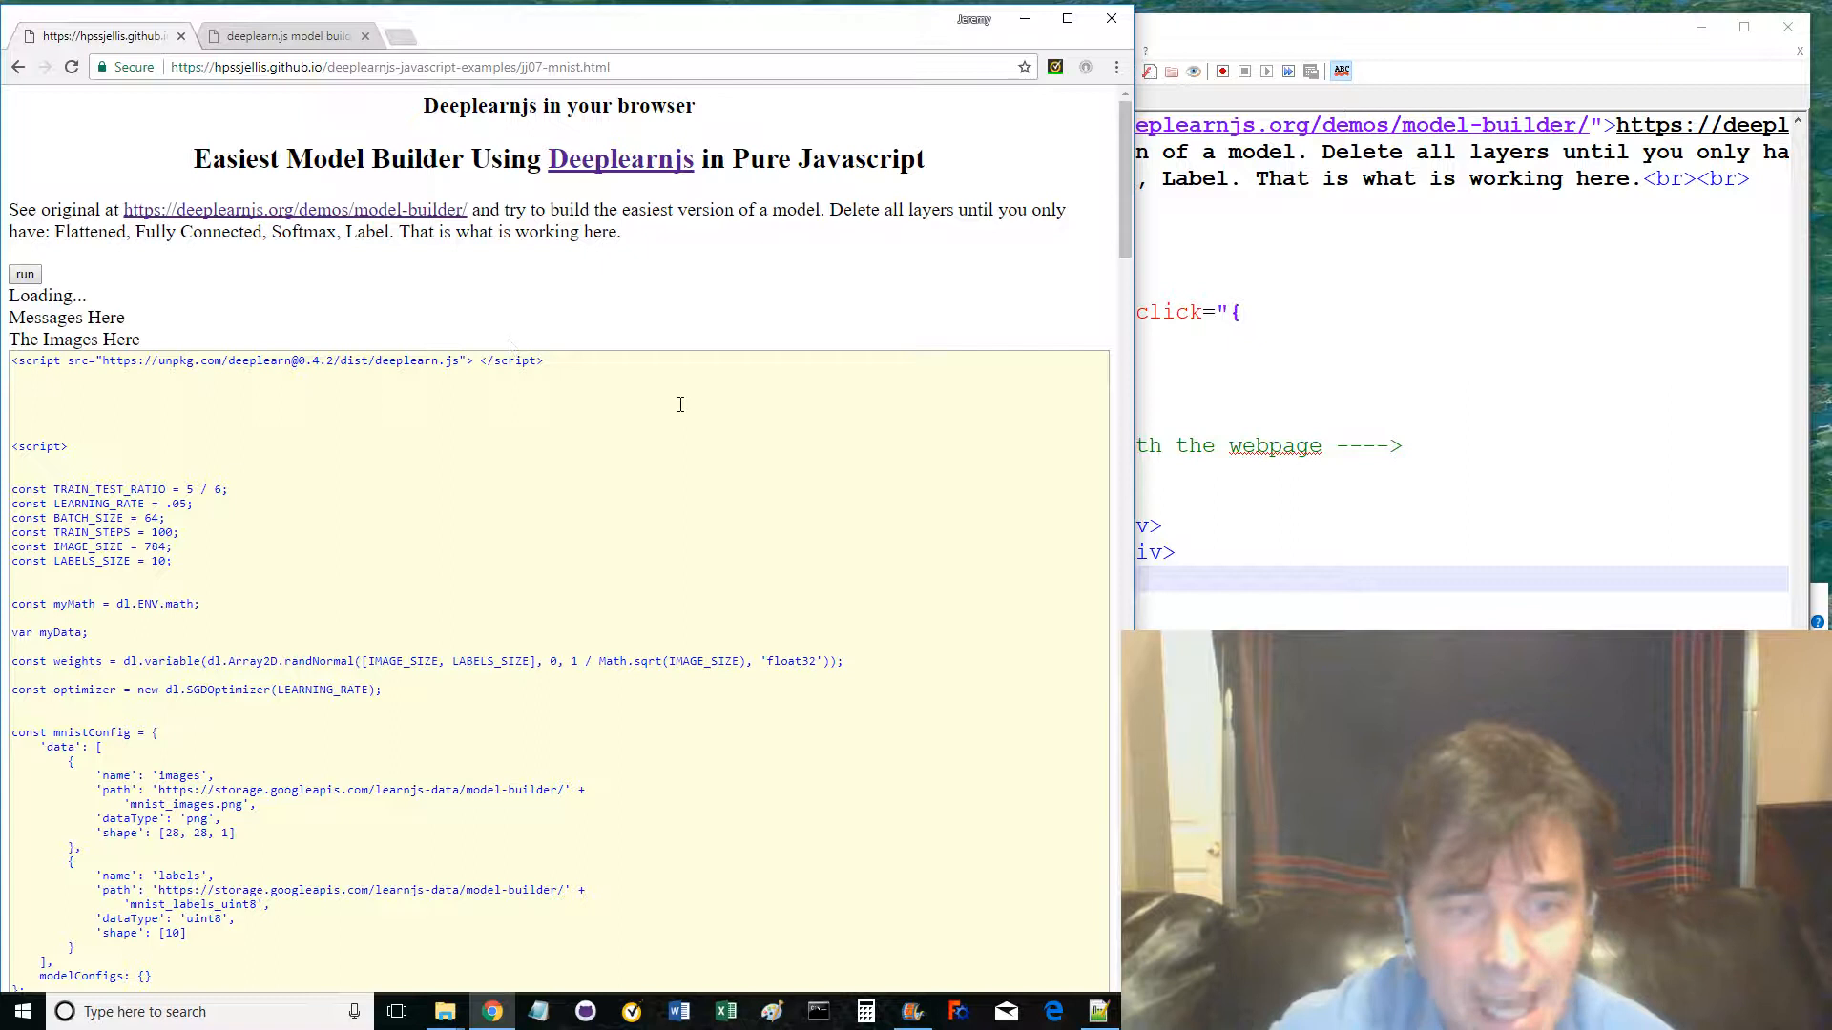